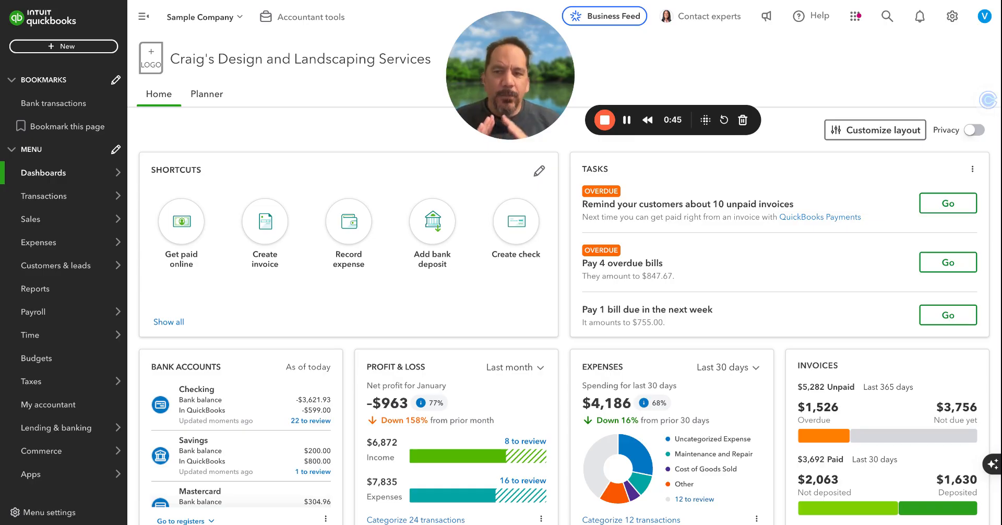
{"action": "mouse_move", "coordinate": [343, 138]}
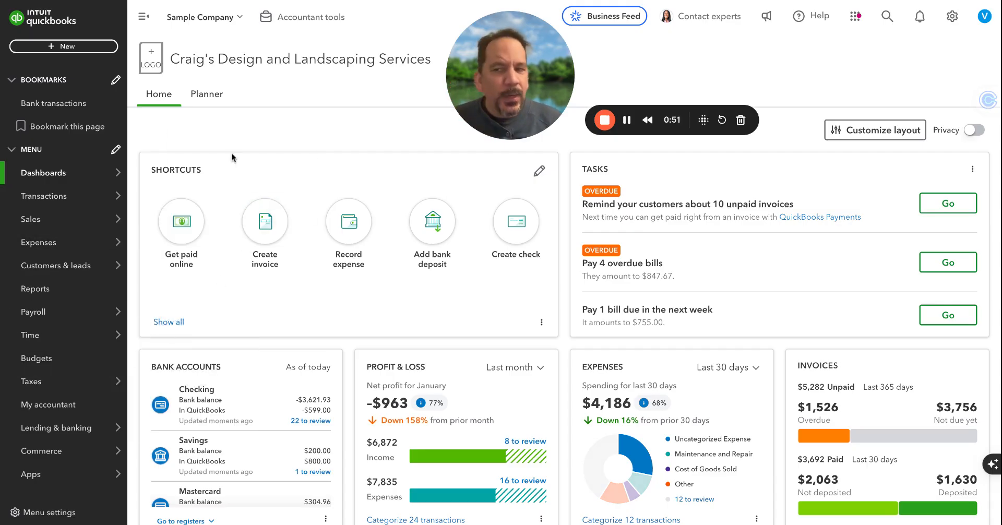
Step: Show the Transactions submenu from the left navigation of the company dashboard
{"action": "left_click", "coordinate": [44, 196]}
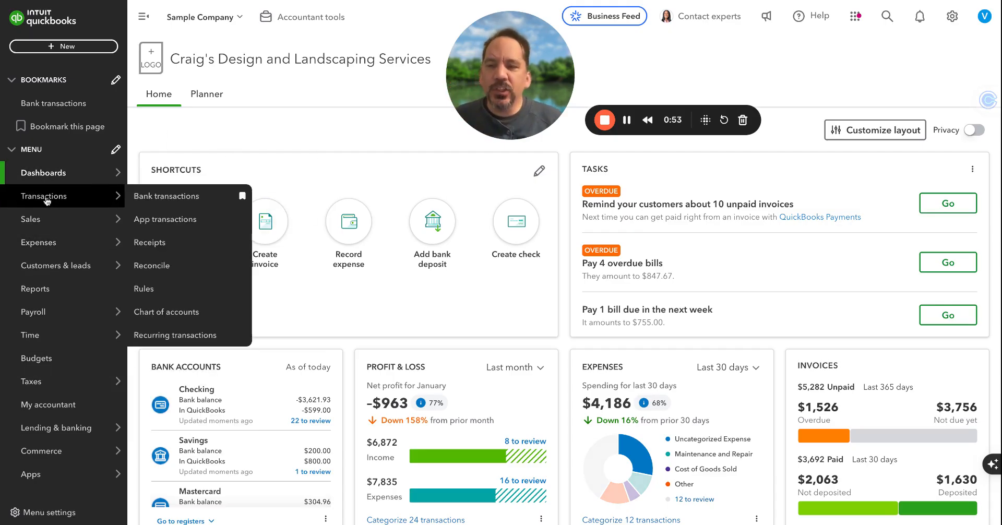
Step: Go to Bank transactions, check the Savings card, then return to Checking's 22 For review items
{"action": "left_click", "coordinate": [166, 196]}
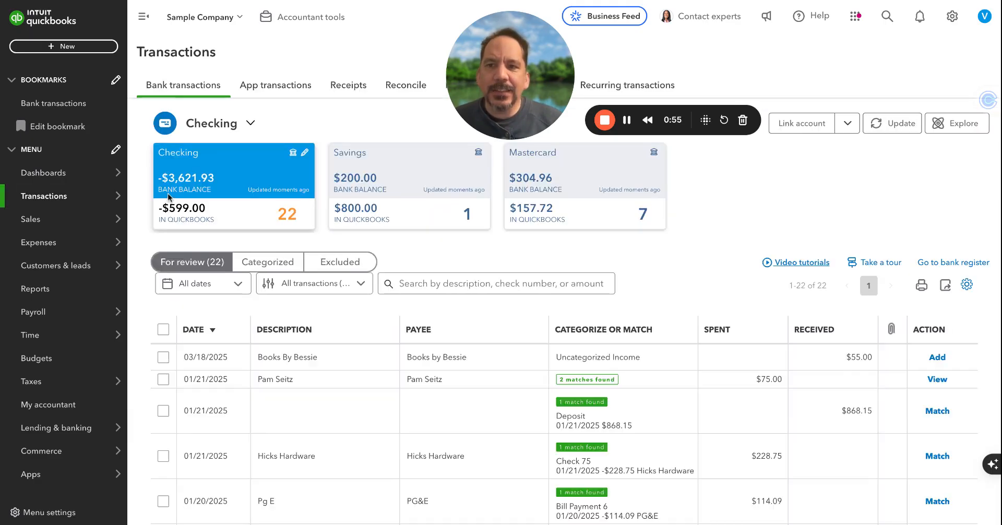
{"action": "mouse_move", "coordinate": [467, 230]}
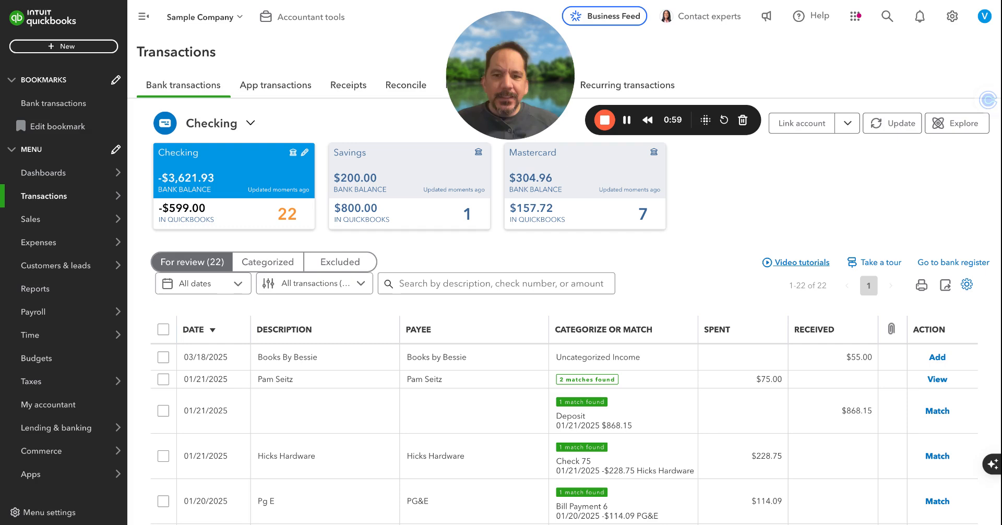
{"action": "scroll", "scroll_direction": "down", "scroll_amount": 3}
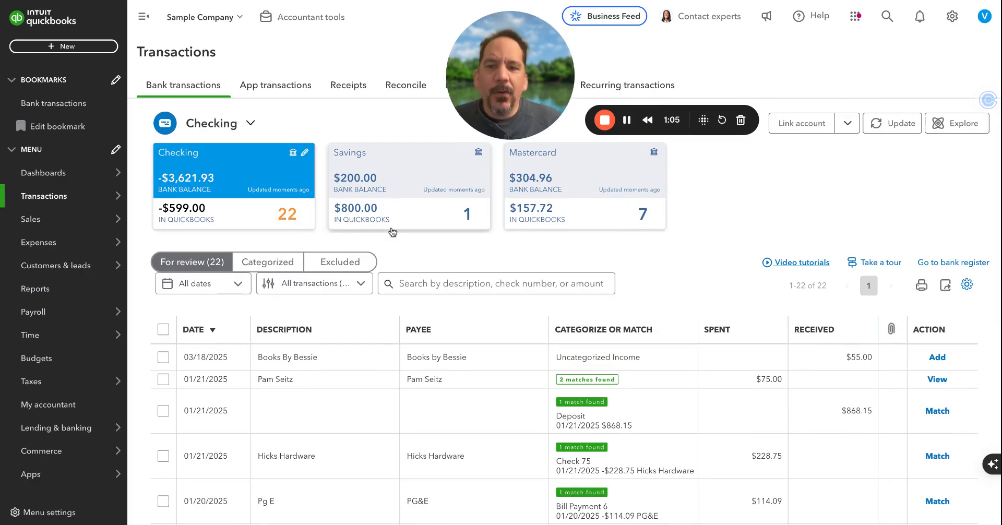
{"action": "mouse_move", "coordinate": [601, 221]}
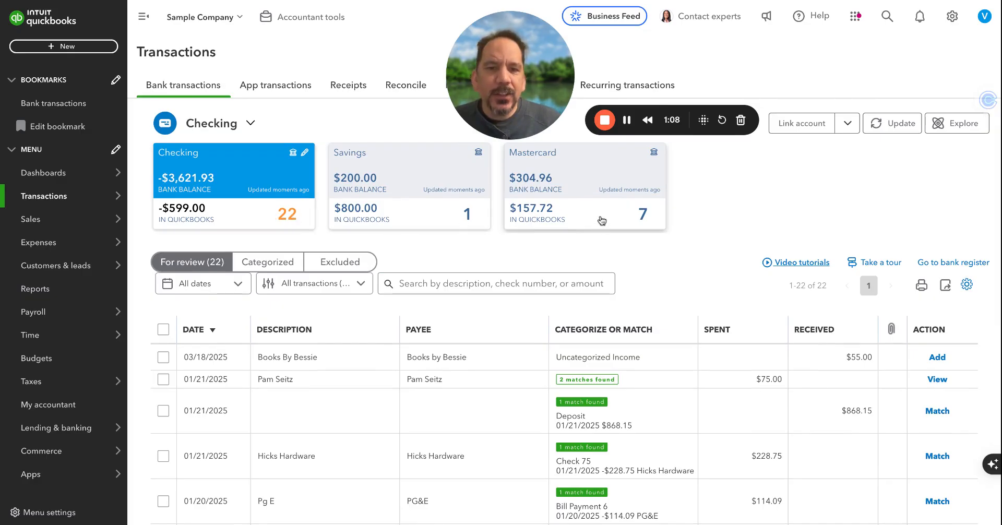
{"action": "left_click", "coordinate": [409, 185]}
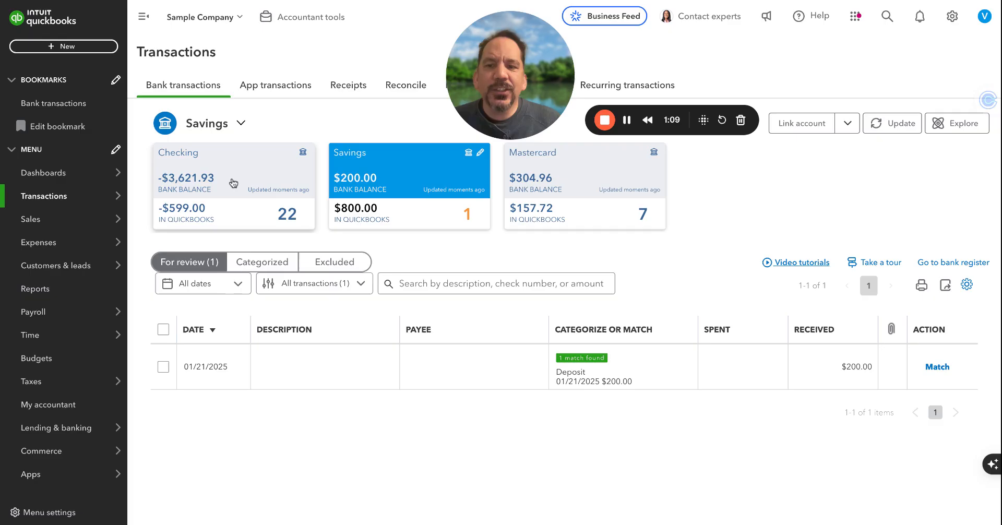
{"action": "left_click", "coordinate": [233, 170]}
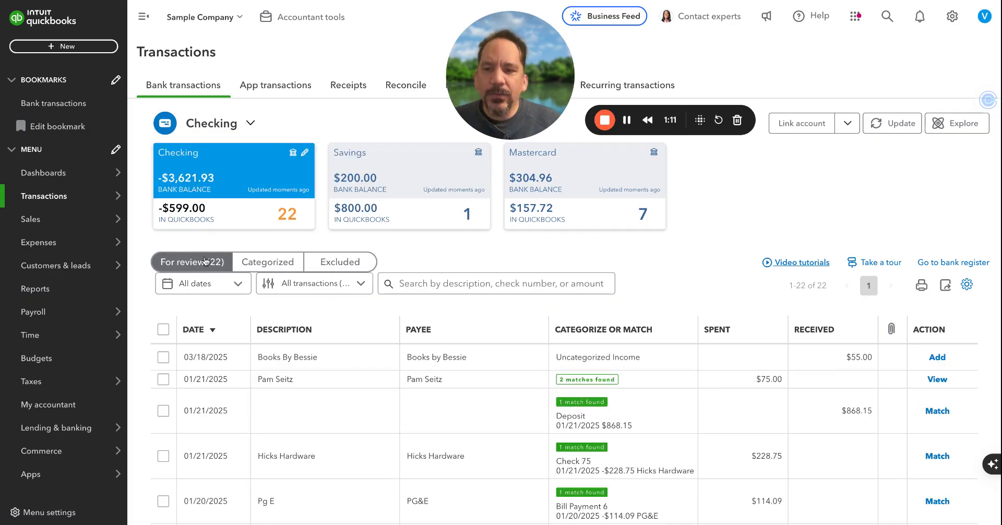
{"action": "mouse_move", "coordinate": [207, 264]}
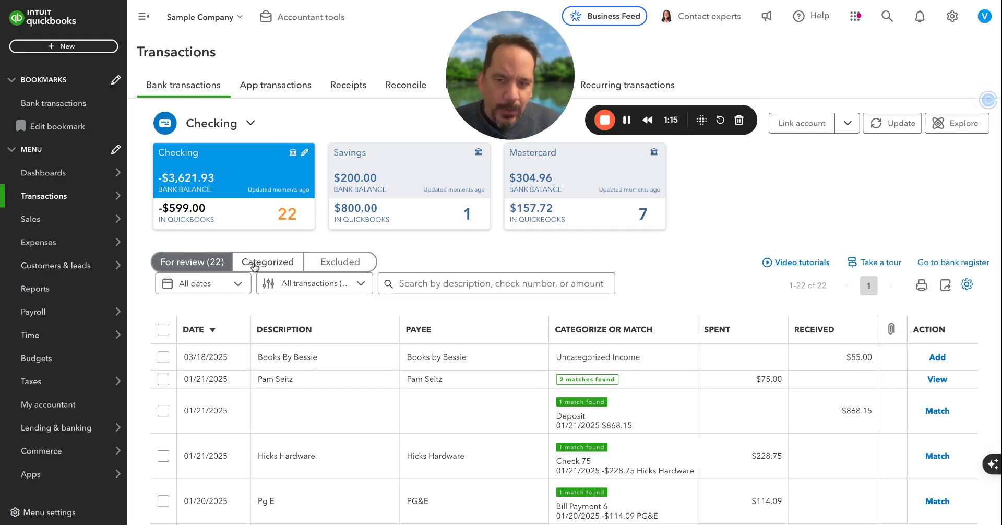
{"action": "scroll", "scroll_direction": "up", "scroll_amount": 3}
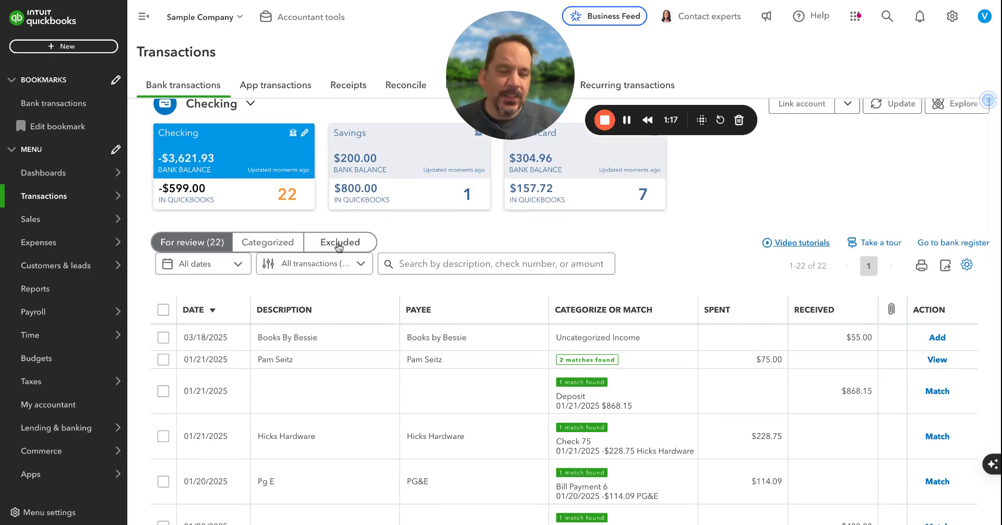
{"action": "scroll", "scroll_direction": "down", "scroll_amount": 3}
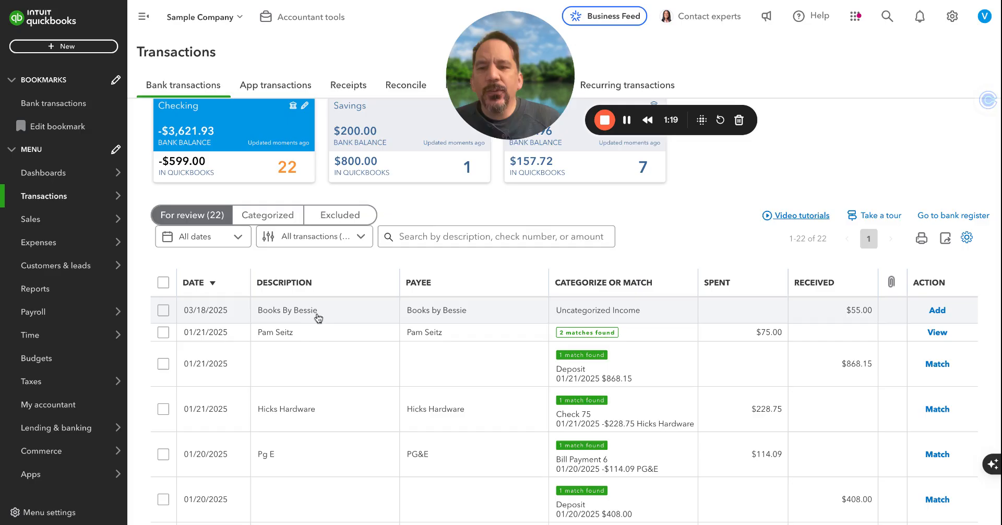
{"action": "scroll", "scroll_direction": "down", "scroll_amount": 3}
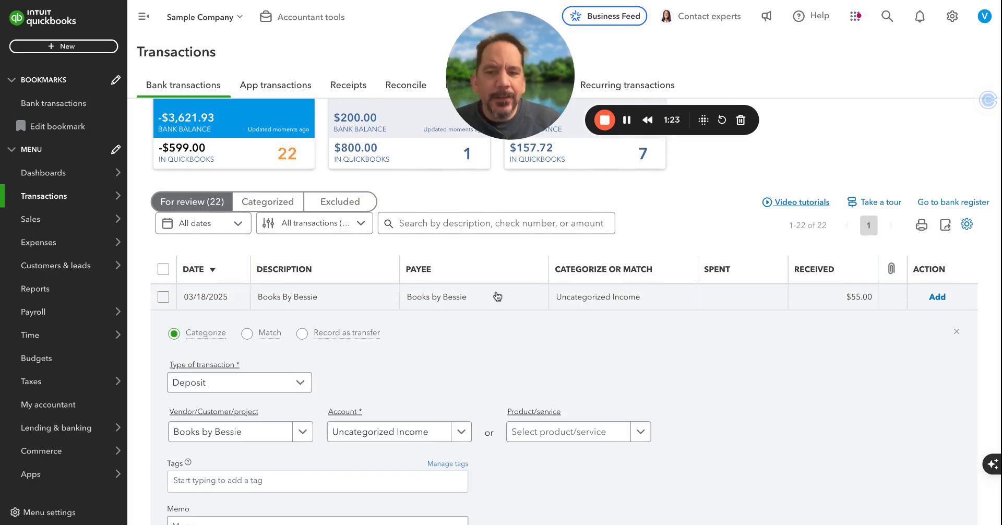
{"action": "scroll", "scroll_direction": "down", "scroll_amount": 3}
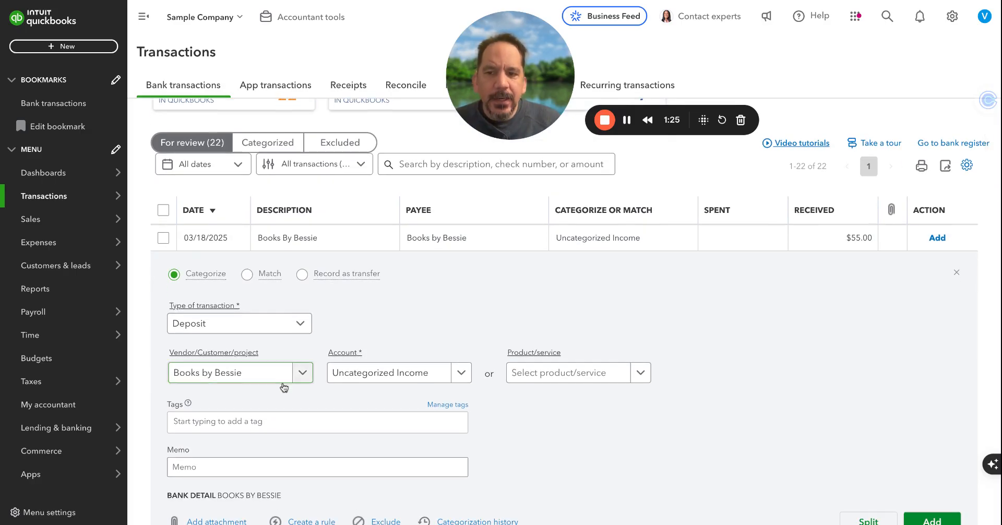
{"action": "mouse_move", "coordinate": [454, 300]}
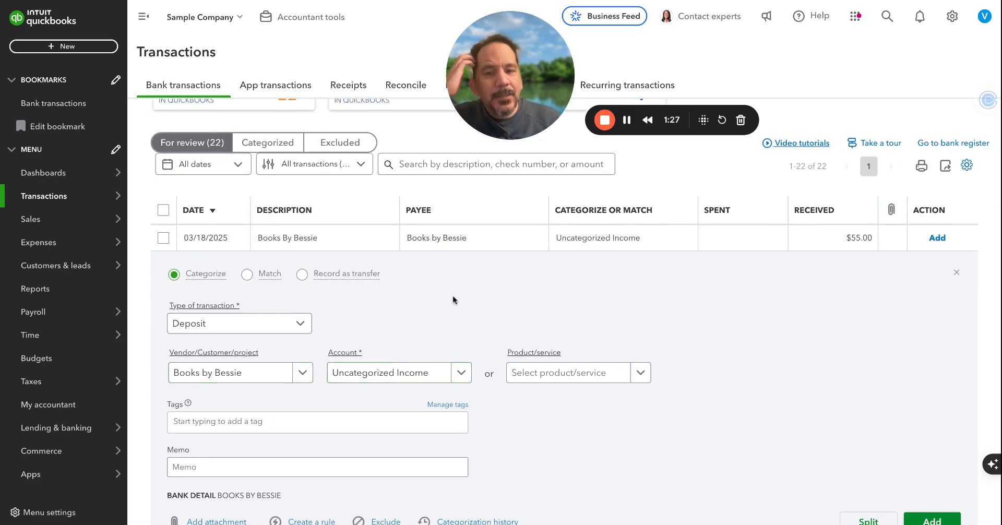
{"action": "scroll", "scroll_direction": "up", "scroll_amount": 3}
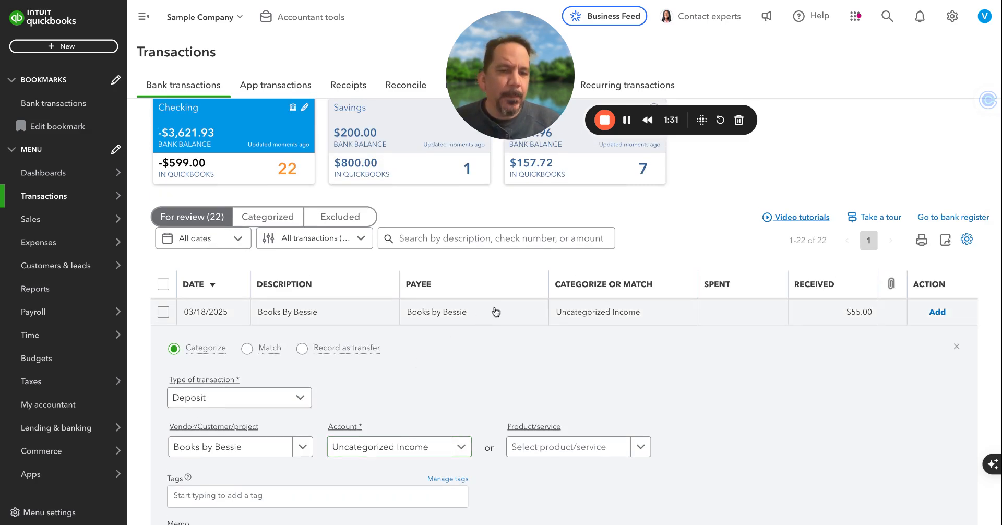
{"action": "left_click", "coordinate": [958, 346]}
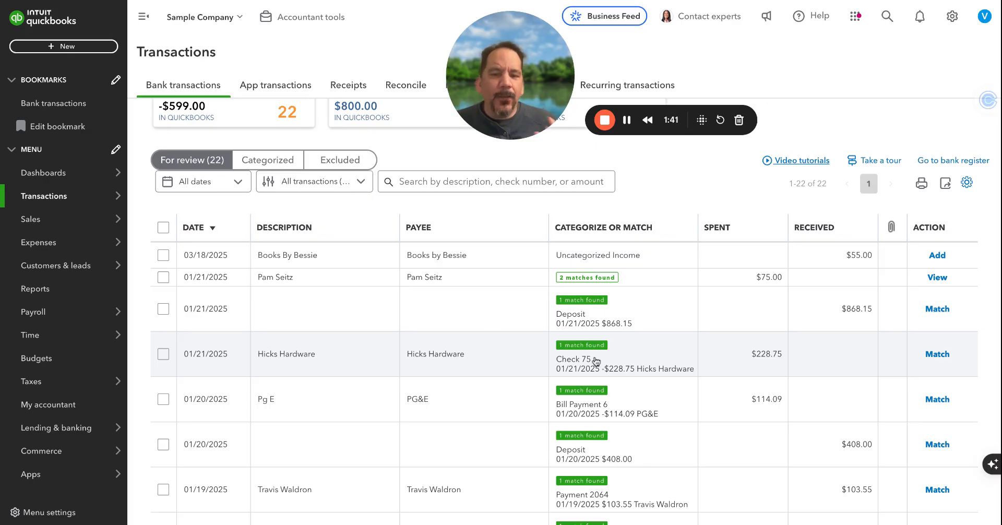
{"action": "scroll", "scroll_direction": "down", "scroll_amount": 3}
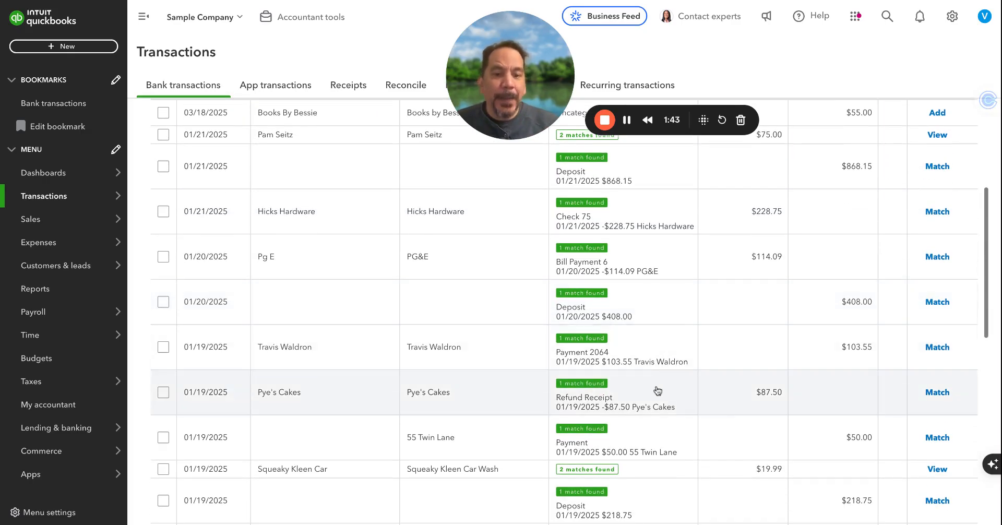
{"action": "scroll", "scroll_direction": "down", "scroll_amount": 3}
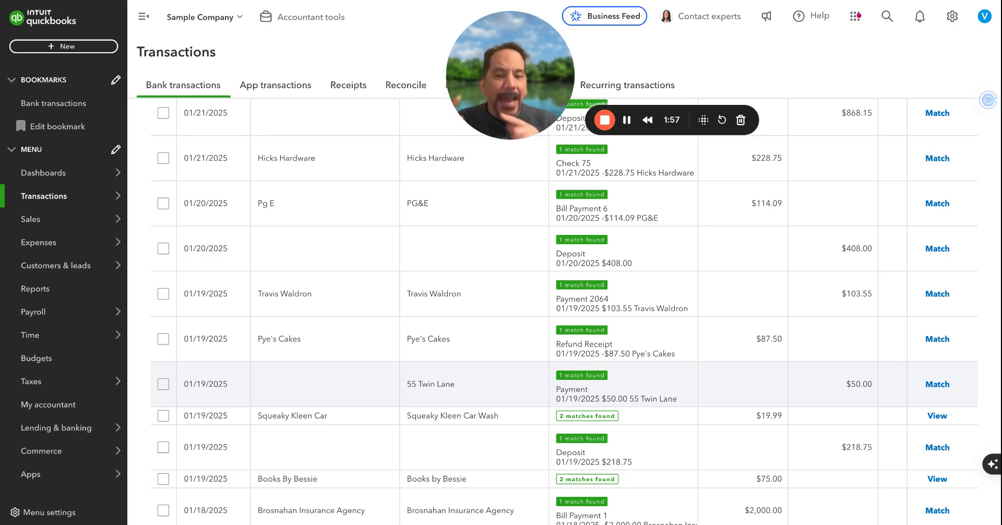
{"action": "scroll", "scroll_direction": "up", "scroll_amount": 3}
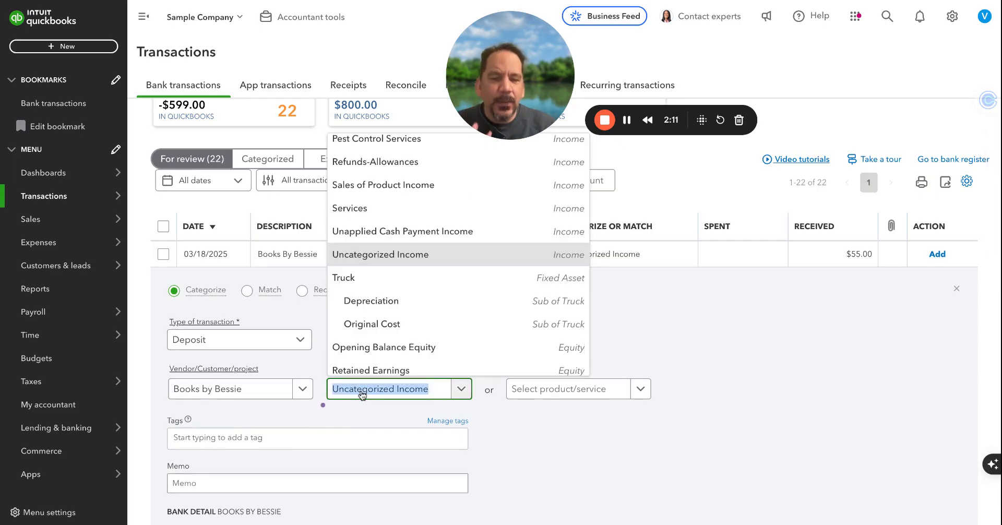
{"action": "mouse_move", "coordinate": [600, 347]}
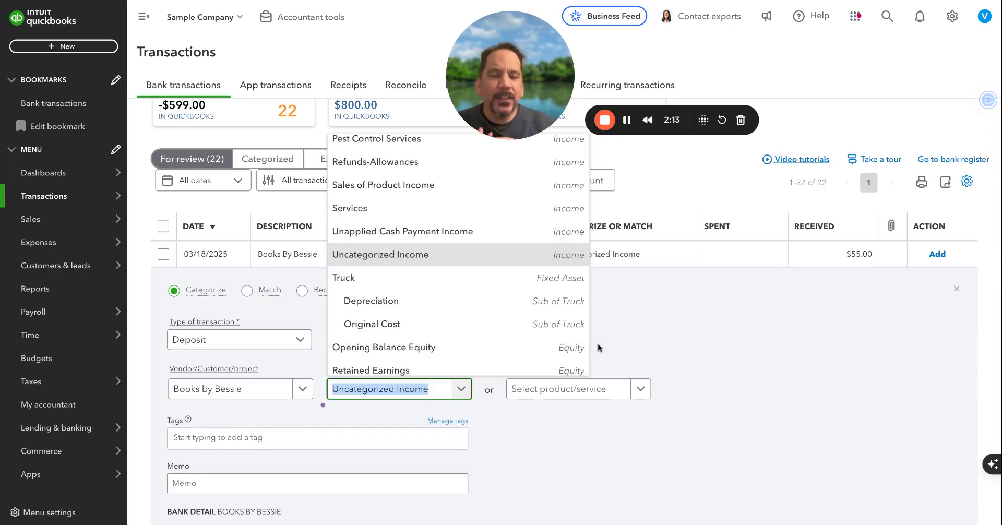
{"action": "mouse_move", "coordinate": [608, 332]}
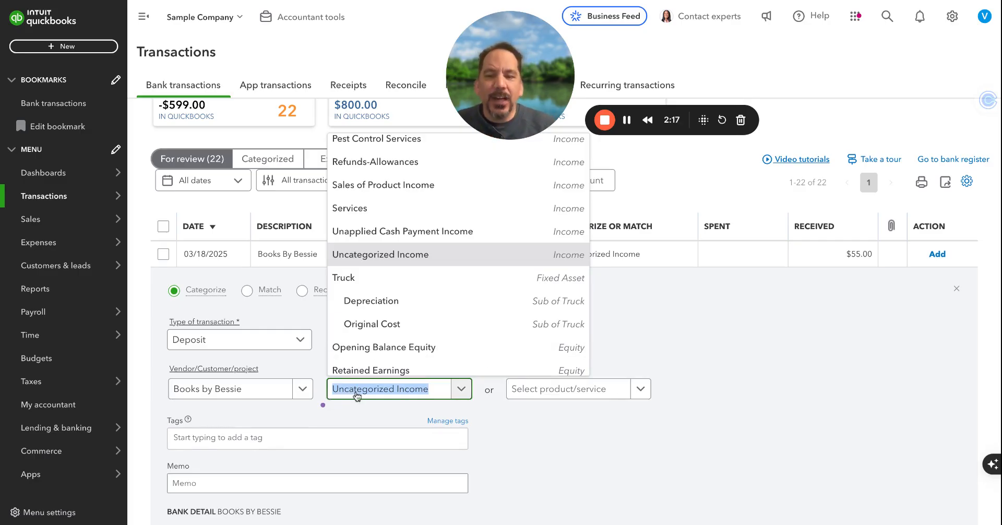
Step: Close the Account list on the $55 Books By Bessie deposit, leaving it uncategorized
{"action": "left_click", "coordinate": [380, 255]}
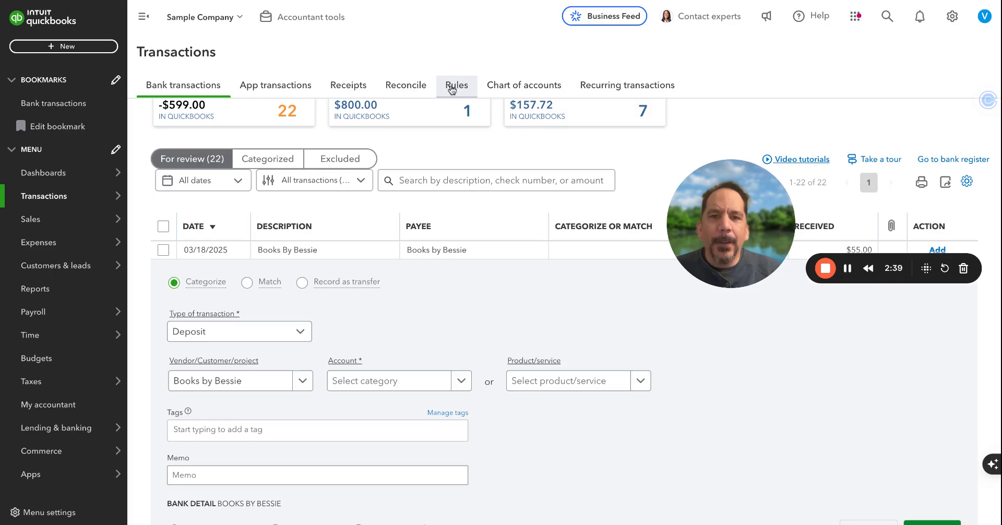
Step: Switch to the Rules page, which lists no bank rules yet
{"action": "left_click", "coordinate": [456, 85]}
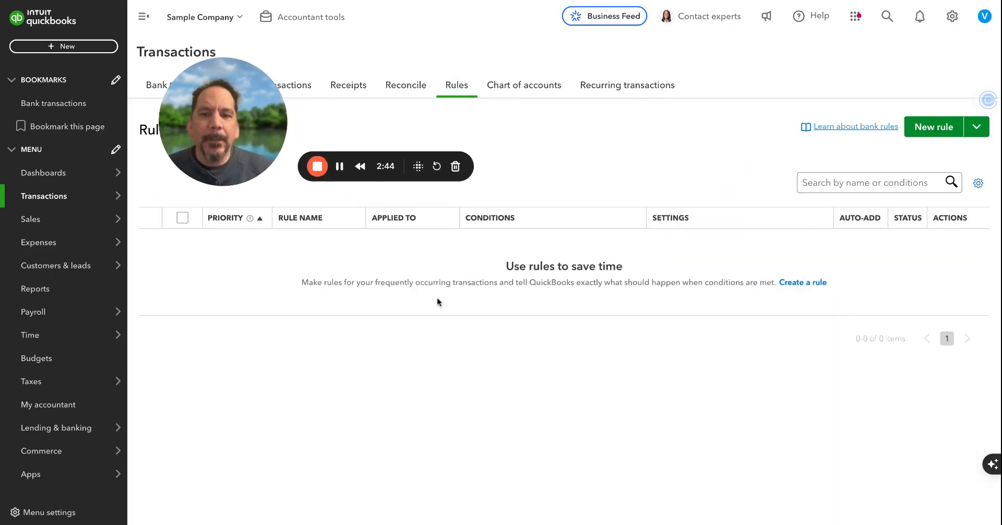
{"action": "mouse_move", "coordinate": [423, 358]}
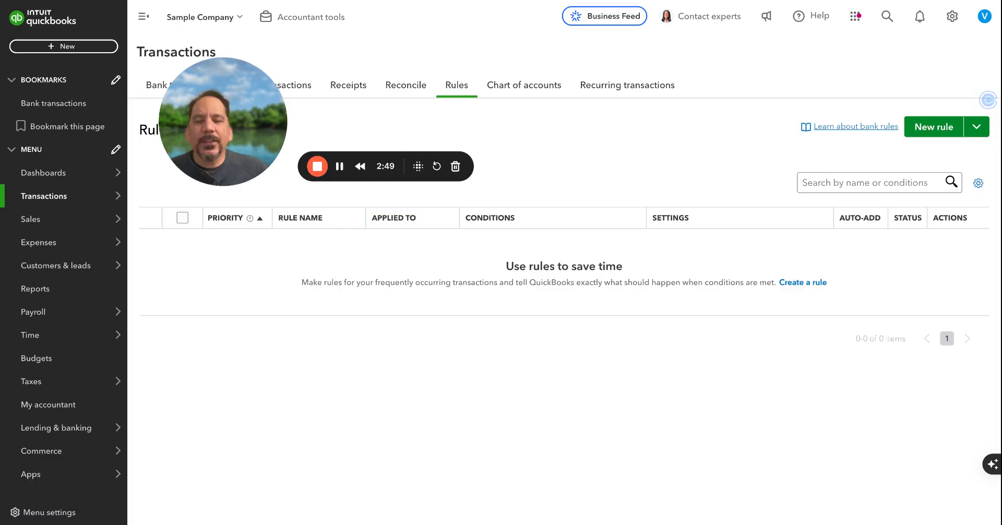
{"action": "mouse_move", "coordinate": [853, 208]}
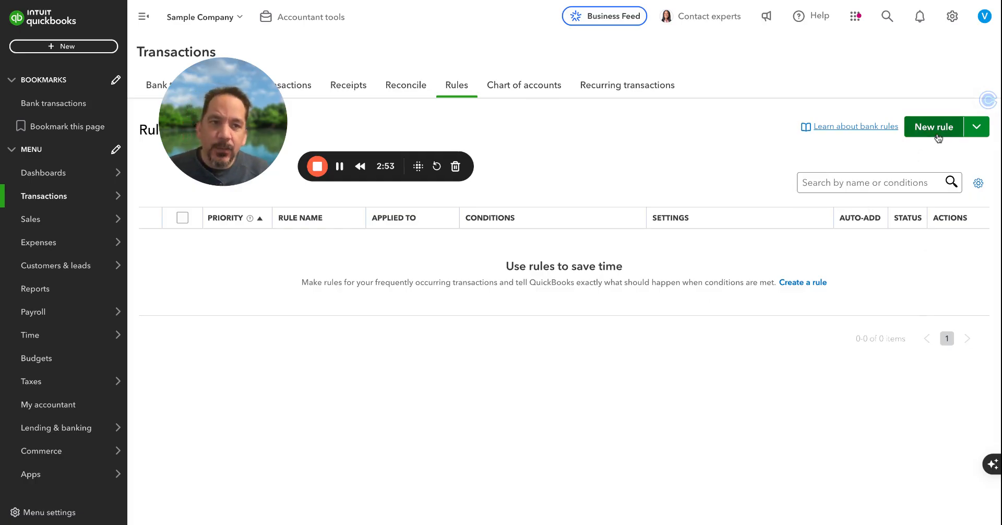
Step: Start a new bank rule, look through the Create rule panel, then cancel without saving
{"action": "left_click", "coordinate": [933, 126]}
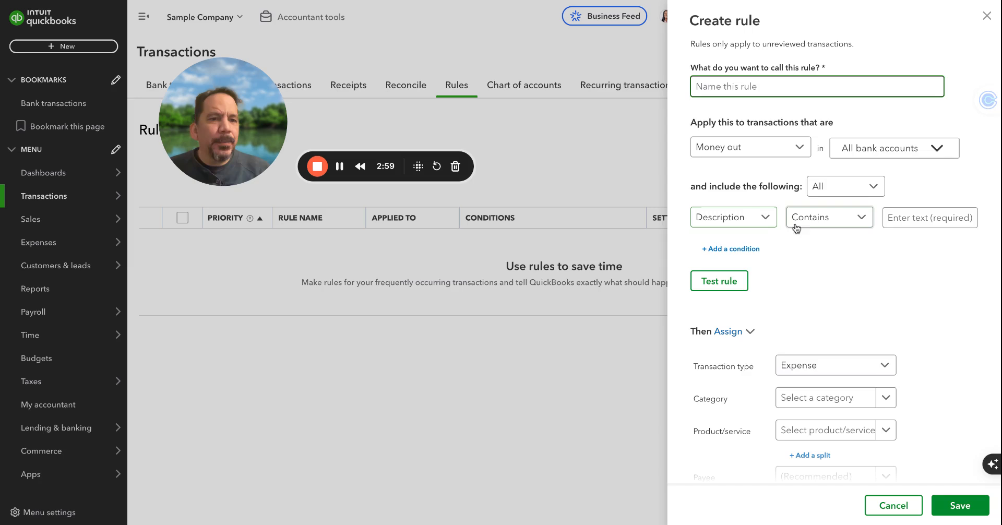
{"action": "scroll", "scroll_direction": "down", "scroll_amount": 3}
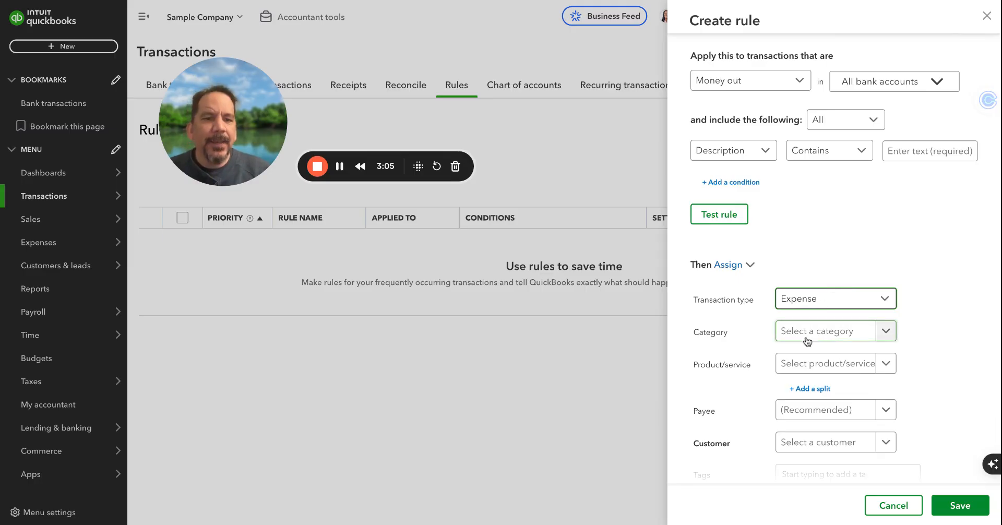
{"action": "scroll", "scroll_direction": "down", "scroll_amount": 3}
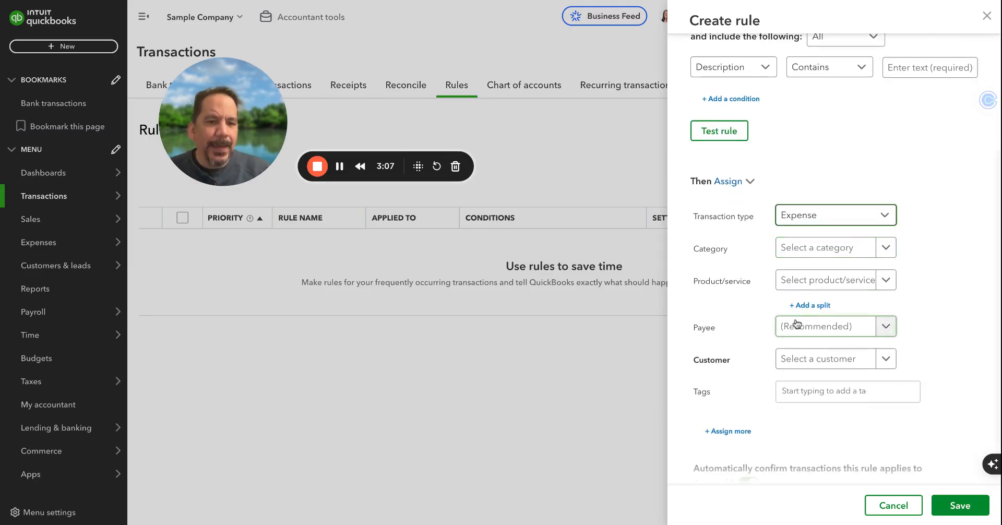
{"action": "scroll", "scroll_direction": "down", "scroll_amount": 3}
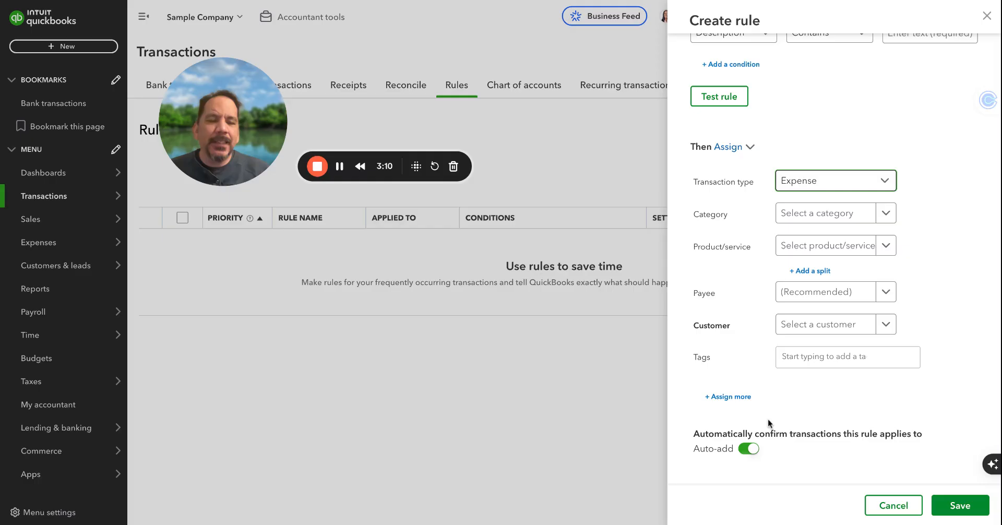
{"action": "mouse_move", "coordinate": [762, 452]}
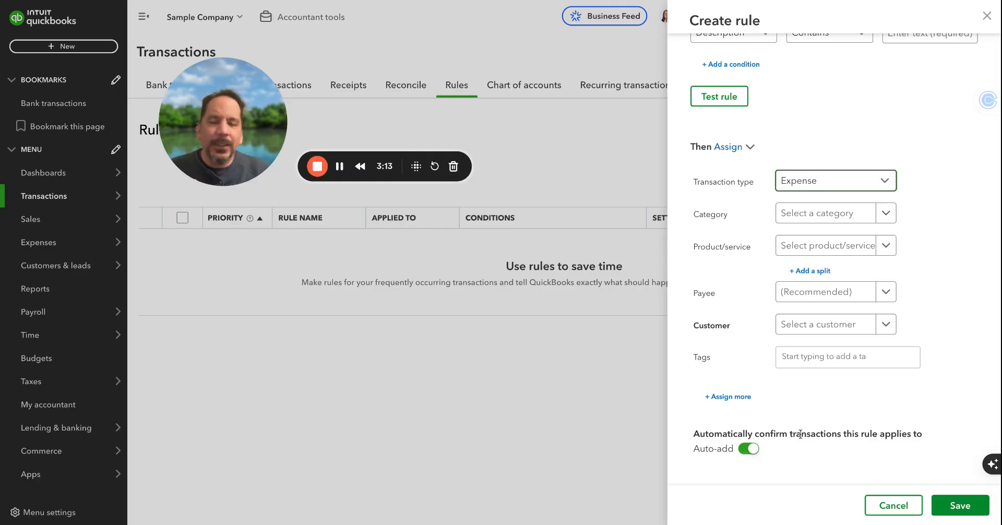
{"action": "mouse_move", "coordinate": [859, 410]}
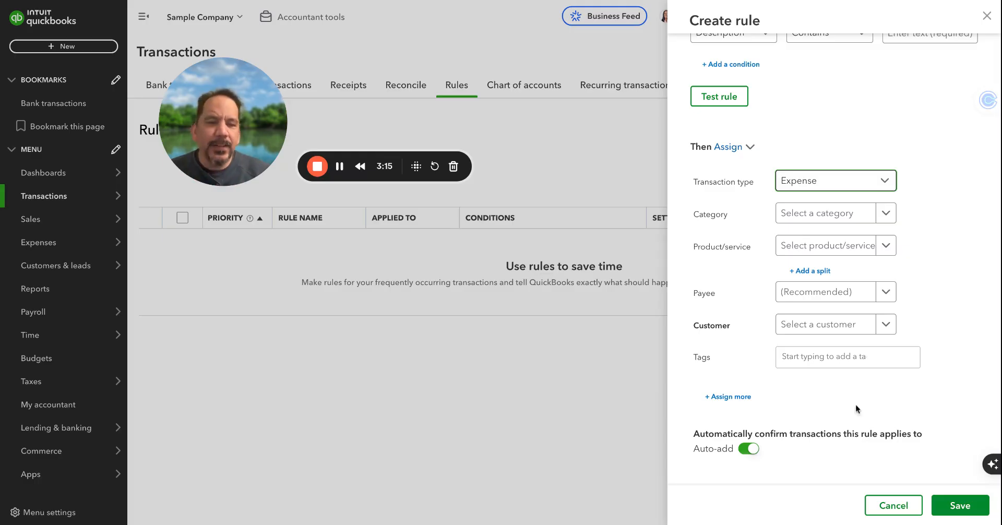
{"action": "left_click", "coordinate": [893, 505]}
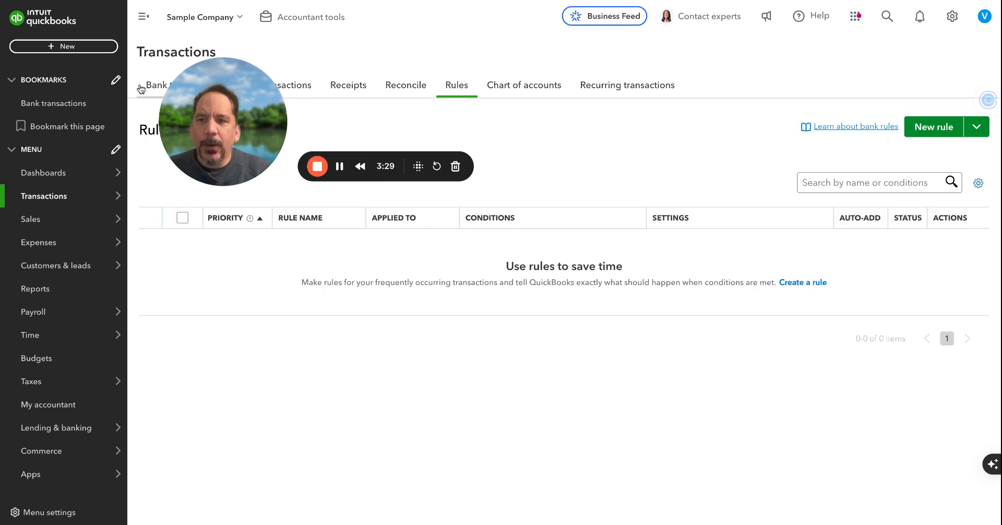
Step: Return to Bank transactions and expand the 01/21/2025 $868.15 deposit's suggested match
{"action": "left_click", "coordinate": [157, 84]}
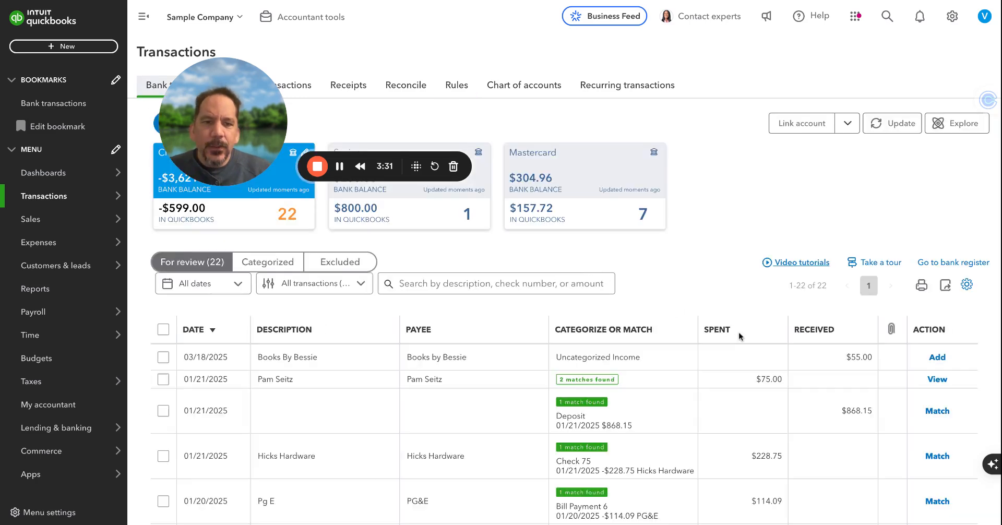
{"action": "scroll", "scroll_direction": "down", "scroll_amount": 3}
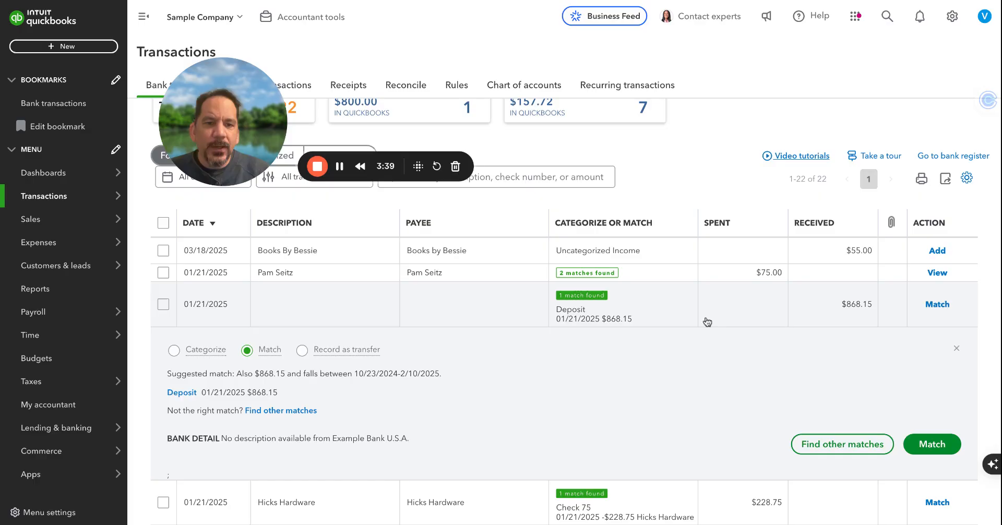
{"action": "mouse_move", "coordinate": [256, 355]}
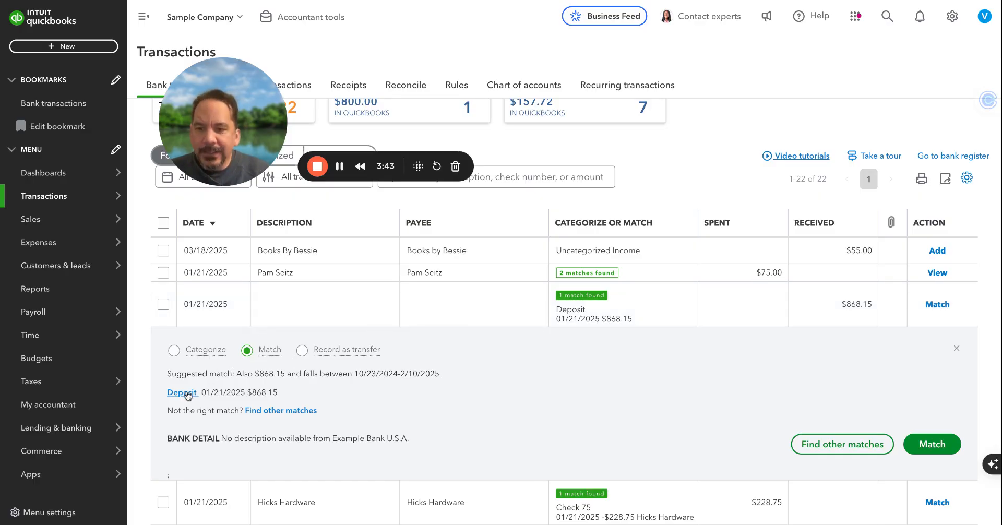
Step: Review the payments in the matched $868.15 Bank Deposit form, then close it unchanged
{"action": "left_click", "coordinate": [181, 393]}
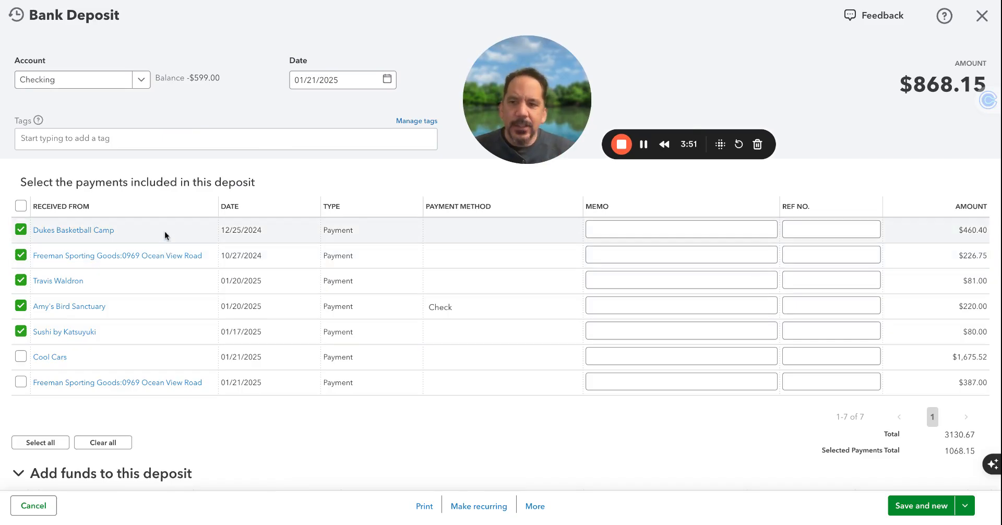
{"action": "scroll", "scroll_direction": "down", "scroll_amount": 3}
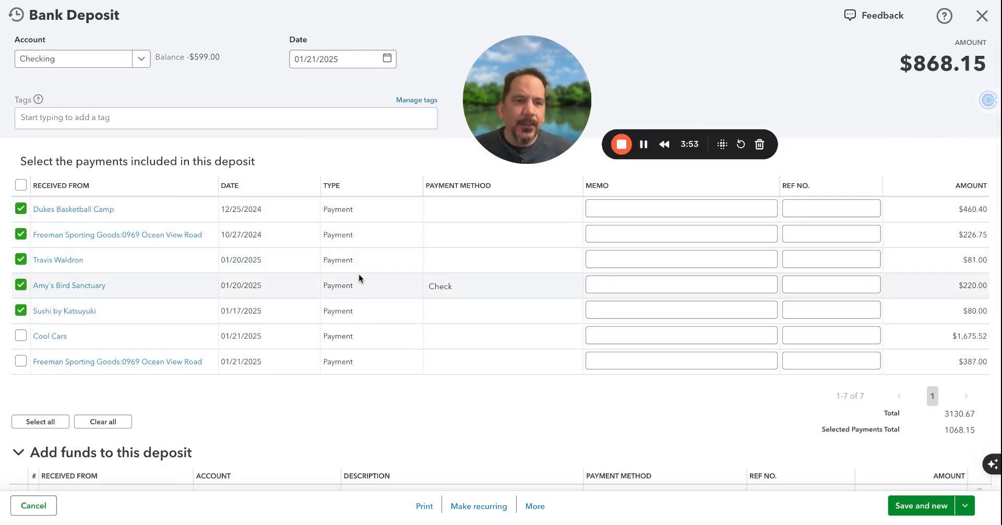
{"action": "scroll", "scroll_direction": "down", "scroll_amount": 3}
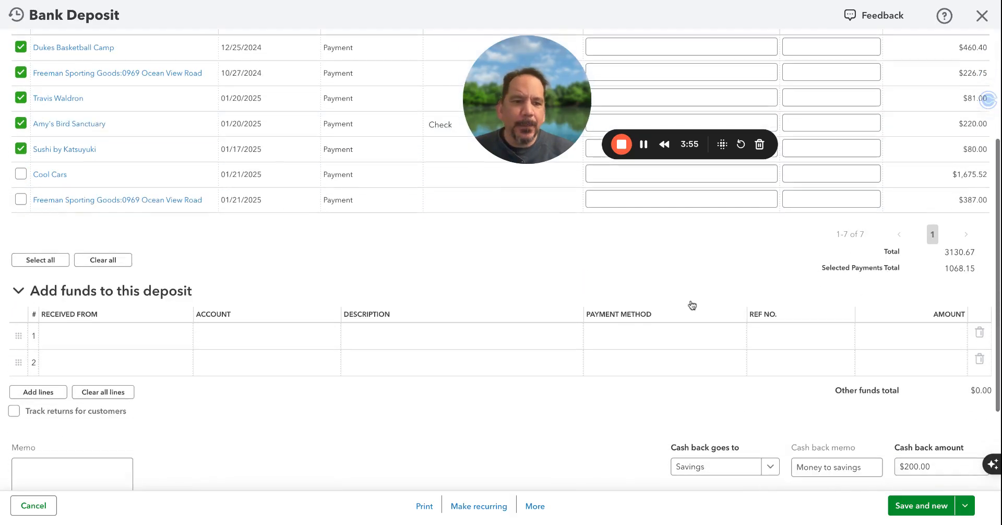
{"action": "scroll", "scroll_direction": "up", "scroll_amount": 3}
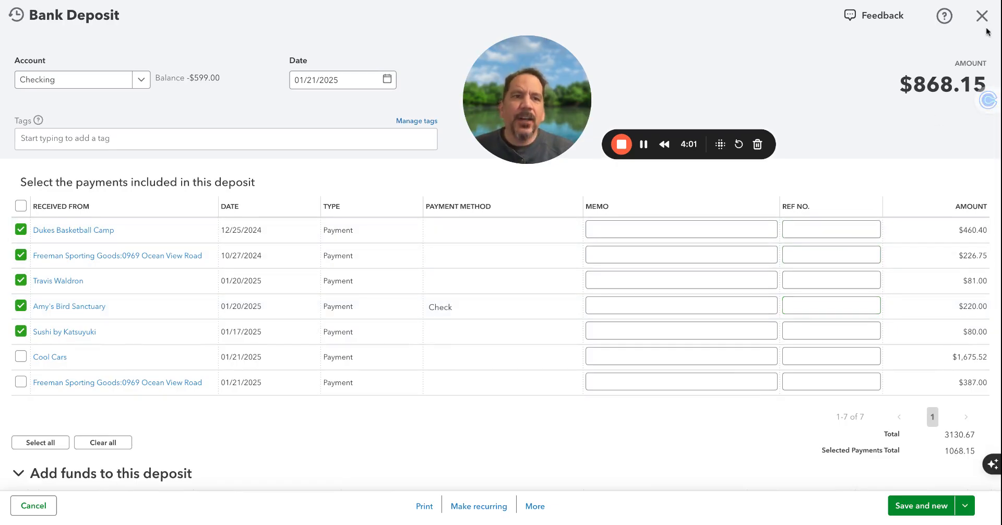
{"action": "left_click", "coordinate": [982, 15]}
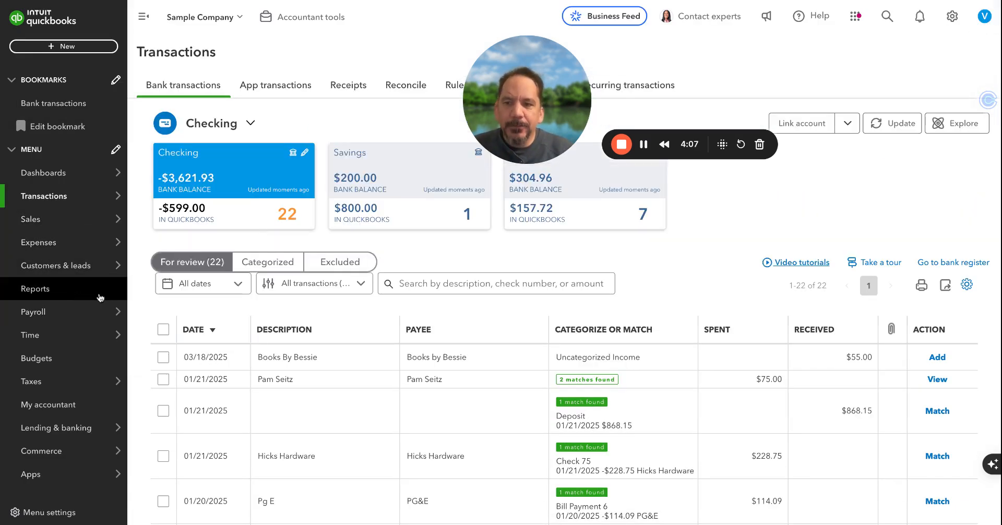
Step: Go to Reports and focus the report name search to list suggested reports
{"action": "left_click", "coordinate": [35, 289]}
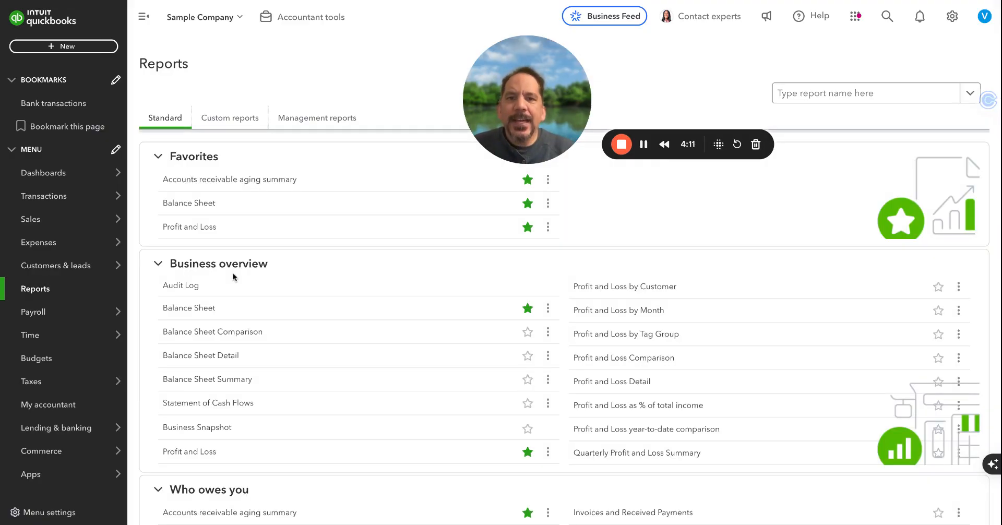
{"action": "mouse_move", "coordinate": [237, 179]}
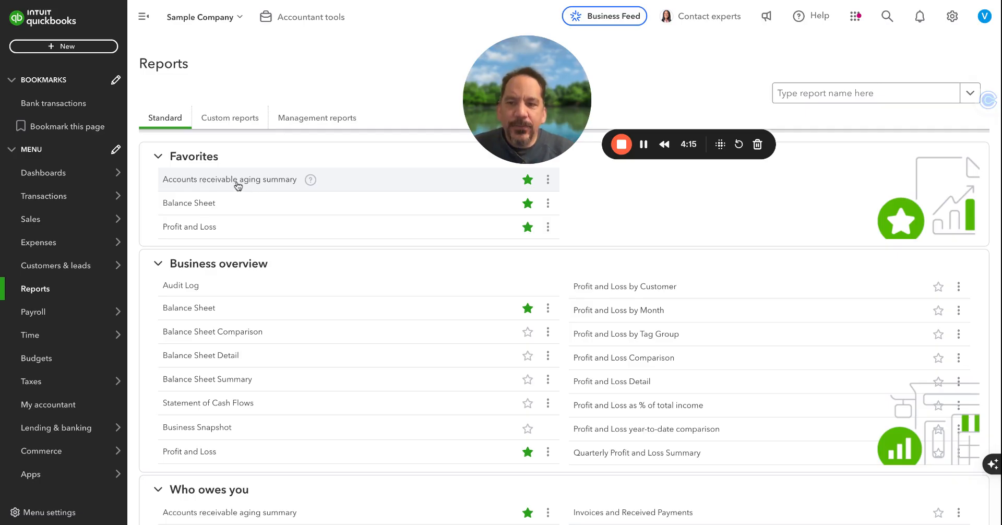
{"action": "left_click", "coordinate": [867, 93]}
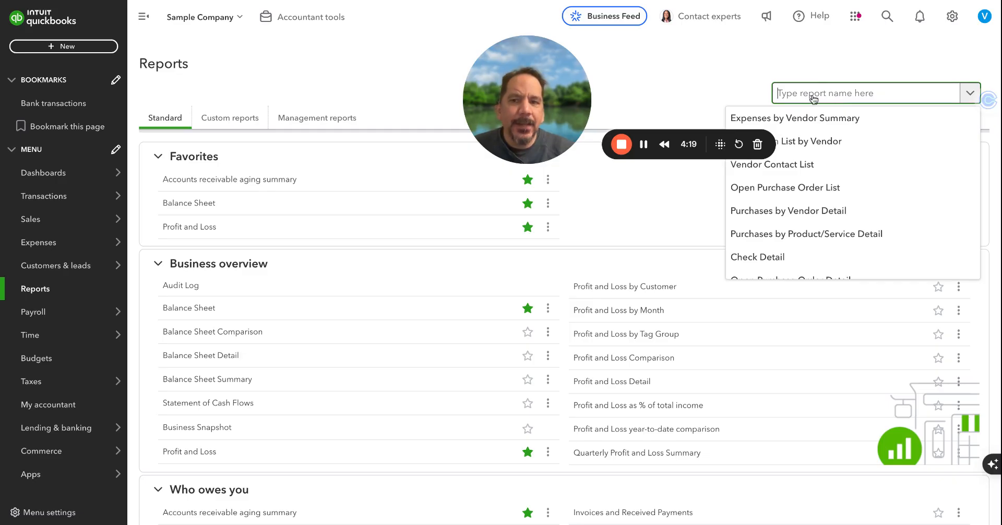
{"action": "mouse_move", "coordinate": [372, 176]}
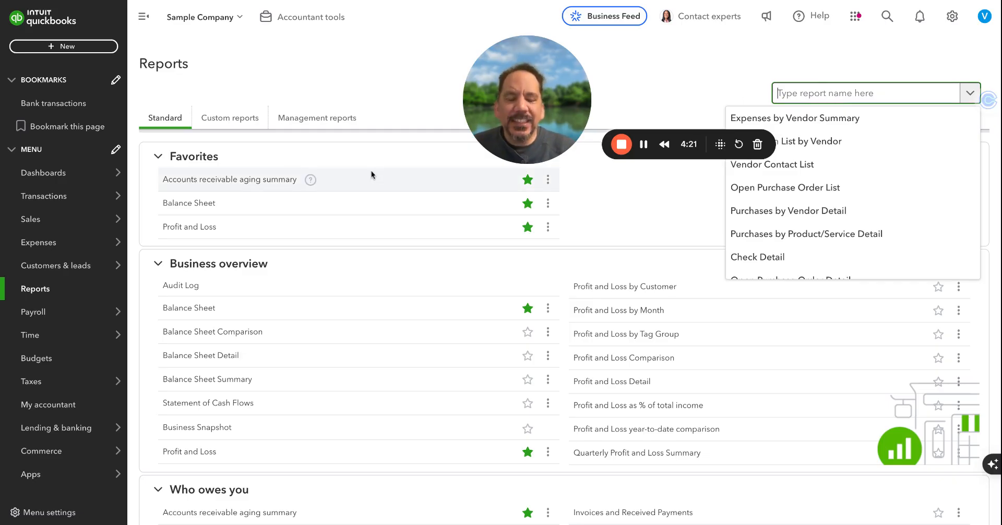
Step: Run the A/R Aging Summary as of February 16, 2025 and scroll through the $5,281.52 customer balances
{"action": "left_click", "coordinate": [229, 178]}
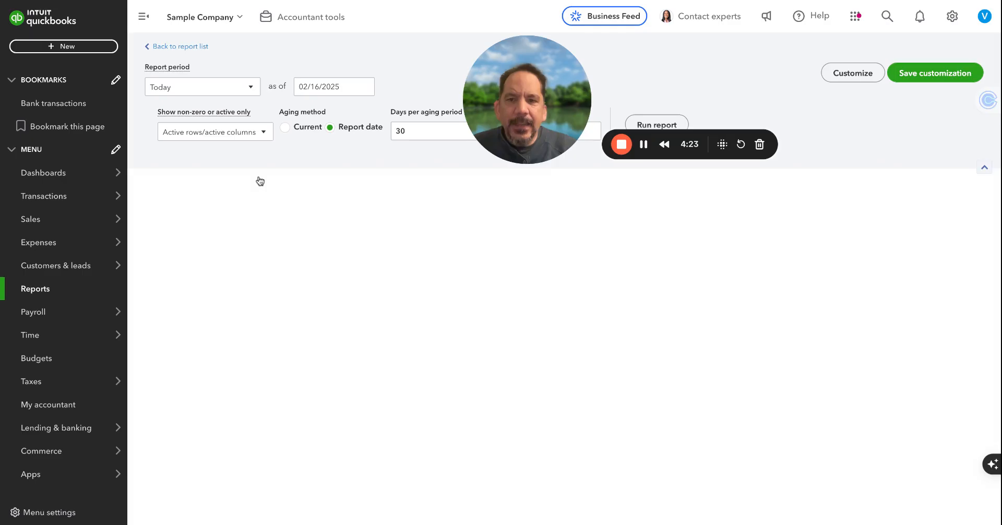
{"action": "left_click", "coordinate": [656, 125]}
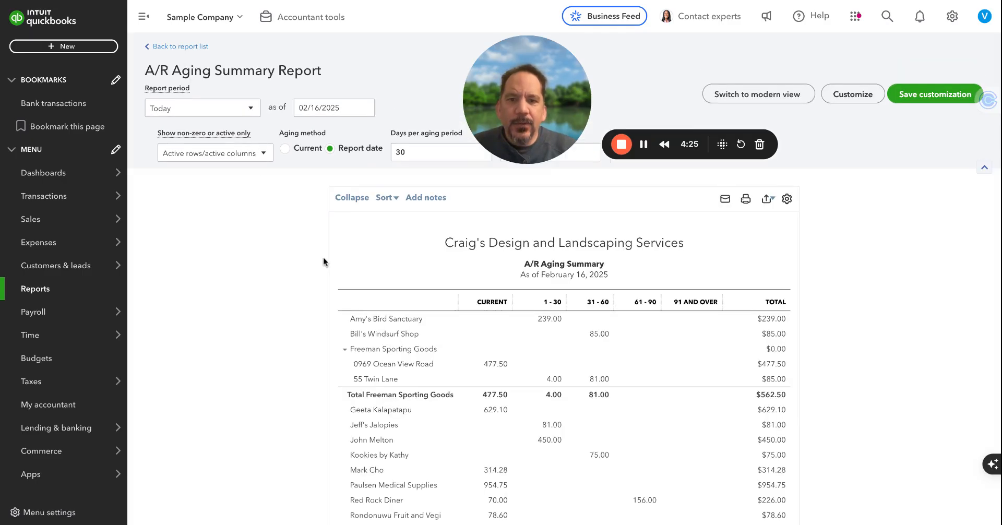
{"action": "scroll", "scroll_direction": "down", "scroll_amount": 3}
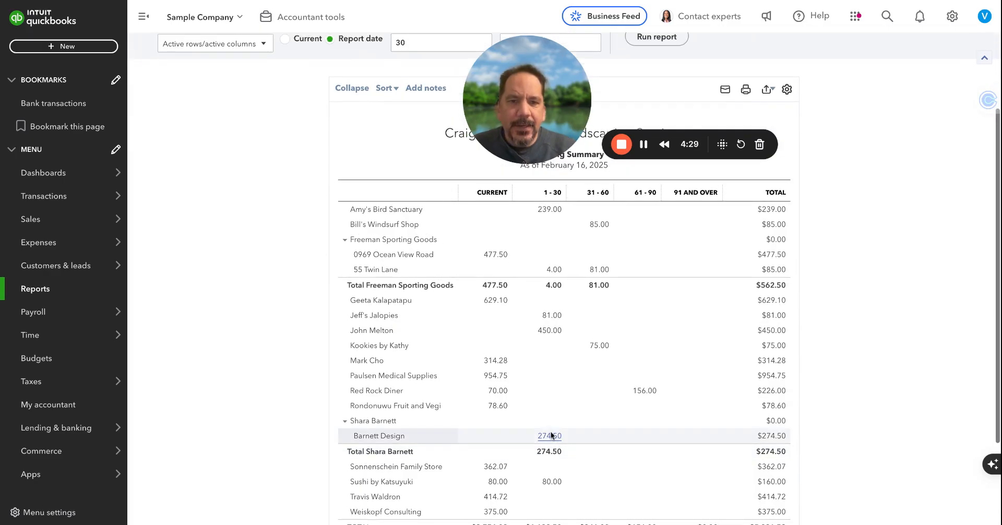
{"action": "scroll", "scroll_direction": "down", "scroll_amount": 3}
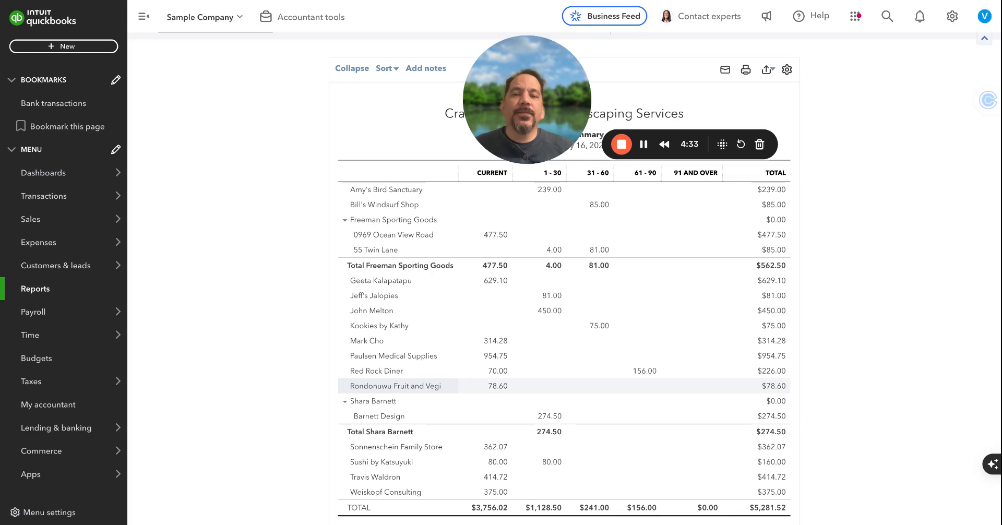
{"action": "mouse_move", "coordinate": [553, 378]}
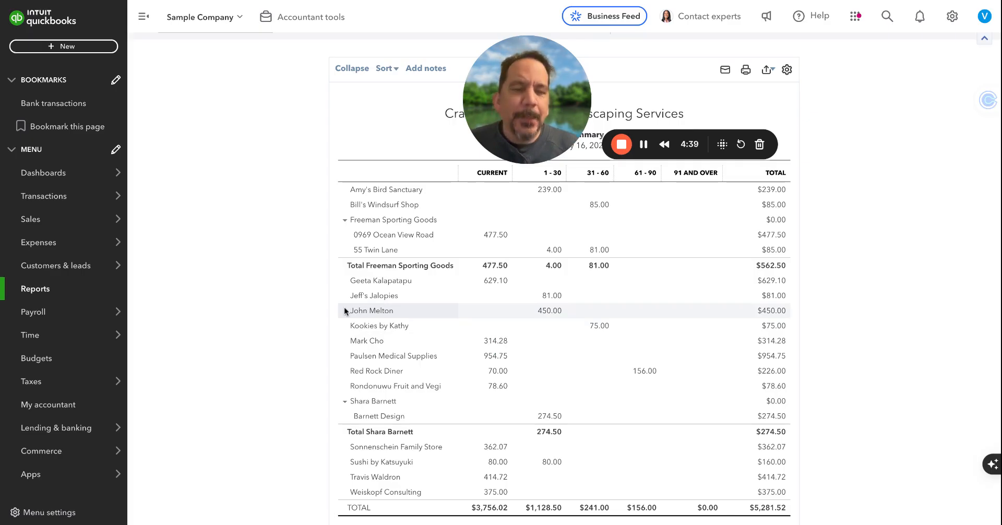
{"action": "mouse_move", "coordinate": [284, 309]}
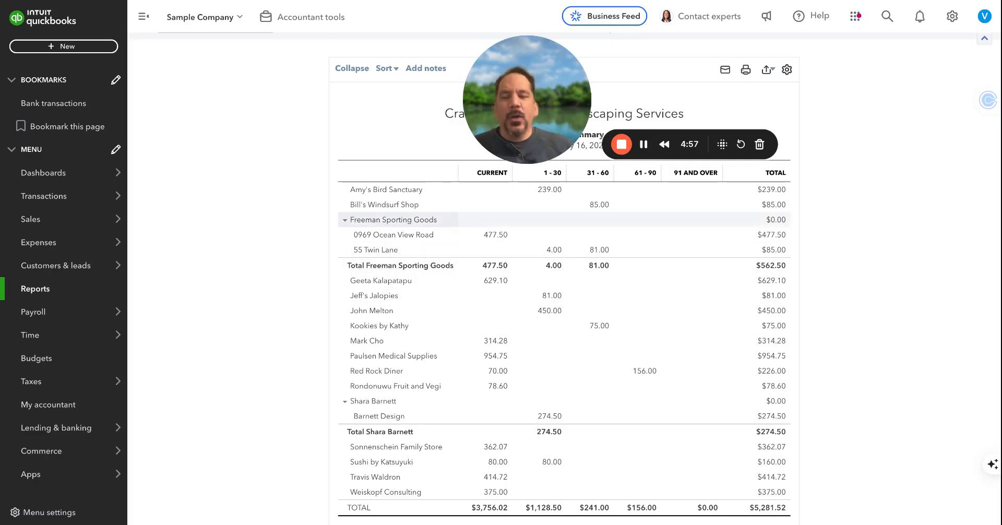
{"action": "mouse_move", "coordinate": [489, 285]}
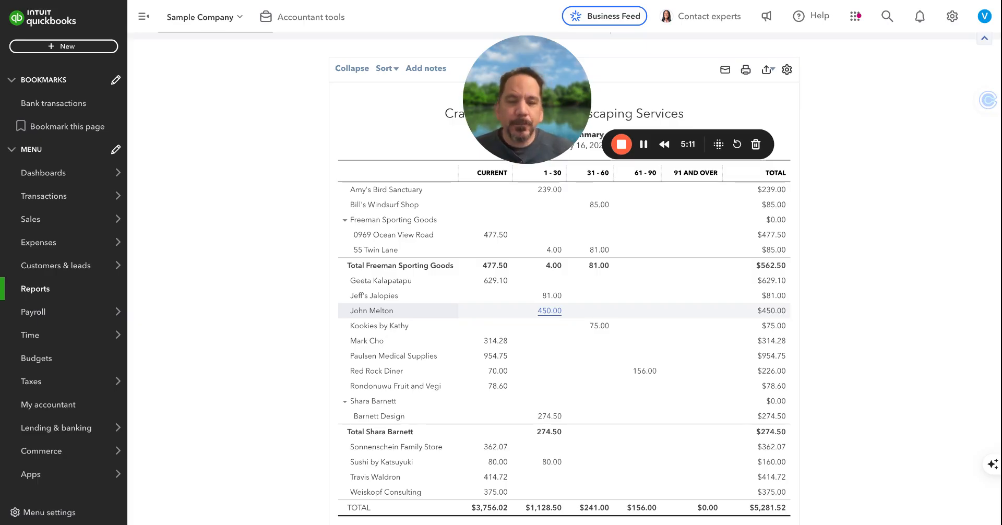
{"action": "mouse_move", "coordinate": [440, 293]}
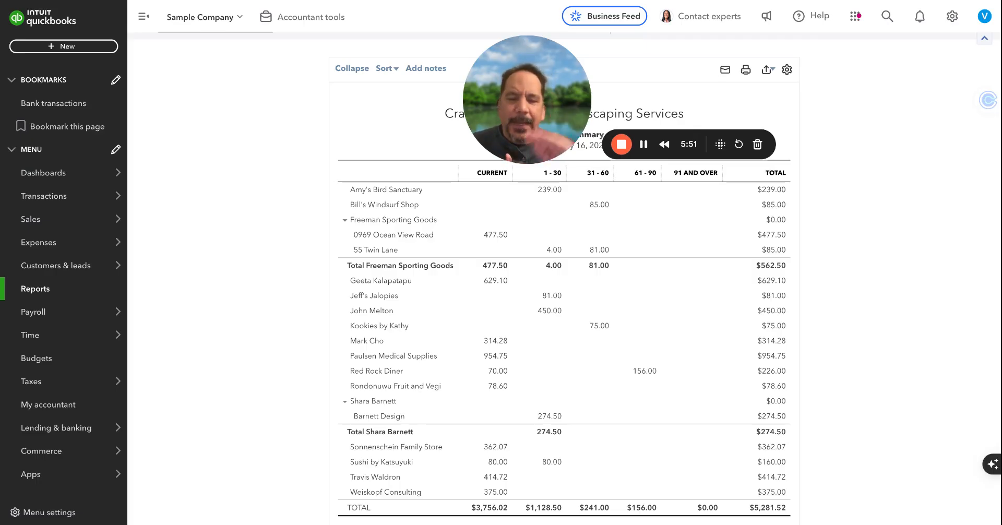
{"action": "mouse_move", "coordinate": [237, 230]}
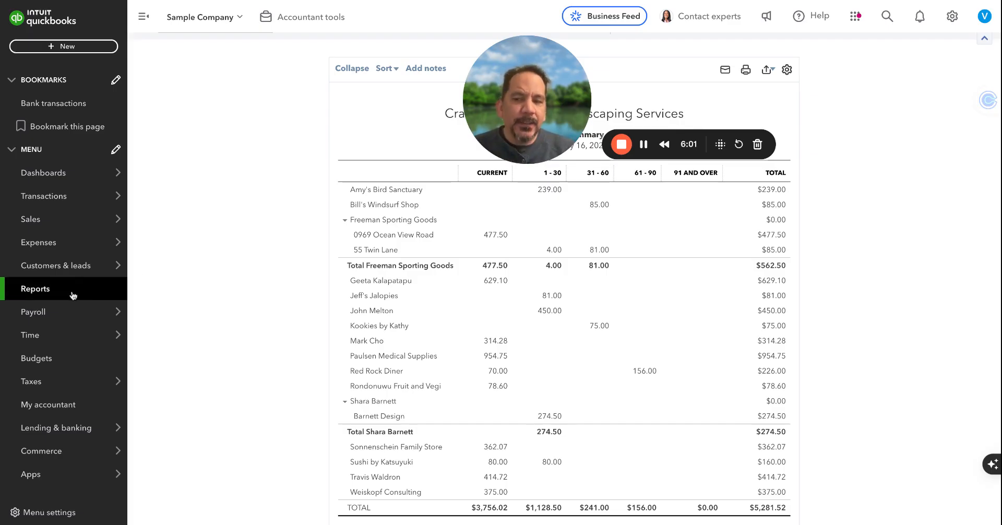
Step: Find the Sales Tax Liability Report by name and run it for This Quarter, showing $324.54 California tax
{"action": "left_click", "coordinate": [36, 290]}
{"action": "type", "text": "S"}
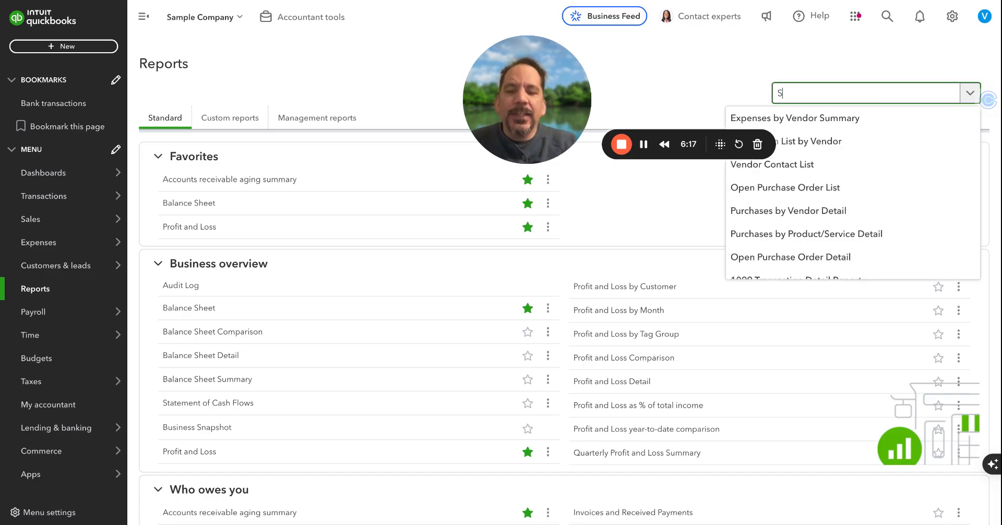
{"action": "type", "text": "ale"}
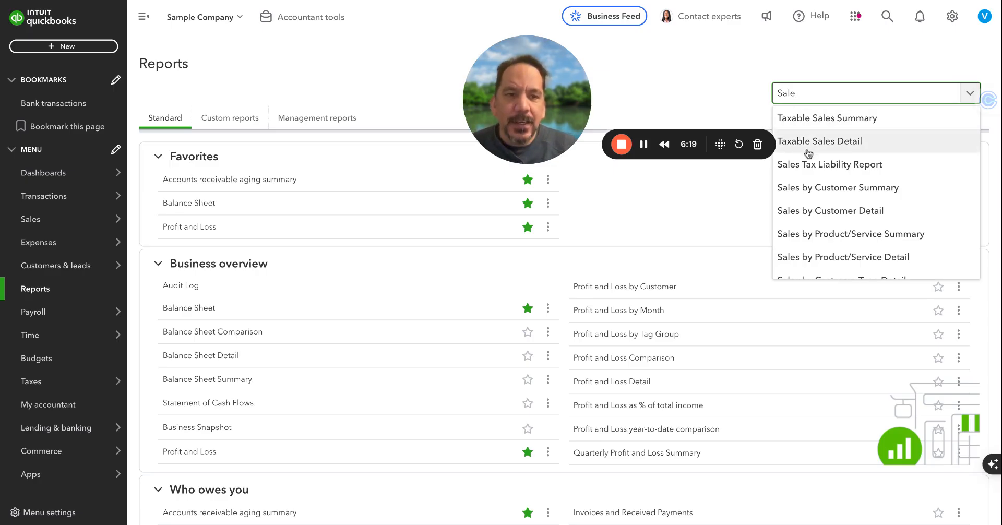
{"action": "left_click", "coordinate": [831, 164]}
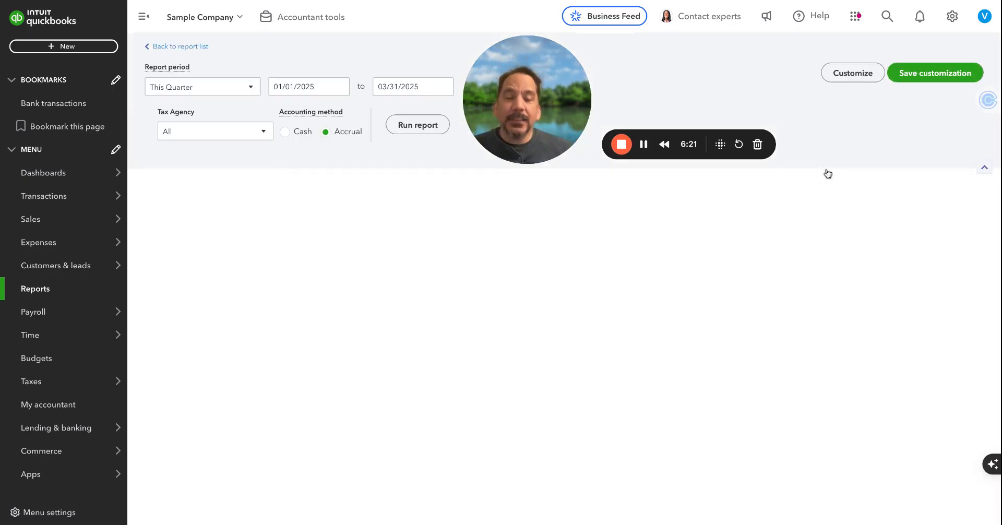
{"action": "left_click", "coordinate": [418, 124]}
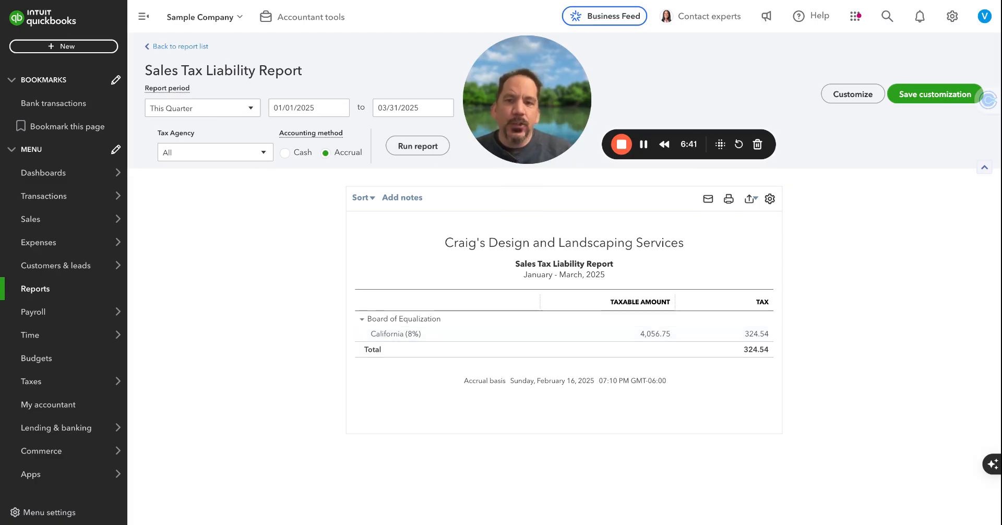
{"action": "mouse_move", "coordinate": [302, 270]}
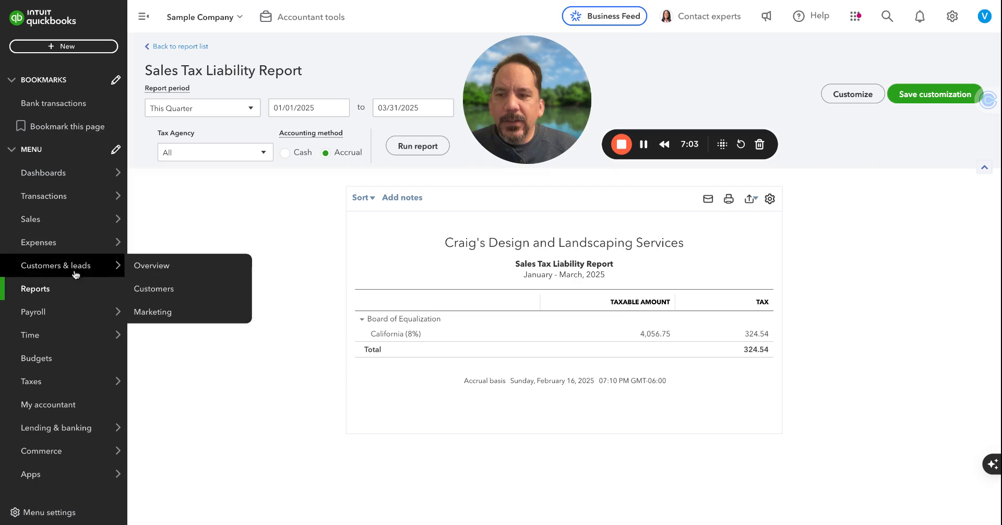
Step: Go to the vendor records and bring up Books by Bessie with its $0.00 balance and three transactions
{"action": "left_click", "coordinate": [39, 242]}
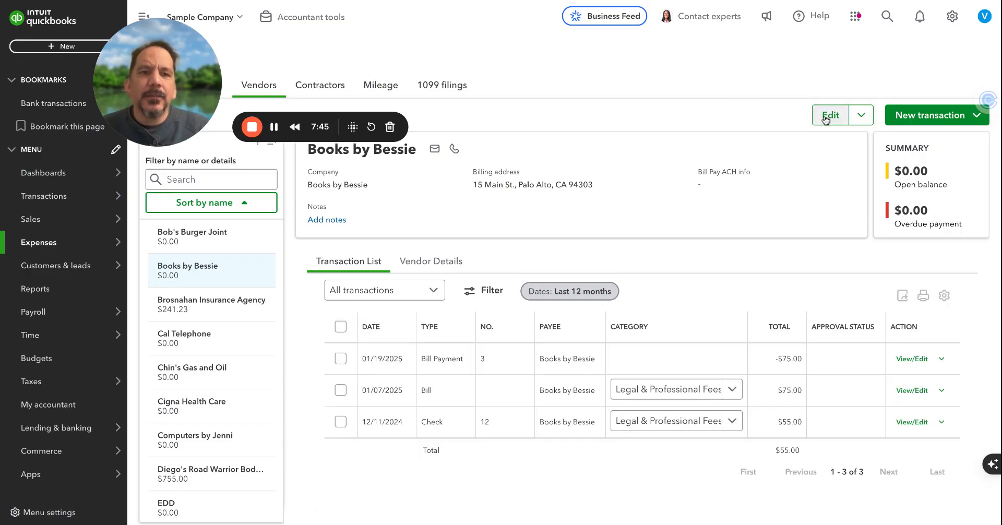
{"action": "left_click", "coordinate": [830, 115]}
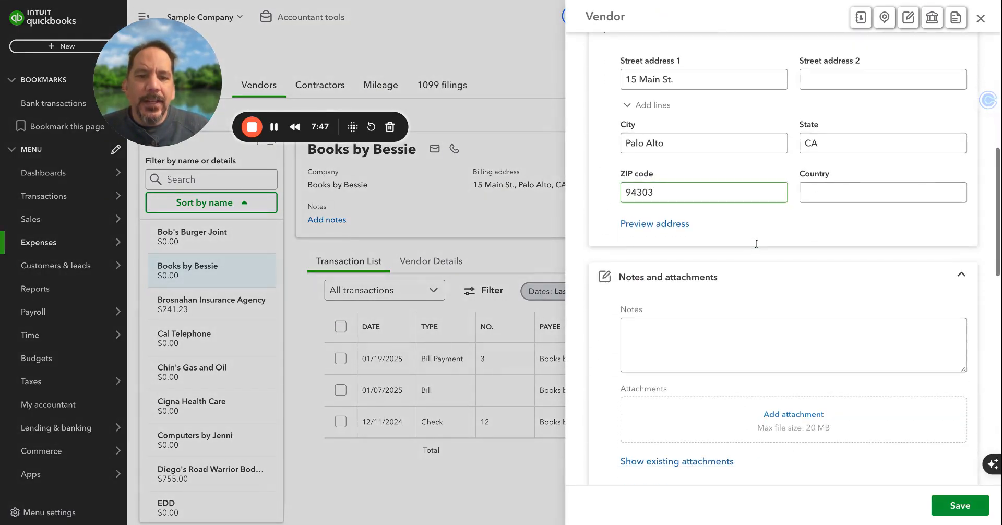
{"action": "scroll", "scroll_direction": "down", "scroll_amount": 3}
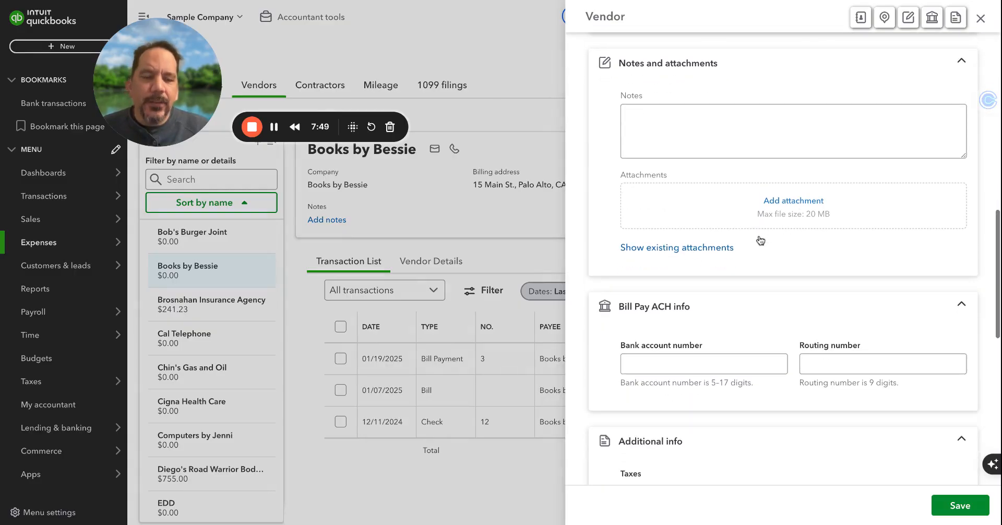
{"action": "scroll", "scroll_direction": "down", "scroll_amount": 3}
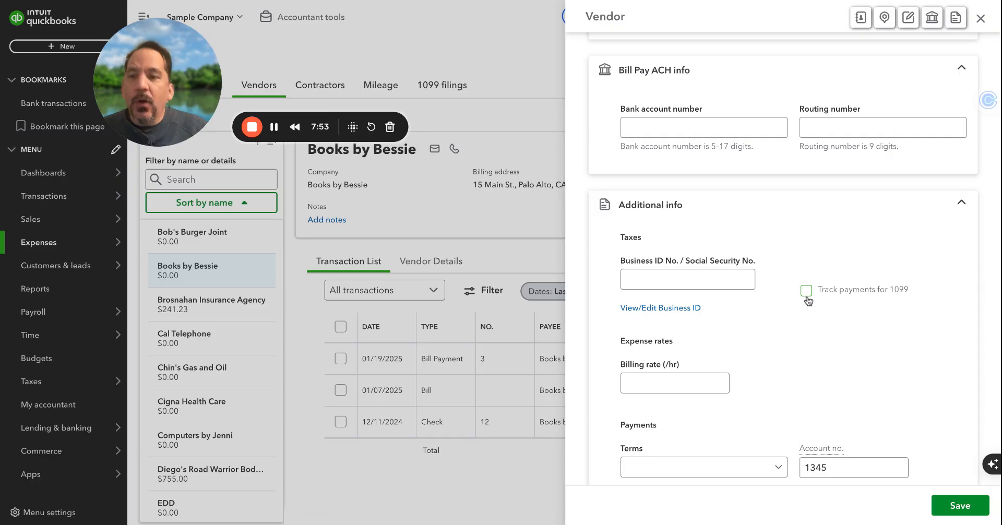
{"action": "left_click", "coordinate": [806, 291]}
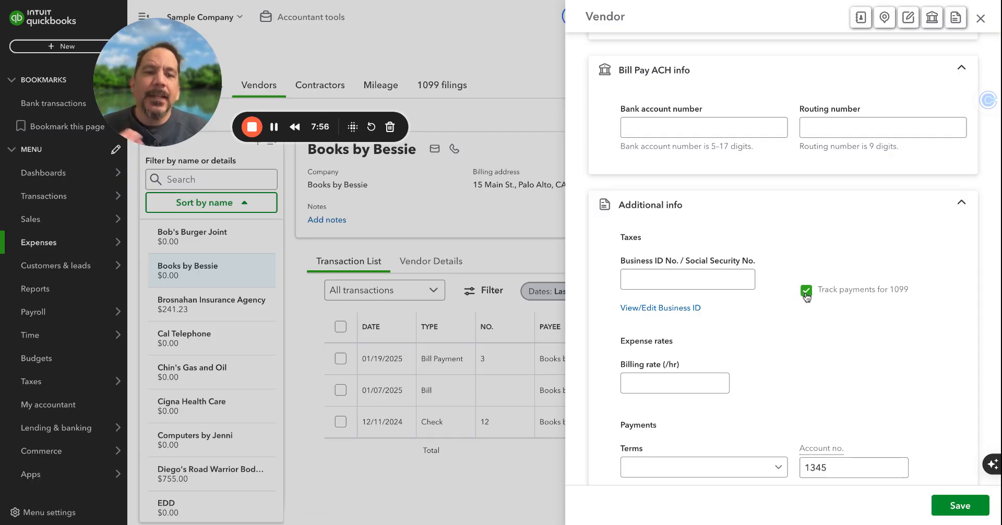
{"action": "scroll", "scroll_direction": "up", "scroll_amount": 3}
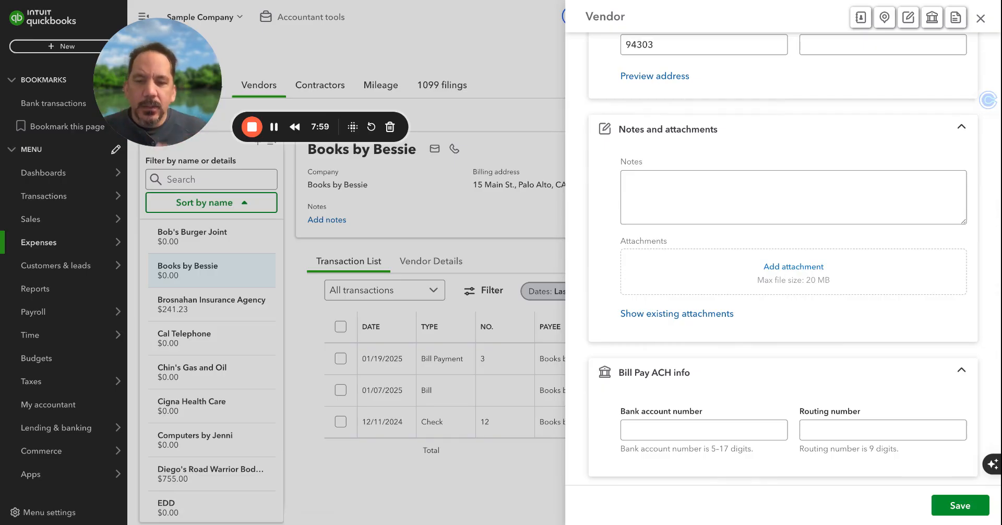
{"action": "scroll", "scroll_direction": "up", "scroll_amount": 3}
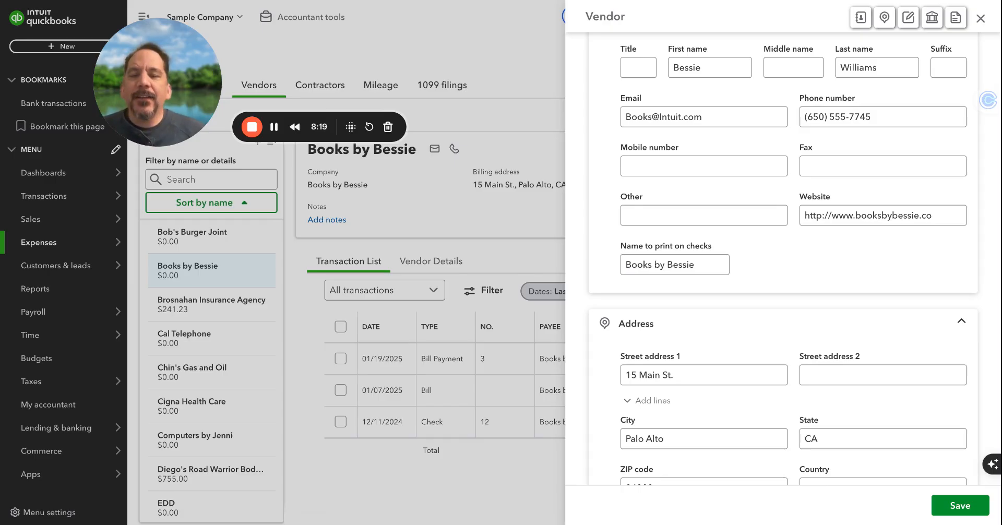
{"action": "left_click", "coordinate": [981, 18]}
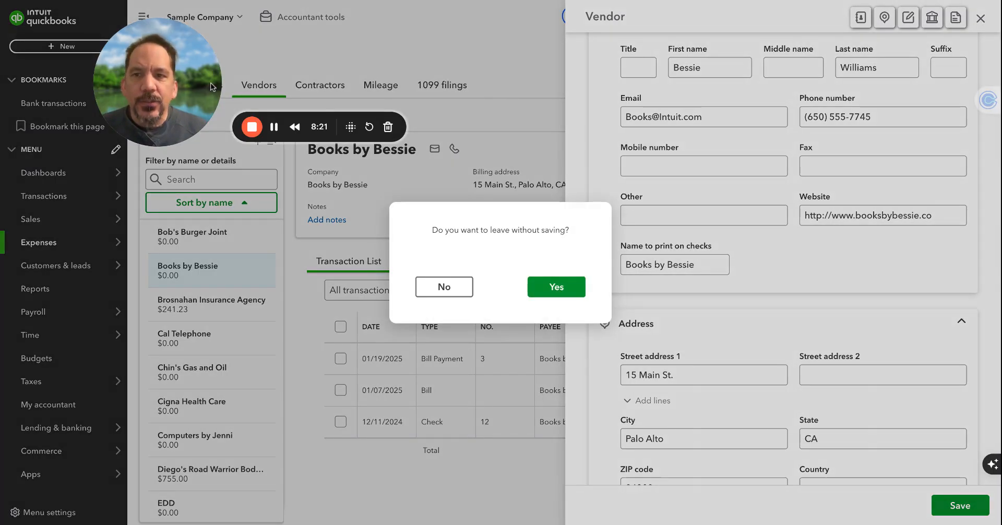
{"action": "left_click", "coordinate": [555, 286]}
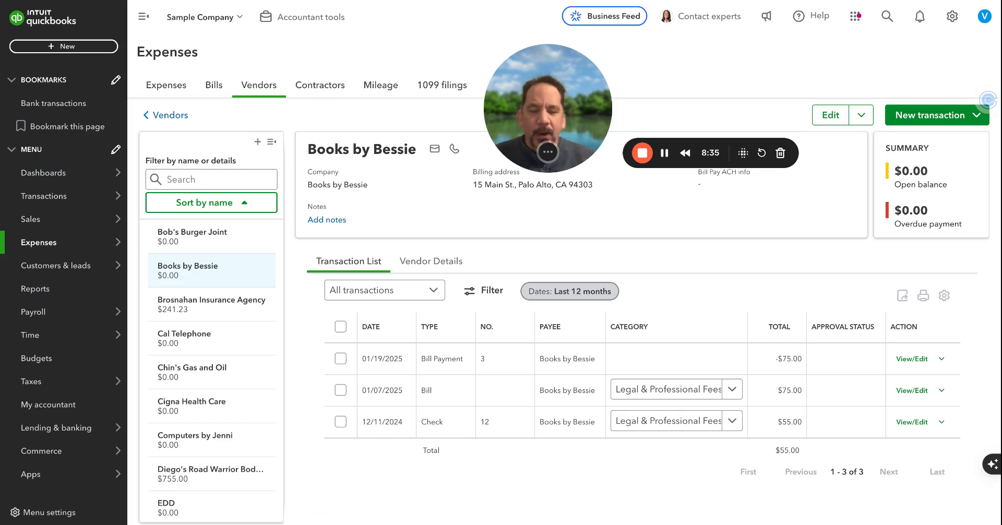
Step: Reach the Reconcile page from the Transactions menu, with the Checking account preselected
{"action": "left_click", "coordinate": [44, 197]}
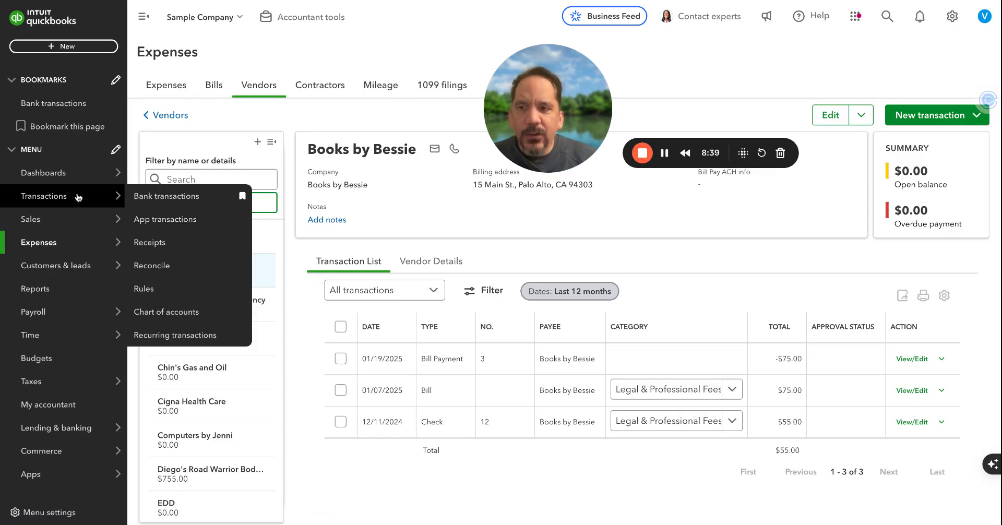
{"action": "mouse_move", "coordinate": [166, 196]}
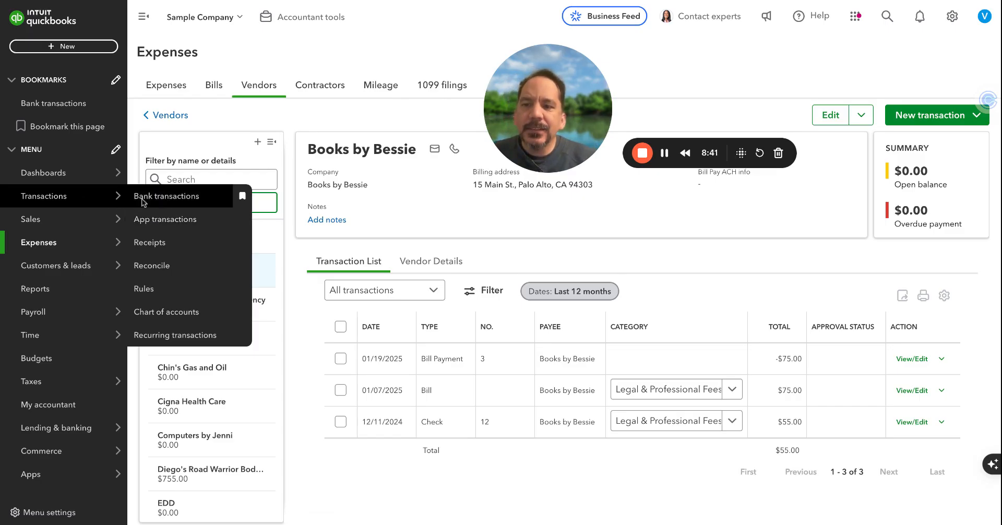
{"action": "left_click", "coordinate": [152, 266]}
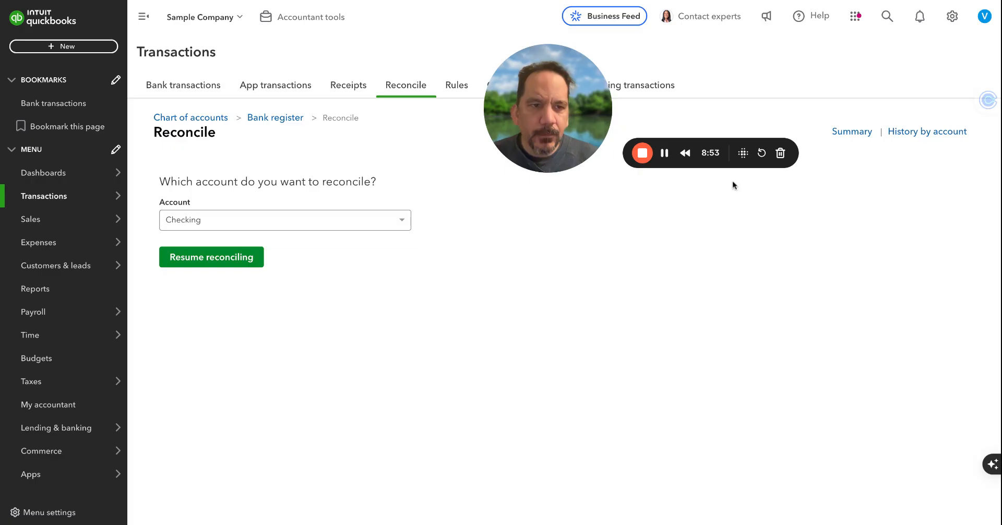
{"action": "left_click", "coordinate": [211, 257]}
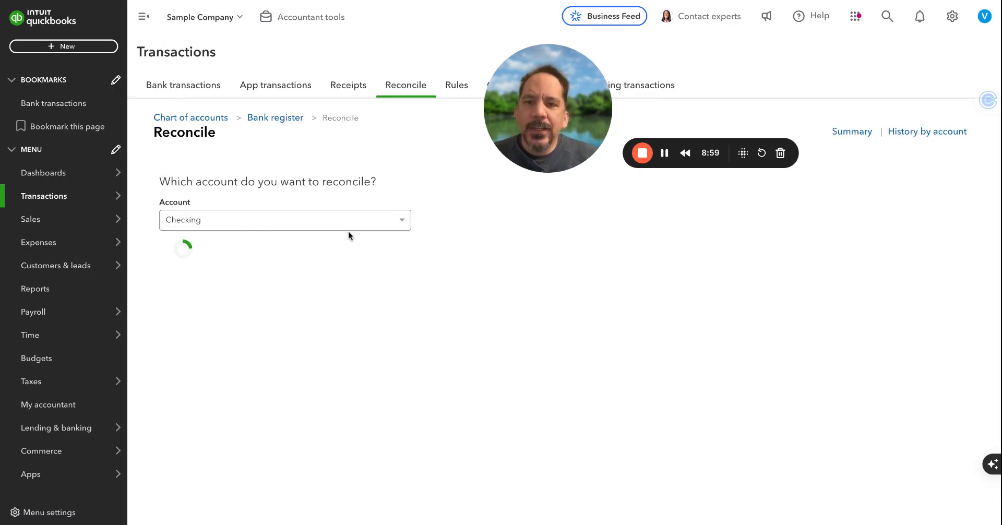
Step: Choose the Savings account and enter ending balance 850 with statement date January 28, 2025
{"action": "left_click", "coordinate": [284, 221]}
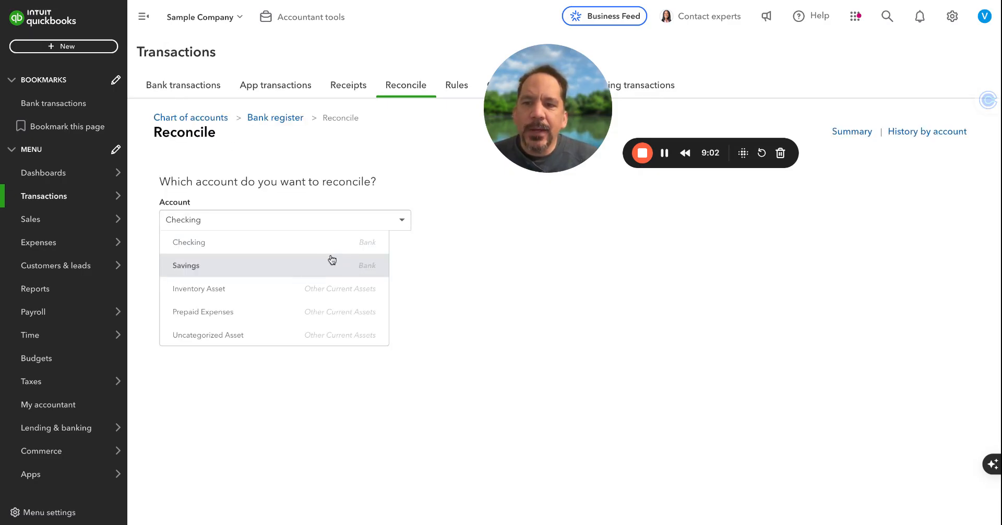
{"action": "left_click", "coordinate": [185, 265]}
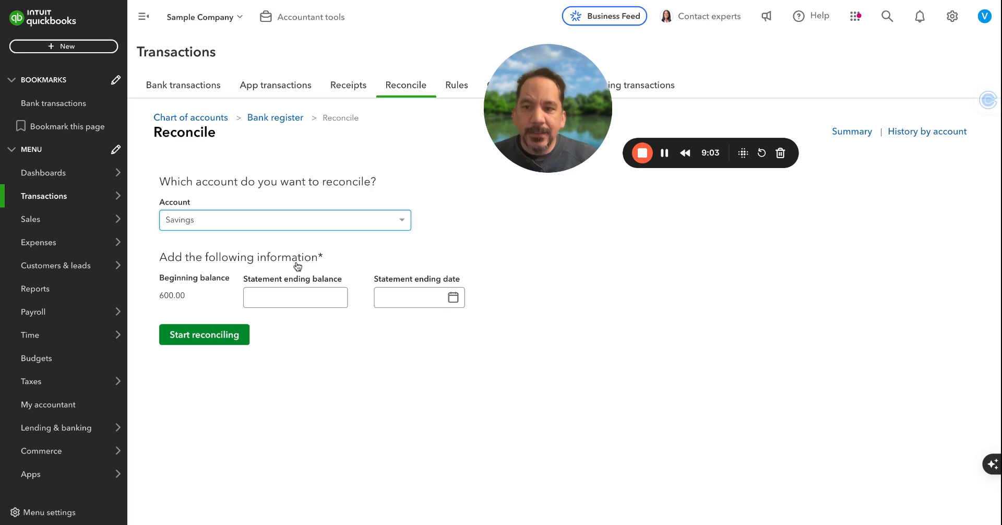
{"action": "left_click", "coordinate": [295, 298]}
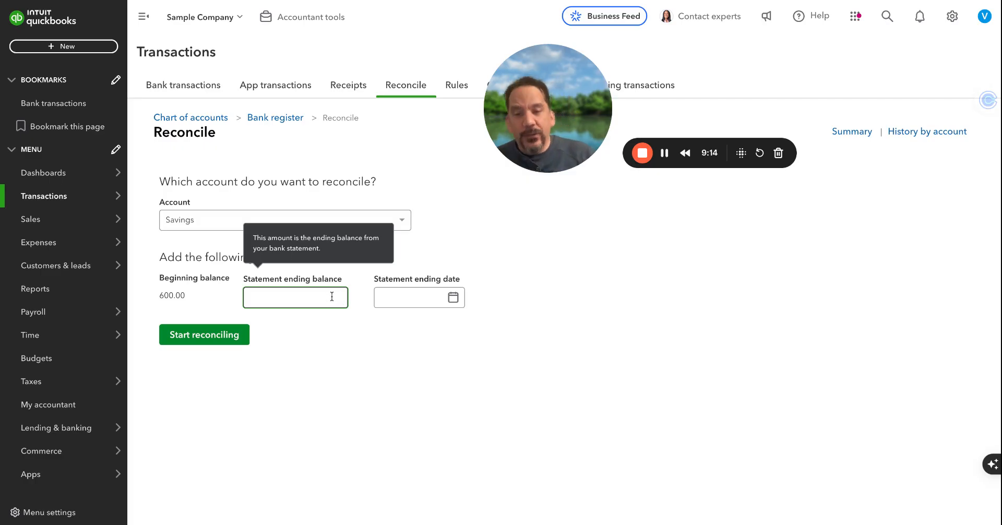
{"action": "mouse_move", "coordinate": [419, 298]}
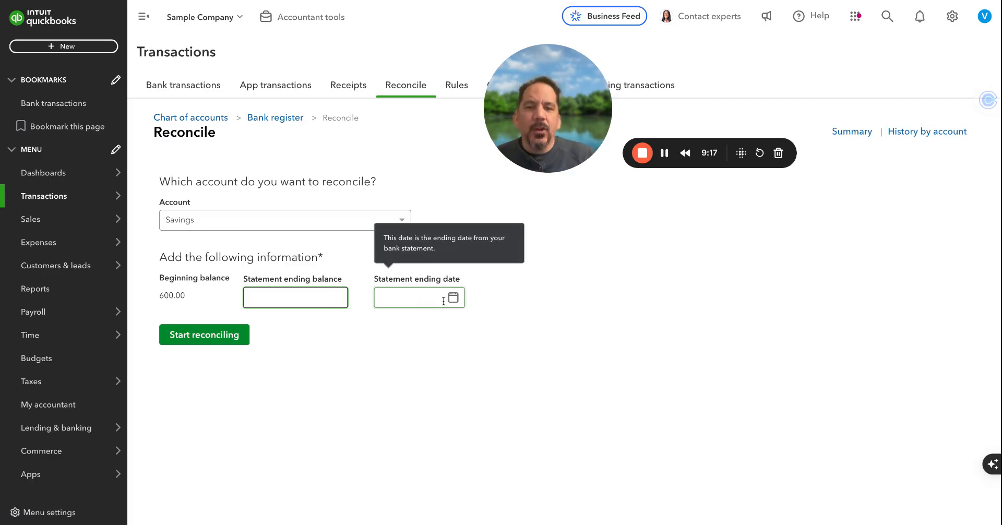
{"action": "mouse_move", "coordinate": [296, 297]}
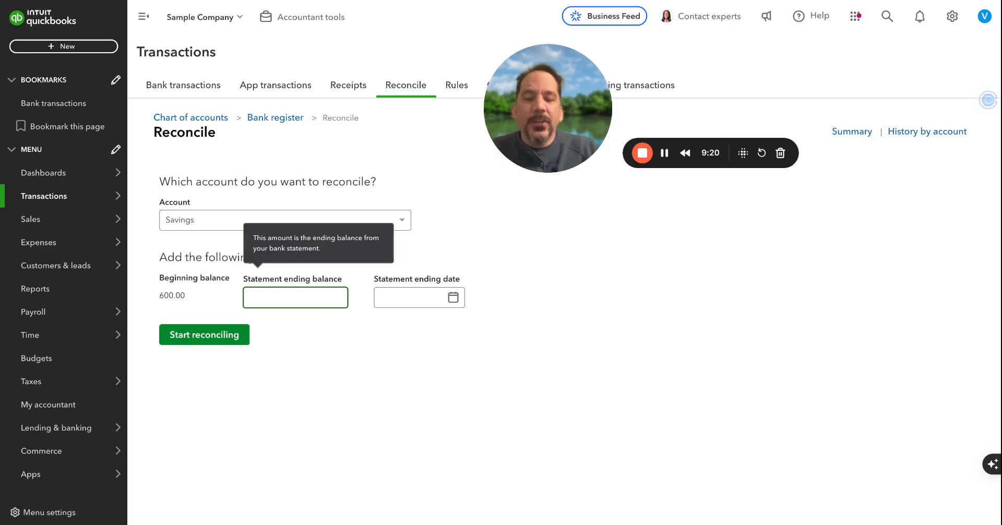
{"action": "type", "text": "850.00"}
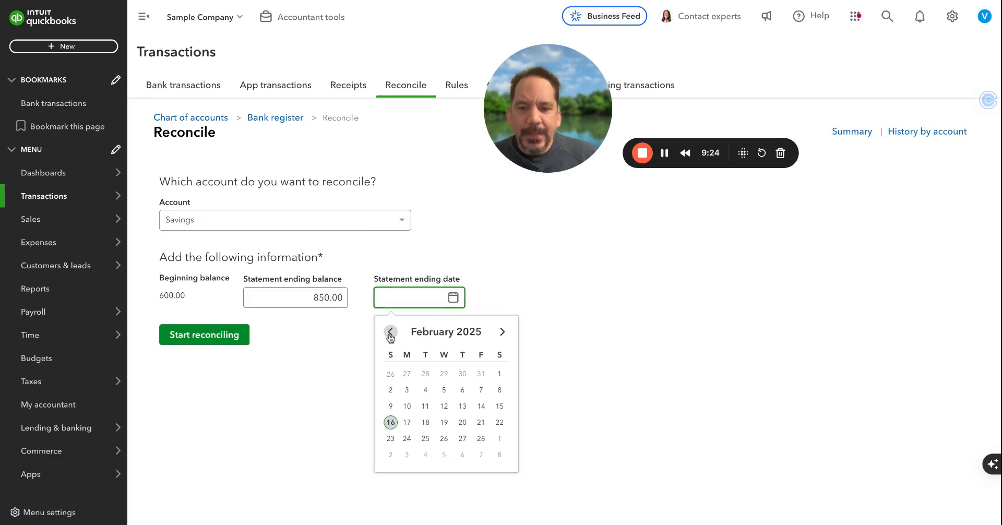
{"action": "left_click", "coordinate": [390, 332]}
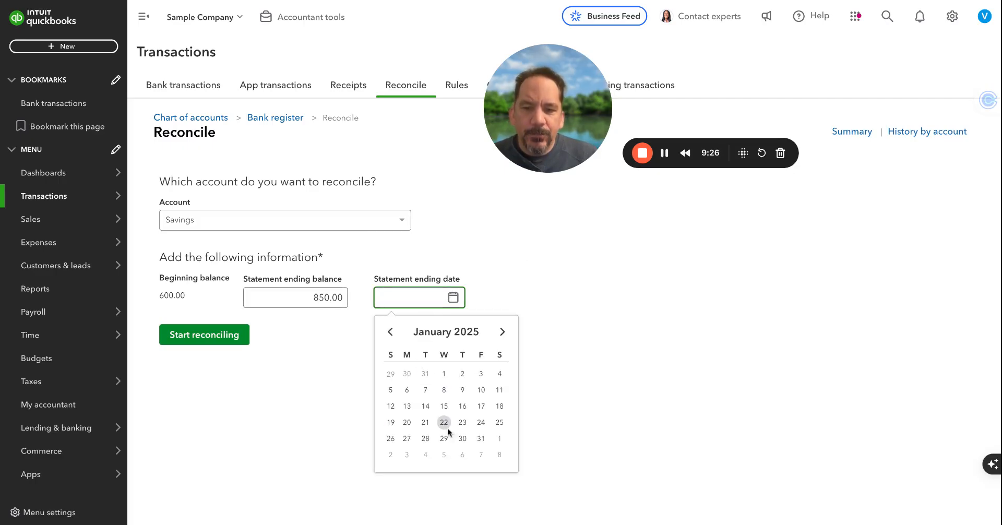
{"action": "left_click", "coordinate": [425, 439]}
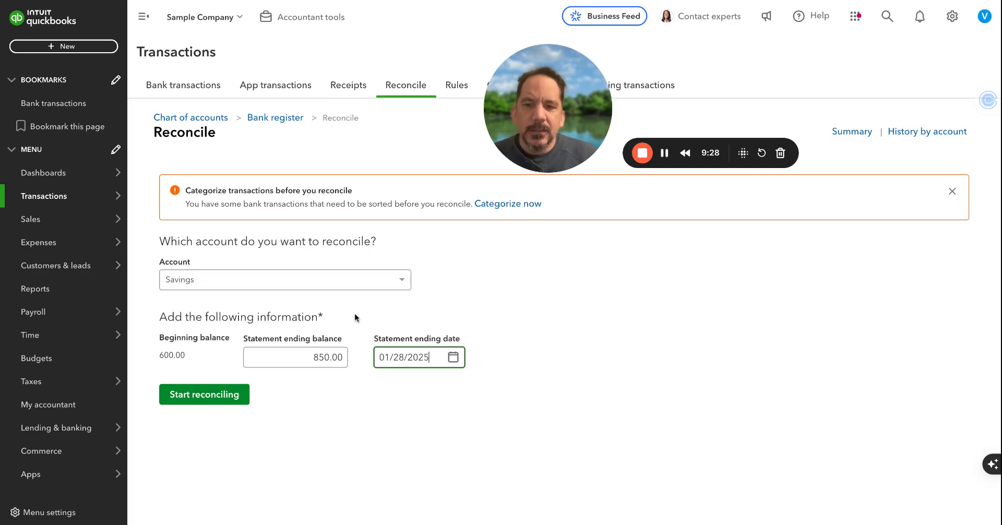
{"action": "mouse_move", "coordinate": [272, 158]}
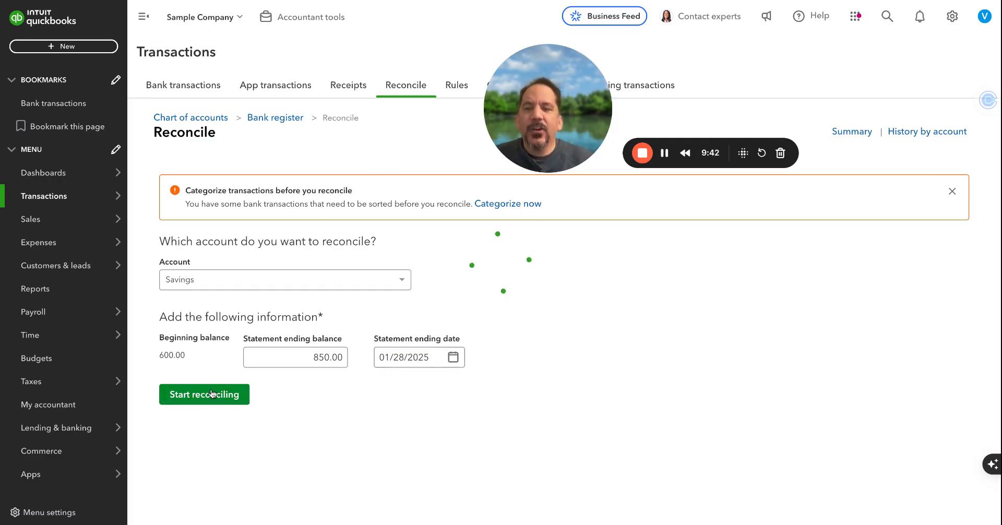
{"action": "left_click", "coordinate": [203, 394]}
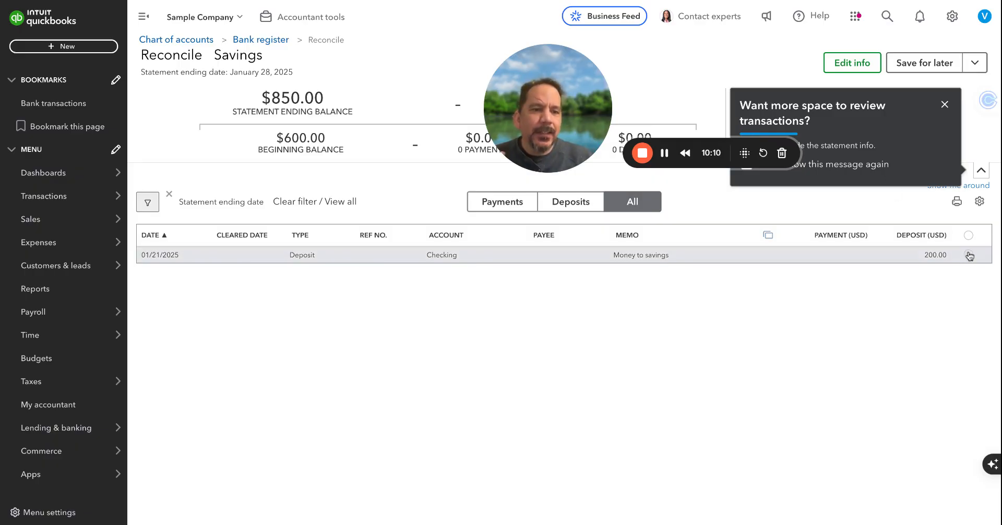
{"action": "left_click", "coordinate": [969, 254]}
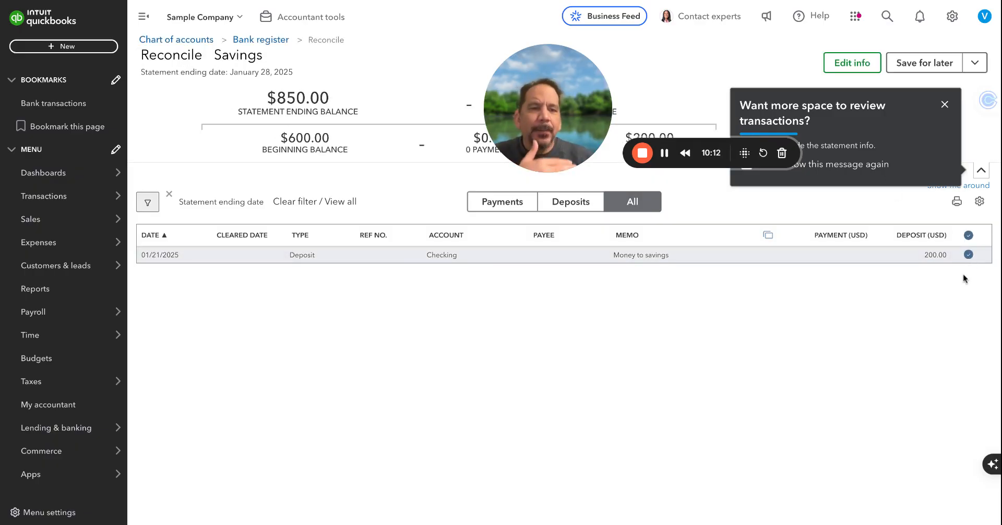
{"action": "mouse_move", "coordinate": [941, 436]}
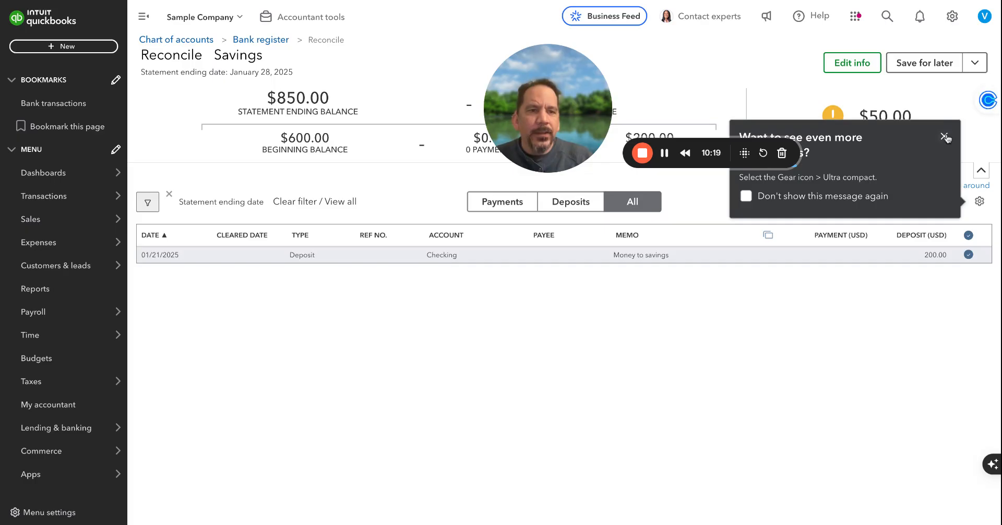
{"action": "left_click", "coordinate": [947, 138]}
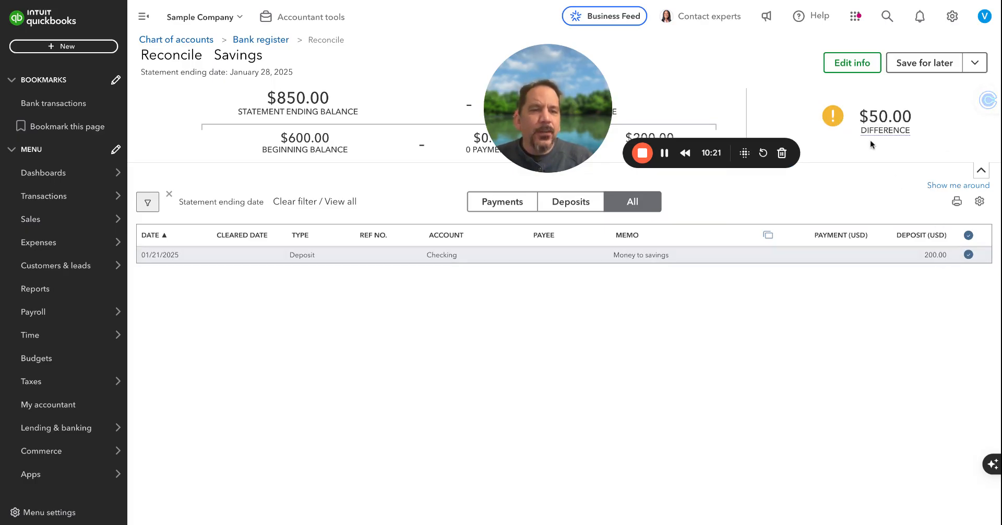
{"action": "mouse_move", "coordinate": [856, 119]}
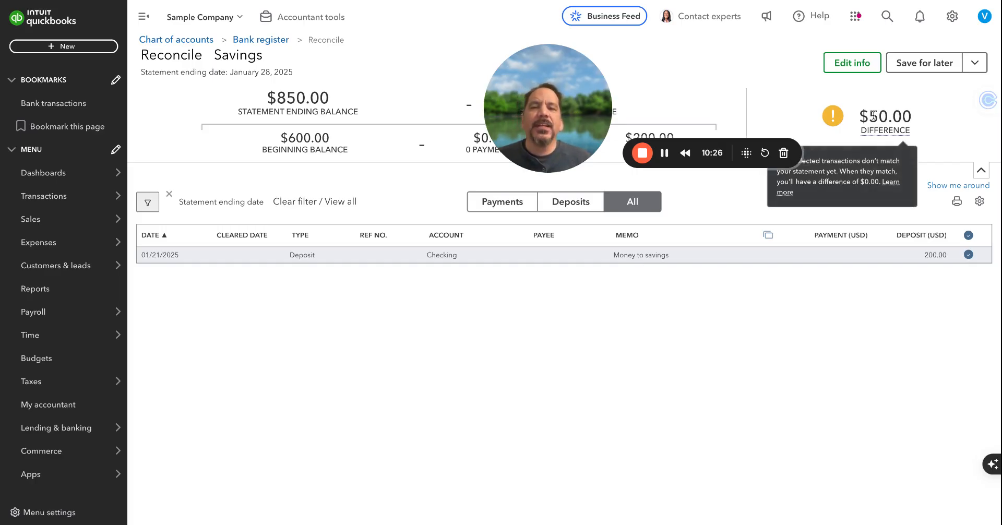
{"action": "mouse_move", "coordinate": [478, 278]}
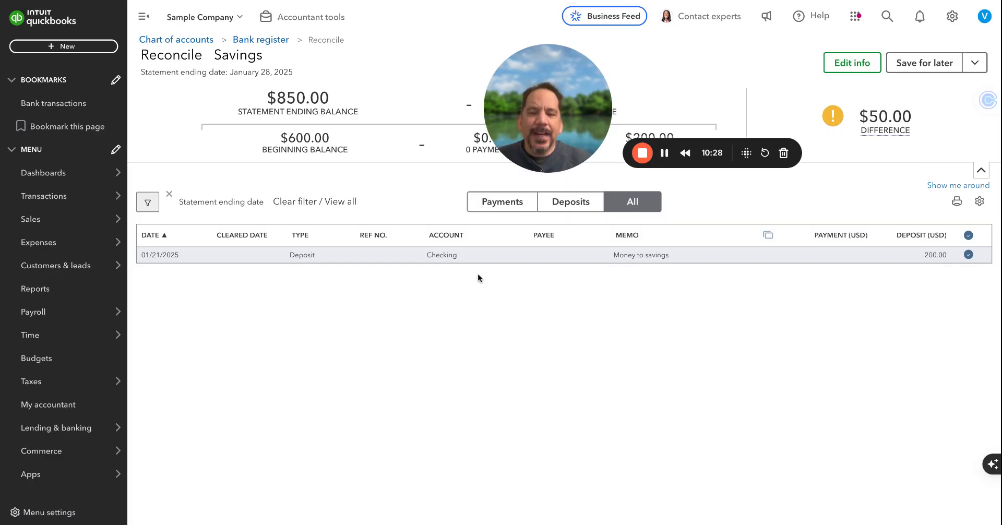
{"action": "mouse_move", "coordinate": [530, 422]}
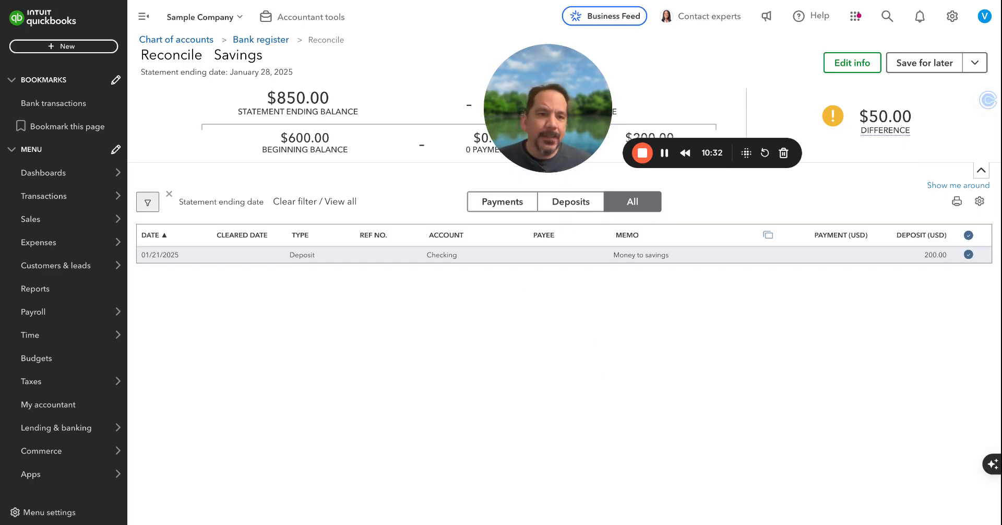
{"action": "mouse_move", "coordinate": [659, 332]}
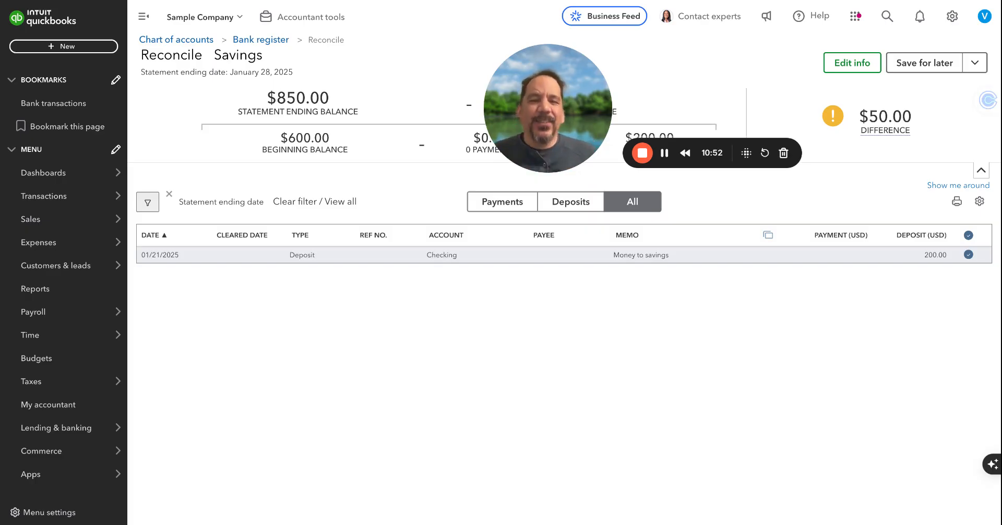
{"action": "mouse_move", "coordinate": [891, 201]}
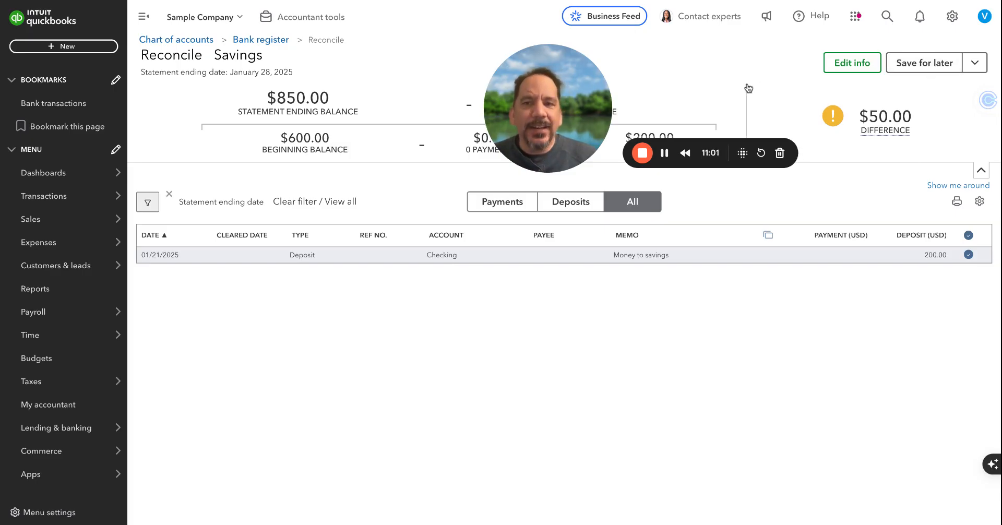
{"action": "mouse_move", "coordinate": [383, 77]}
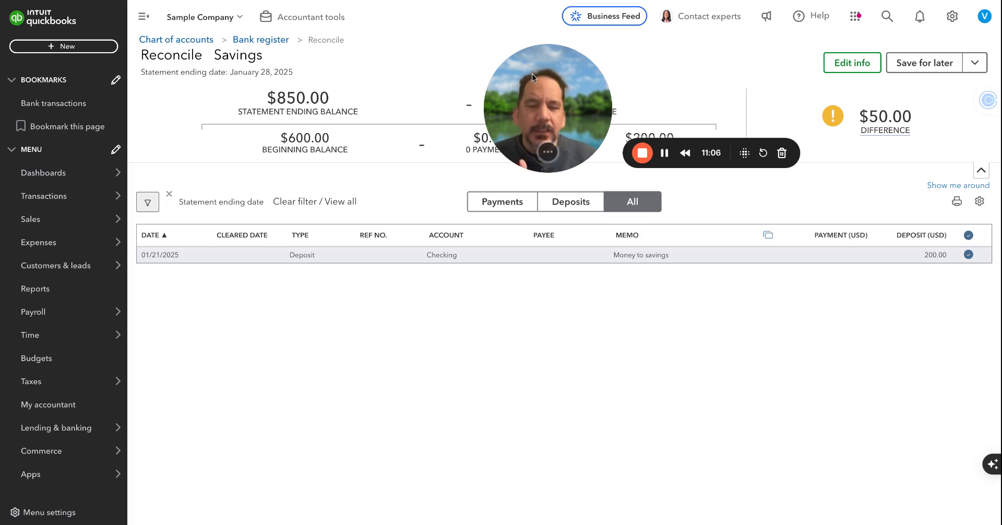
{"action": "mouse_move", "coordinate": [408, 94]}
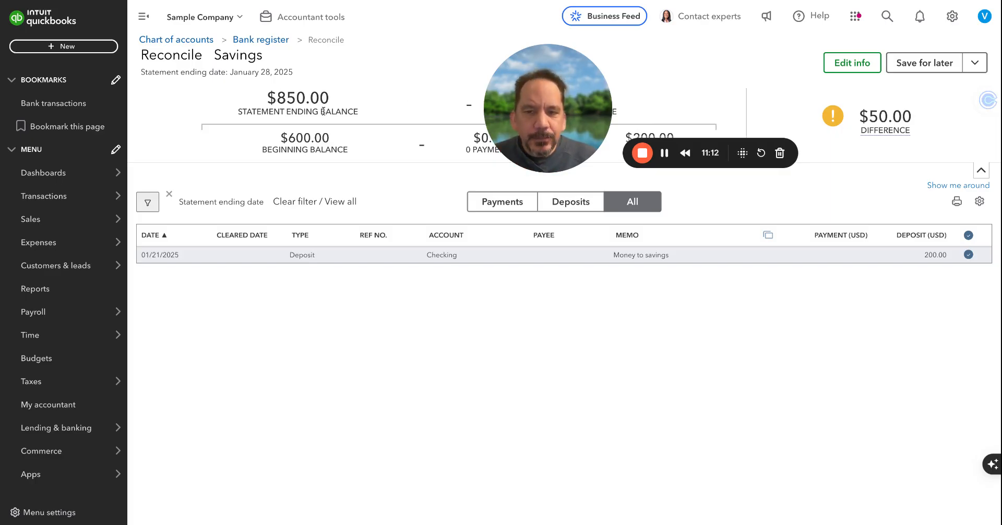
{"action": "mouse_move", "coordinate": [261, 121]}
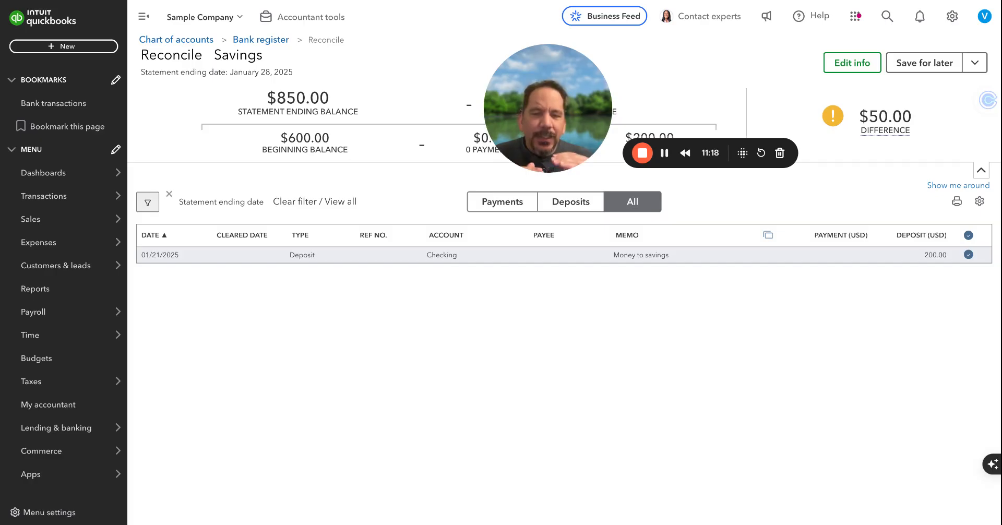
Step: Abandon the Savings reconciliation with its $50.00 difference and go to the Reports page
{"action": "left_click", "coordinate": [39, 242]}
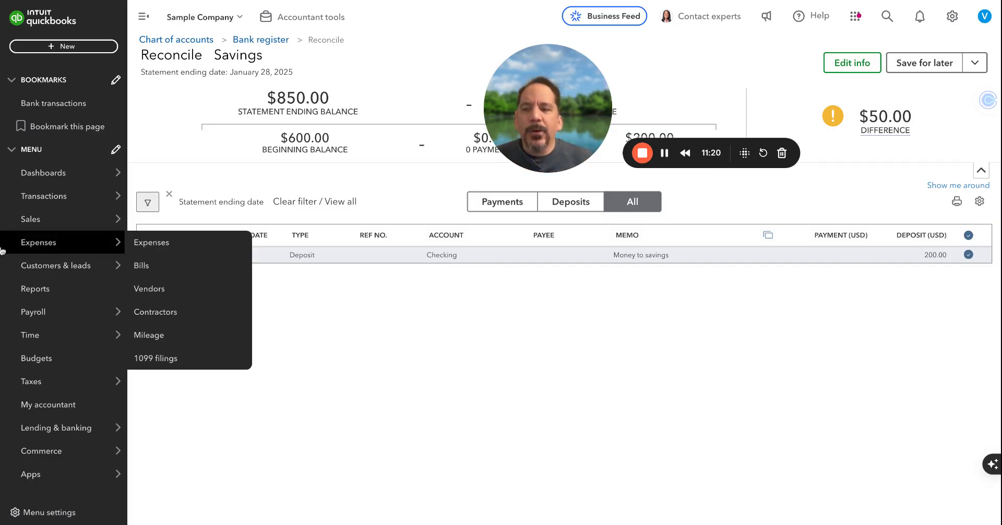
{"action": "left_click", "coordinate": [35, 290]}
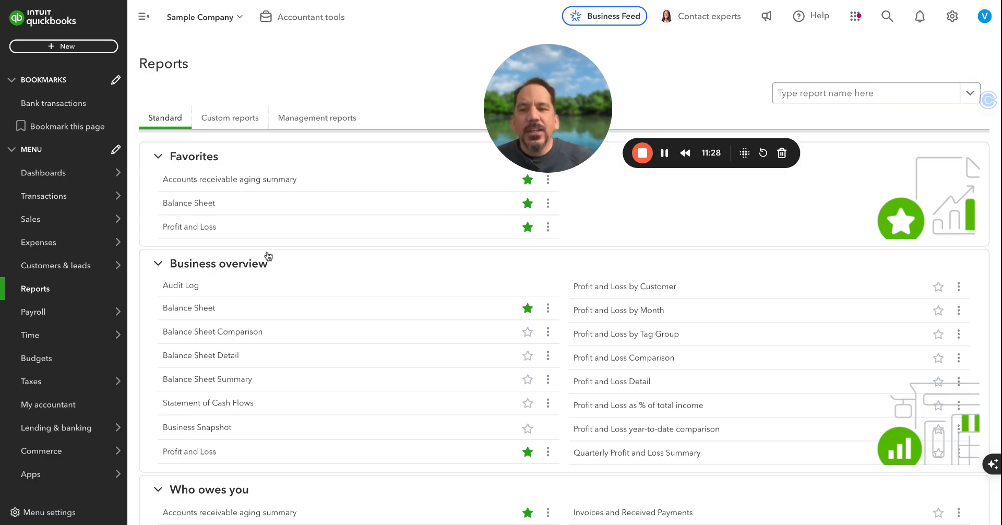
{"action": "mouse_move", "coordinate": [206, 231]}
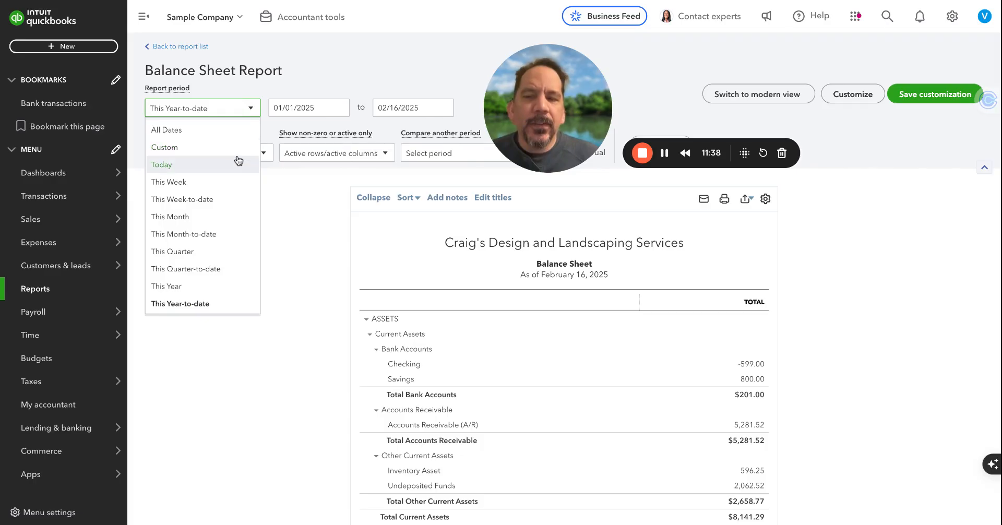
Step: Locate the Balance Sheet in the report list and set its period to Last Year (2024)
{"action": "scroll", "scroll_direction": "down", "scroll_amount": 3}
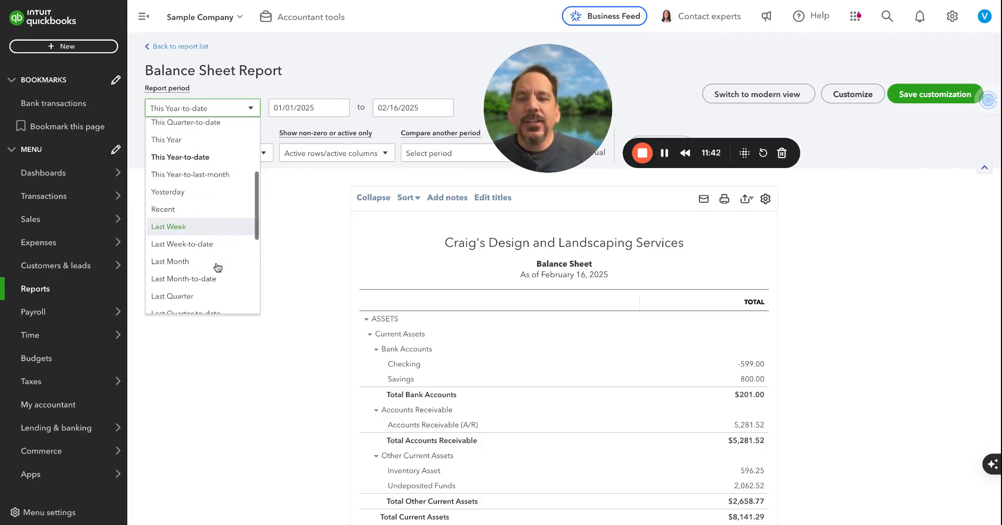
{"action": "scroll", "scroll_direction": "down", "scroll_amount": 3}
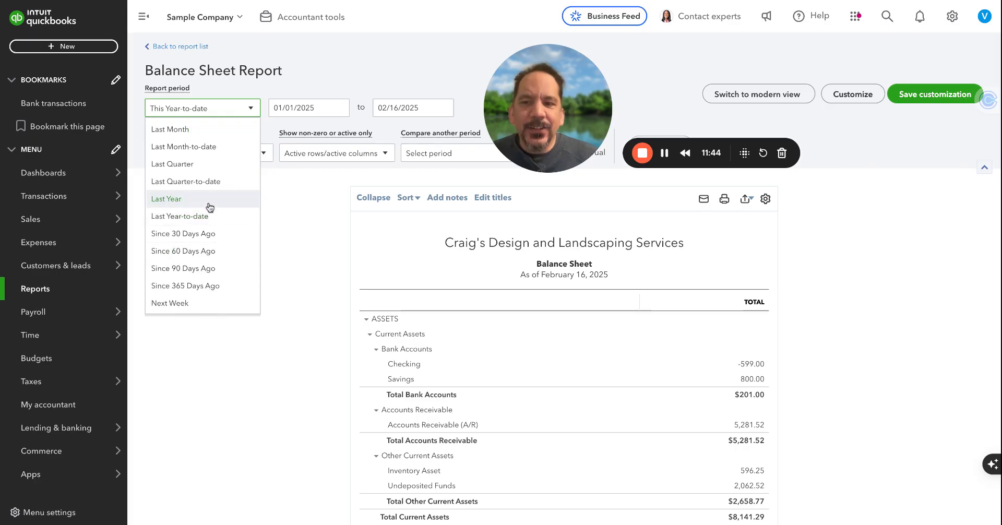
{"action": "left_click", "coordinate": [166, 198]}
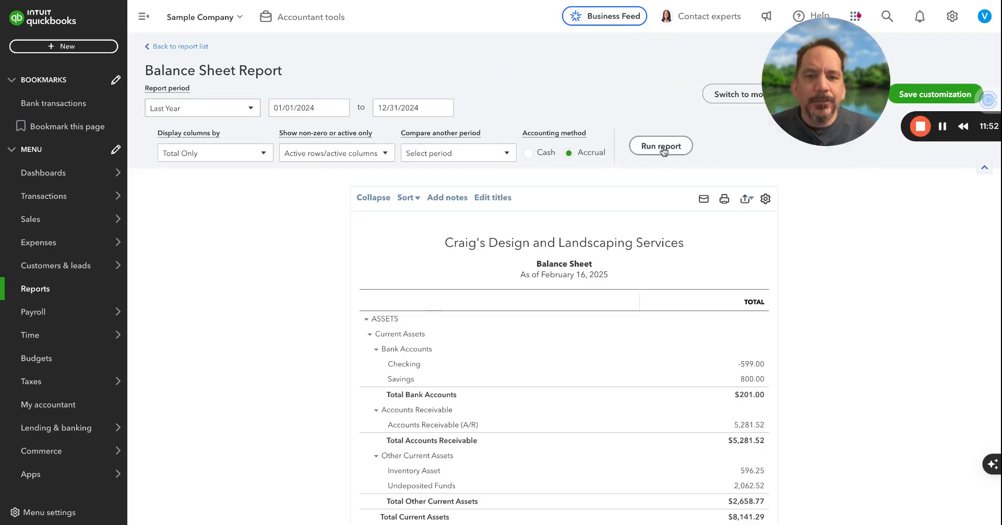
Step: Run the 2024 Balance Sheet and scroll through it, reviewing $7,206.91 total assets and equity
{"action": "left_click", "coordinate": [660, 146]}
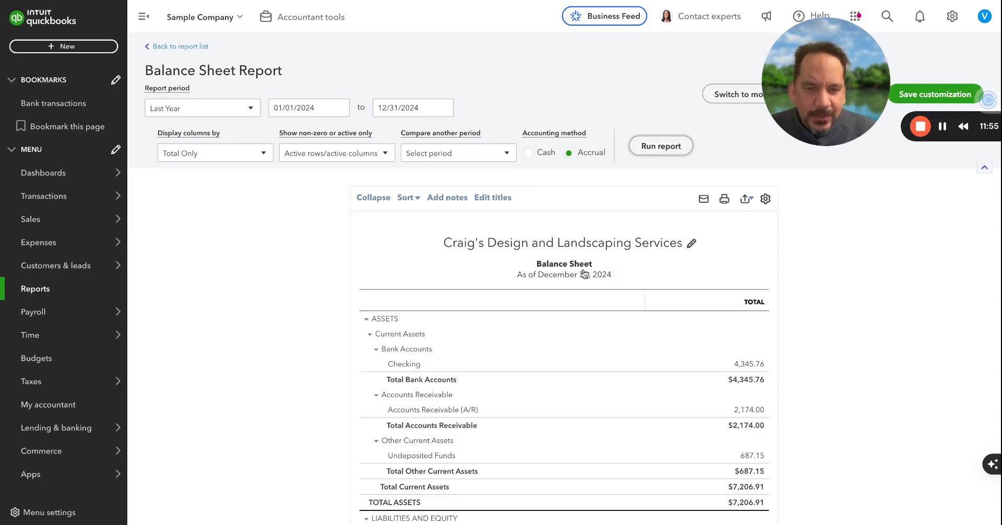
{"action": "scroll", "scroll_direction": "down", "scroll_amount": 3}
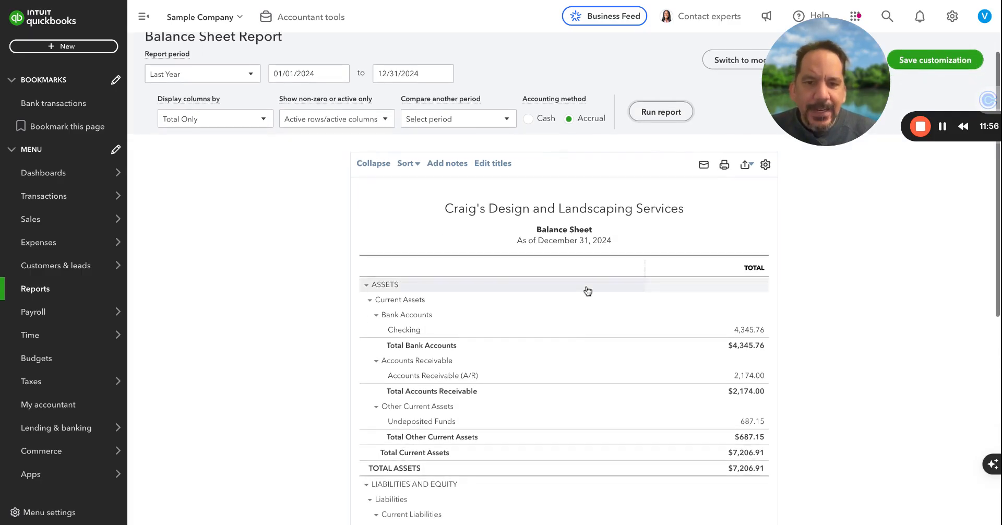
{"action": "scroll", "scroll_direction": "down", "scroll_amount": 3}
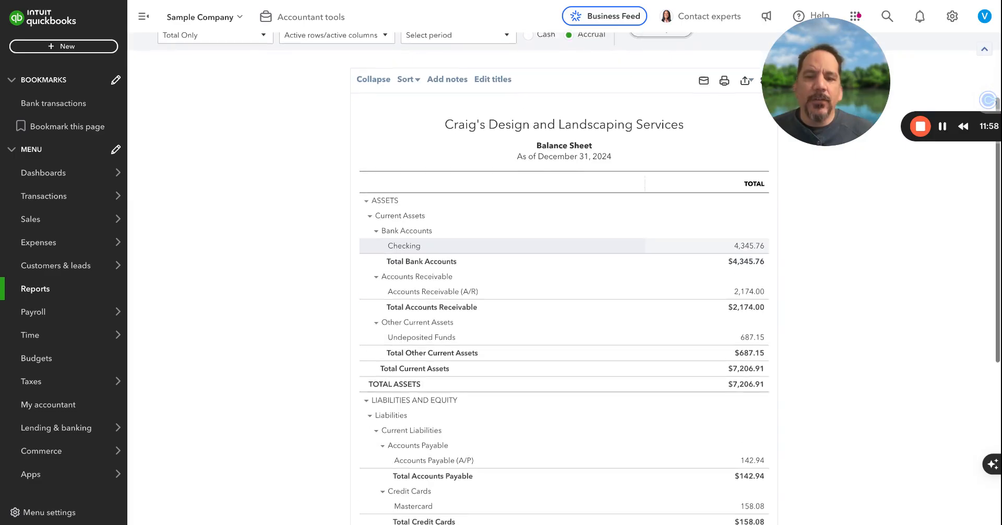
{"action": "scroll", "scroll_direction": "up", "scroll_amount": 3}
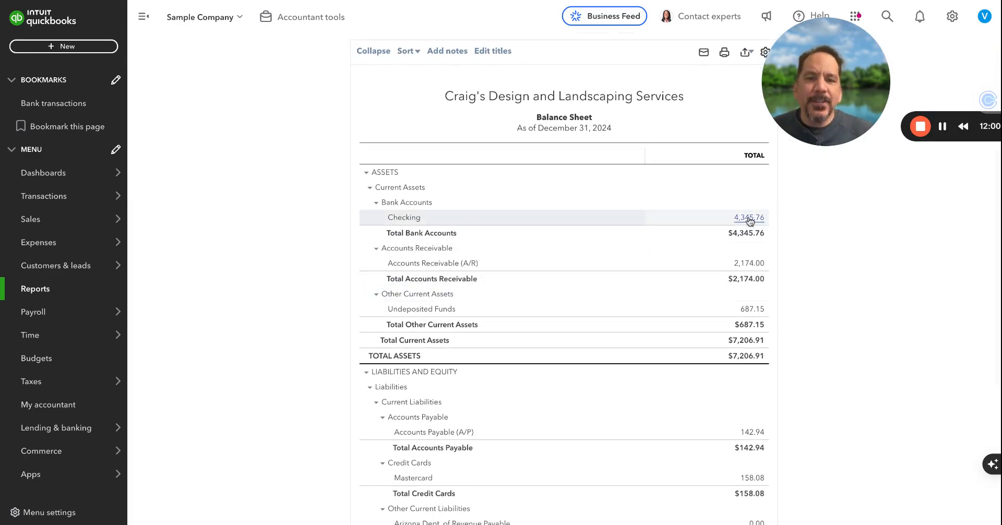
{"action": "scroll", "scroll_direction": "down", "scroll_amount": 3}
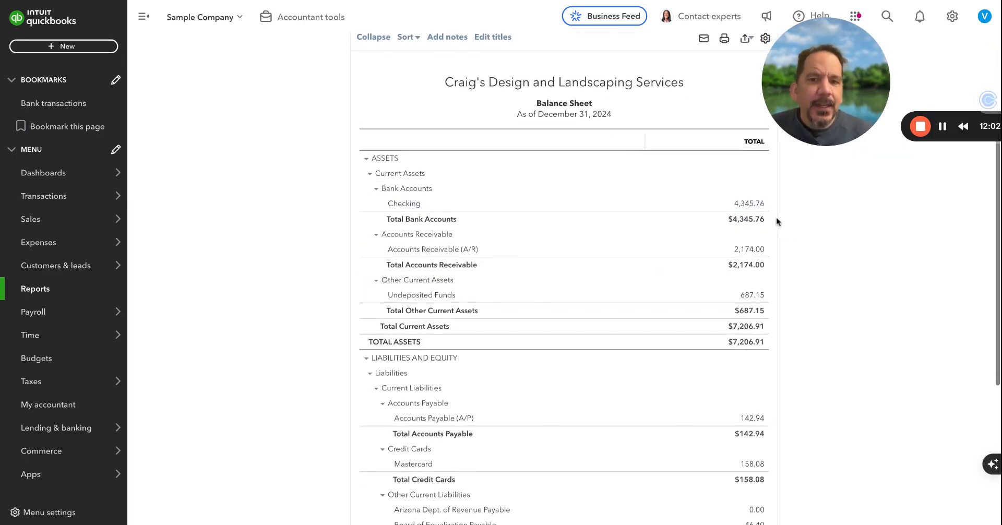
{"action": "scroll", "scroll_direction": "down", "scroll_amount": 3}
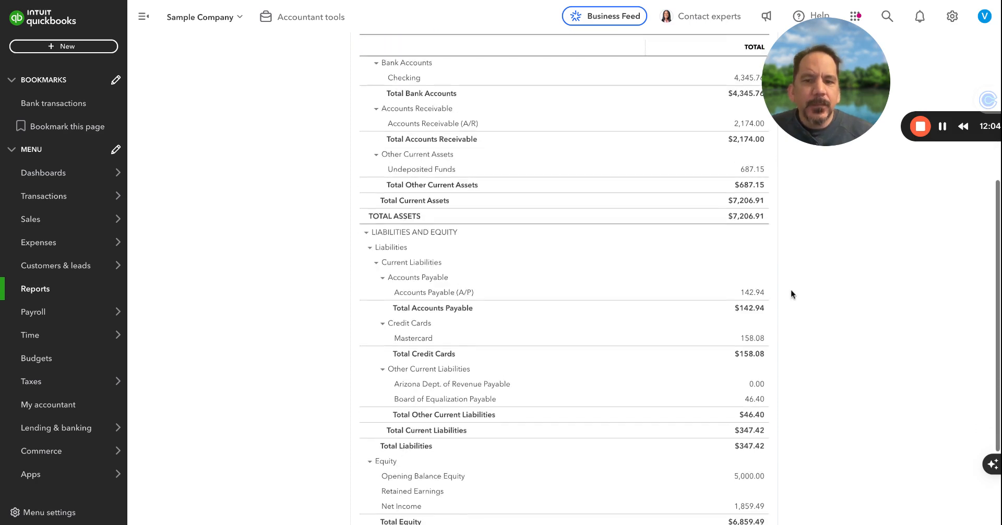
{"action": "scroll", "scroll_direction": "down", "scroll_amount": 3}
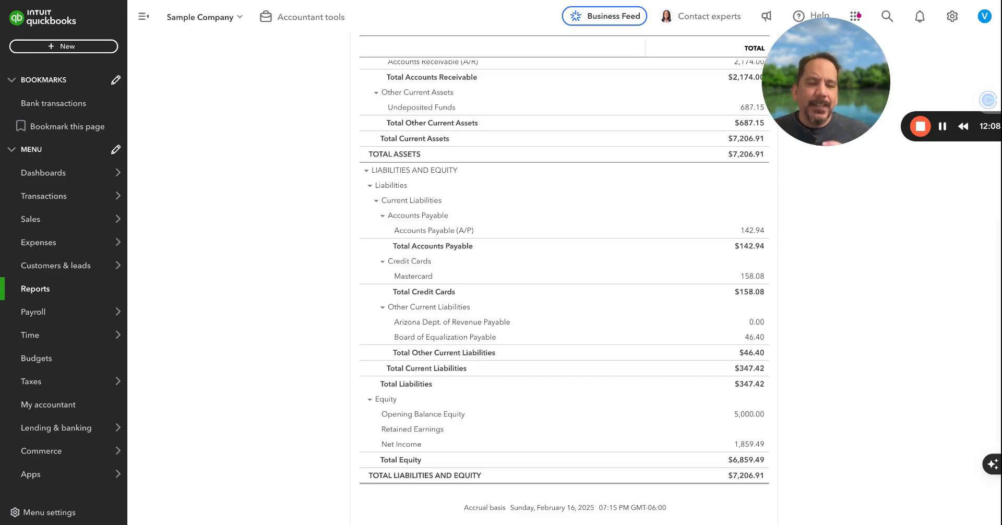
{"action": "mouse_move", "coordinate": [730, 321]}
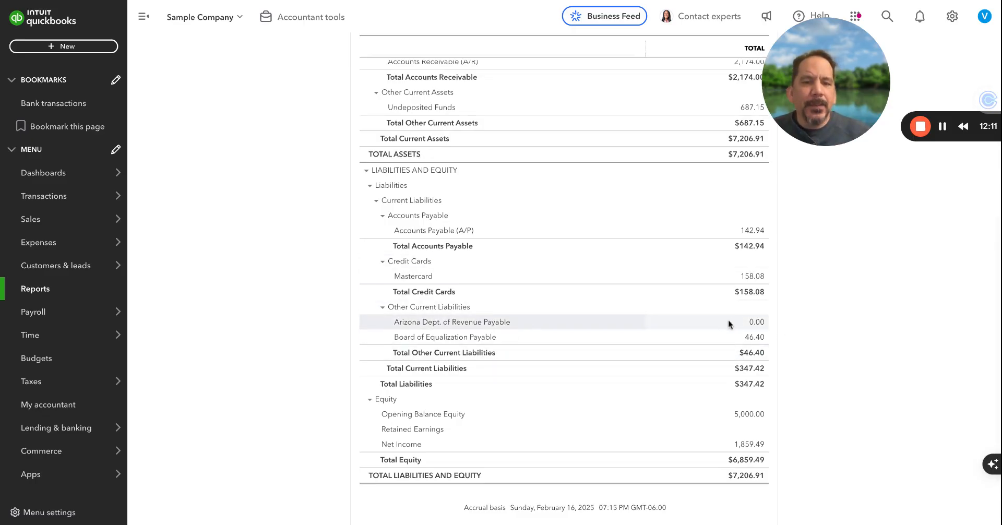
{"action": "mouse_move", "coordinate": [783, 314]}
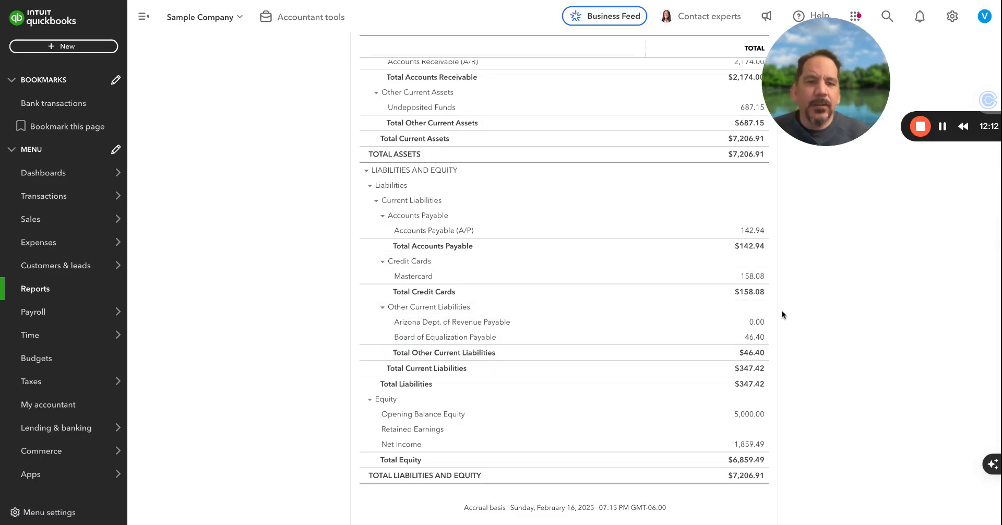
{"action": "mouse_move", "coordinate": [796, 296]}
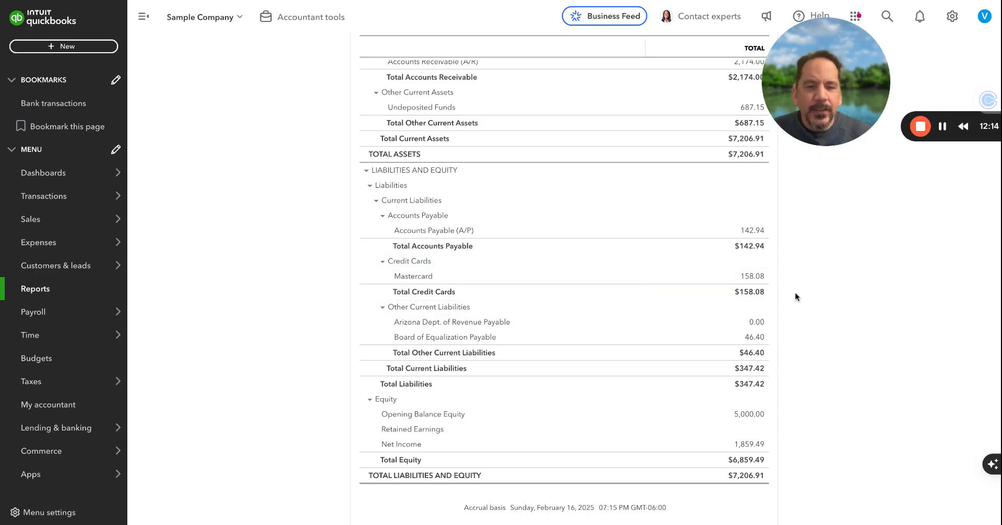
{"action": "scroll", "scroll_direction": "up", "scroll_amount": 3}
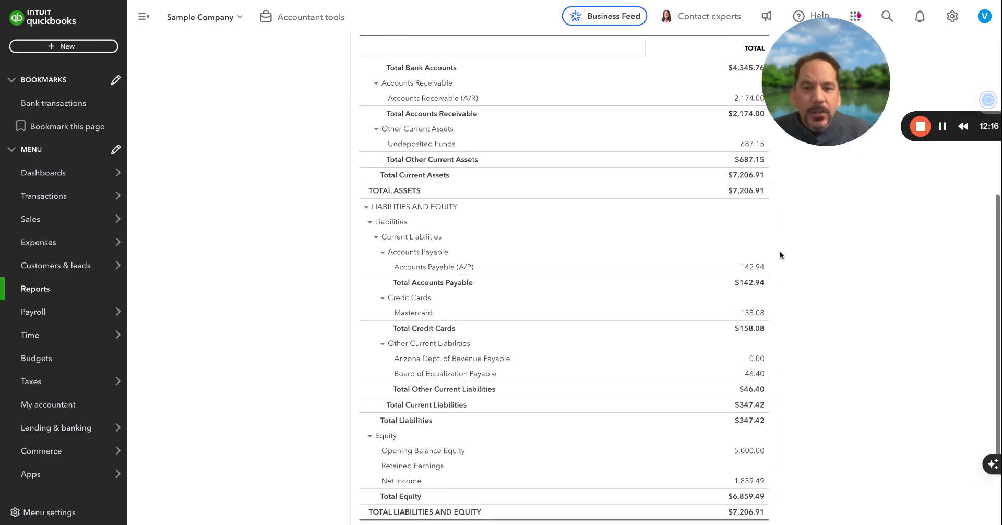
{"action": "mouse_move", "coordinate": [771, 274]}
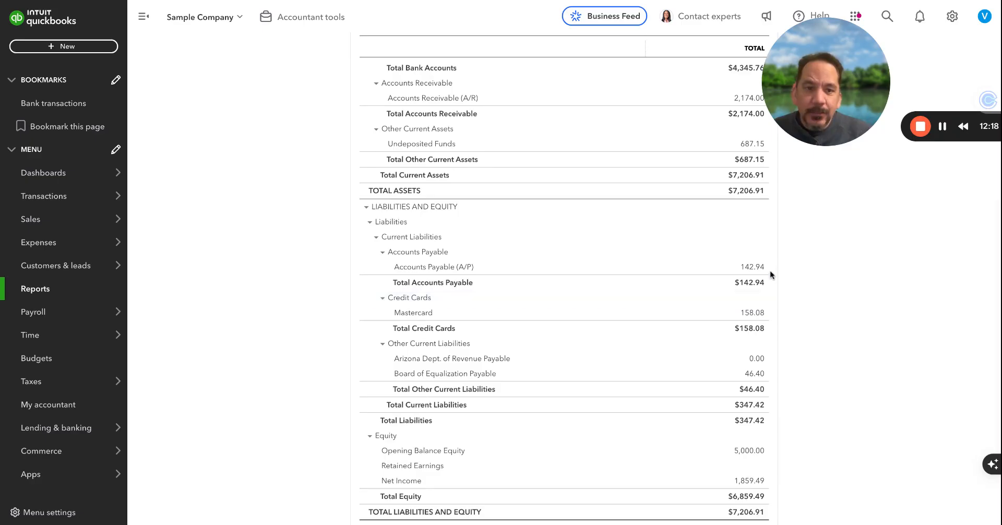
{"action": "scroll", "scroll_direction": "up", "scroll_amount": 3}
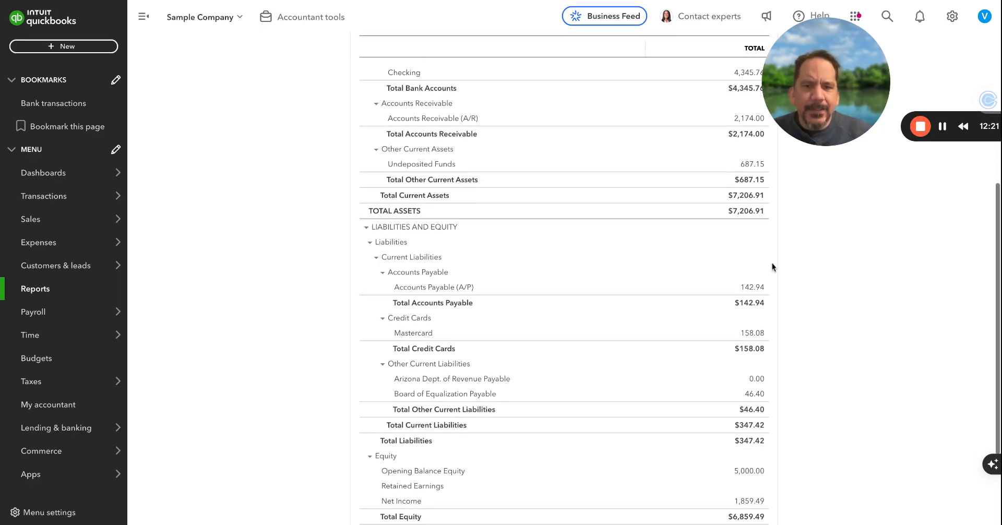
{"action": "scroll", "scroll_direction": "down", "scroll_amount": 3}
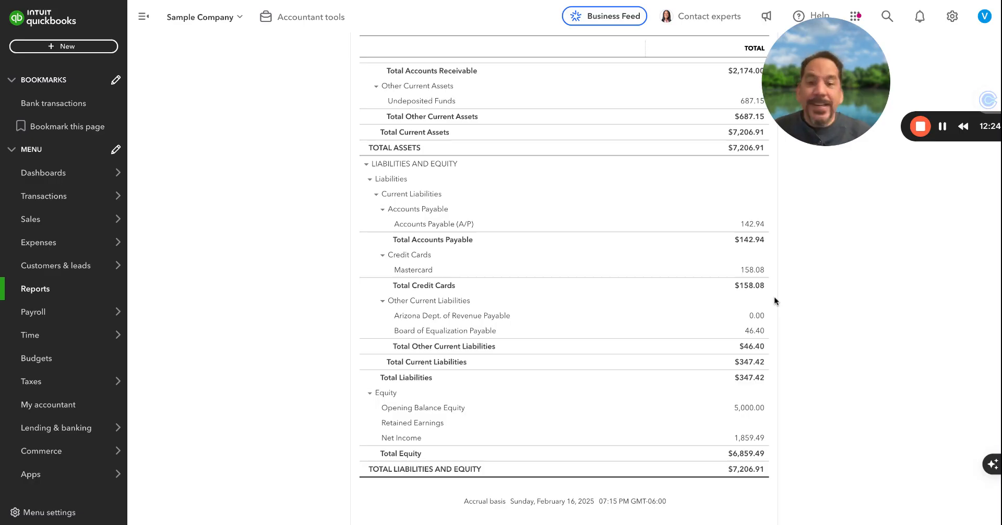
{"action": "scroll", "scroll_direction": "up", "scroll_amount": 3}
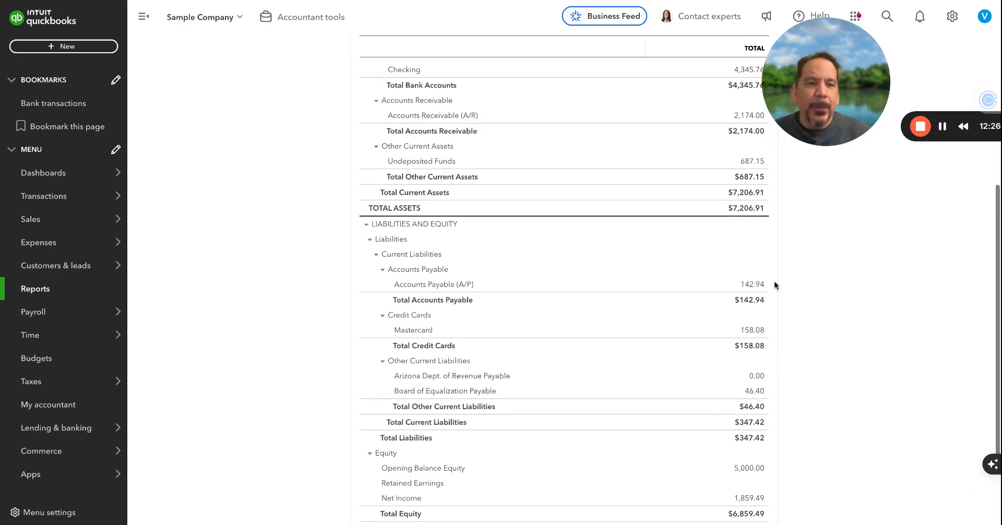
{"action": "mouse_move", "coordinate": [746, 208]}
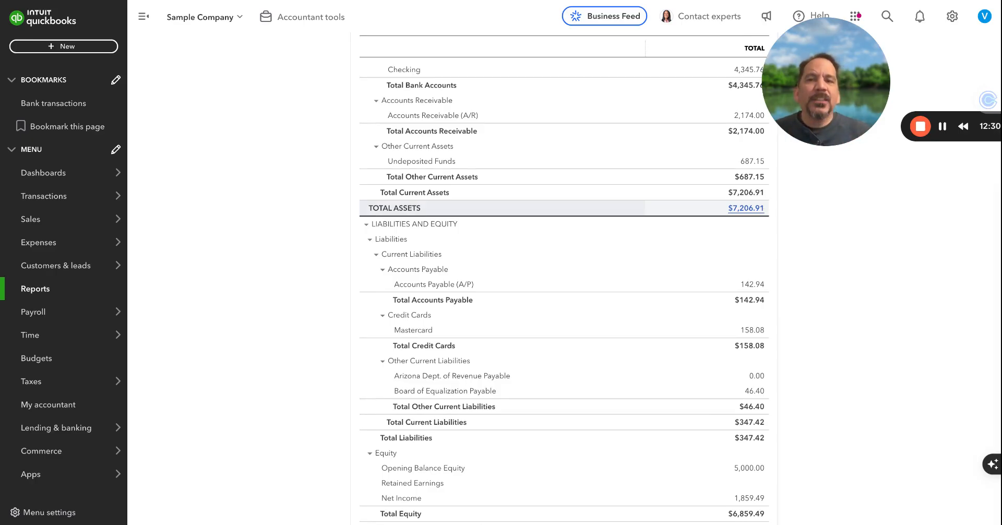
{"action": "scroll", "scroll_direction": "down", "scroll_amount": 3}
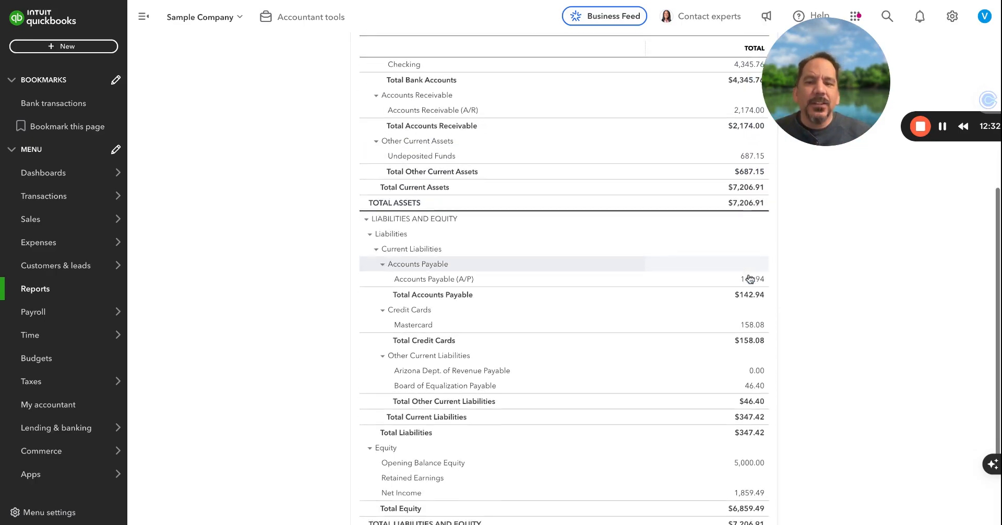
{"action": "scroll", "scroll_direction": "down", "scroll_amount": 3}
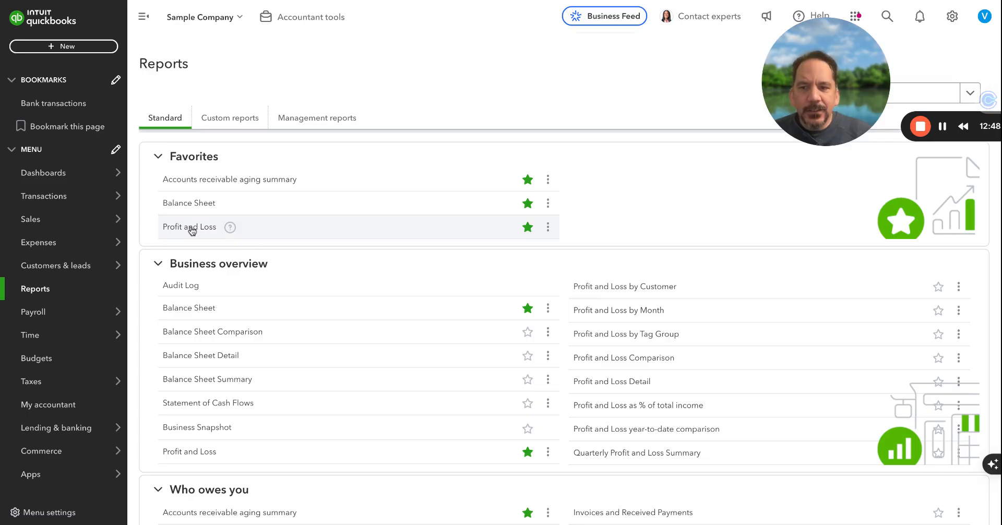
Step: Open Profit and Loss from Favorites and set its report period to Last Year (2024)
{"action": "left_click", "coordinate": [189, 227]}
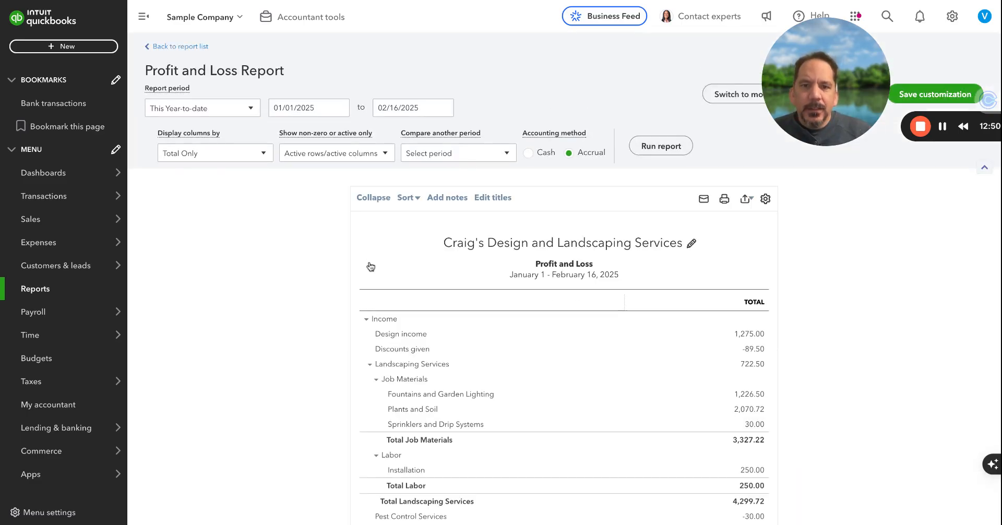
{"action": "mouse_move", "coordinate": [321, 302]}
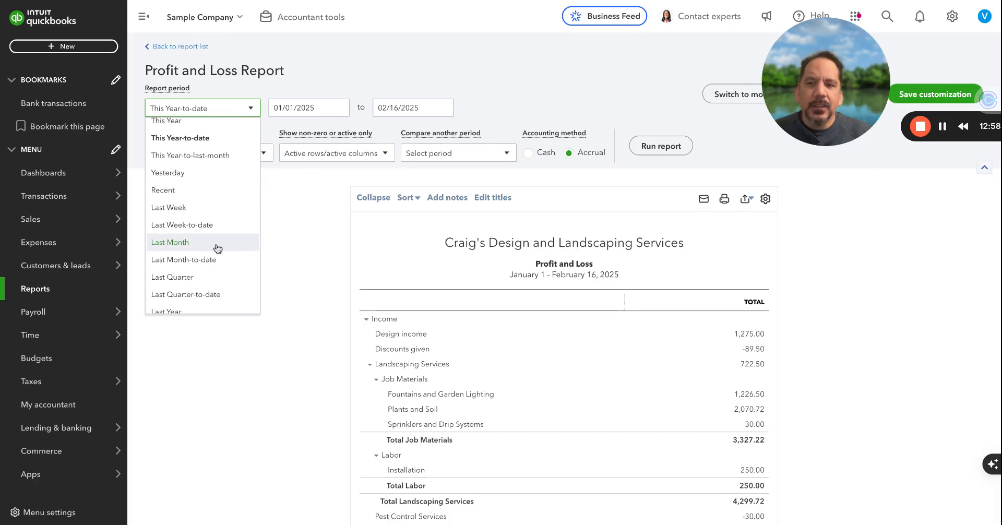
{"action": "left_click", "coordinate": [165, 312]}
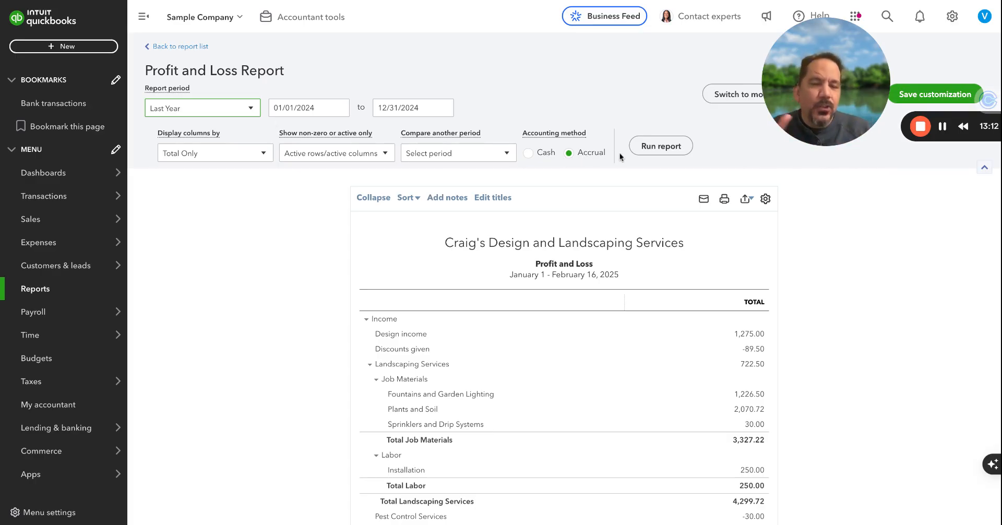
Step: Run the 2024 Profit and Loss and review $3,329.25 total income down to $1,859.49 net income
{"action": "left_click", "coordinate": [661, 146]}
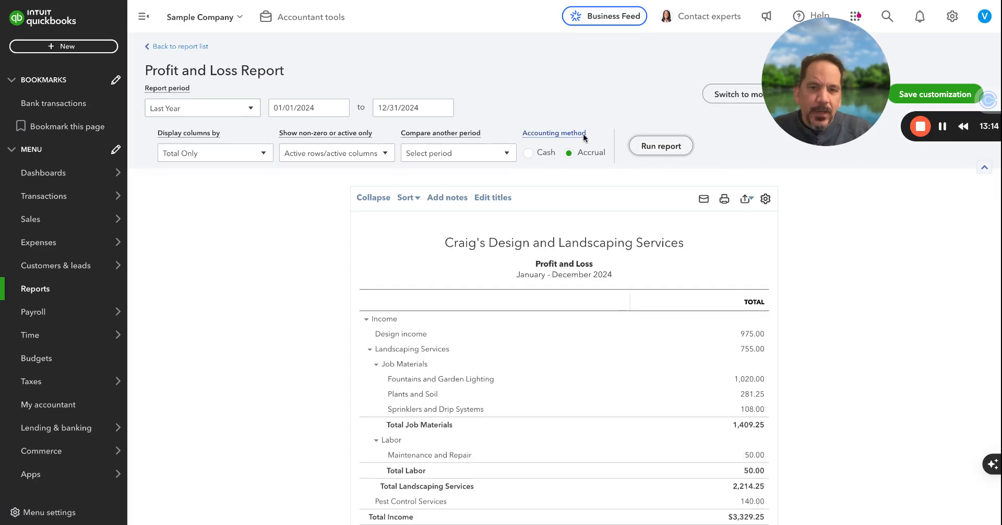
{"action": "scroll", "scroll_direction": "down", "scroll_amount": 3}
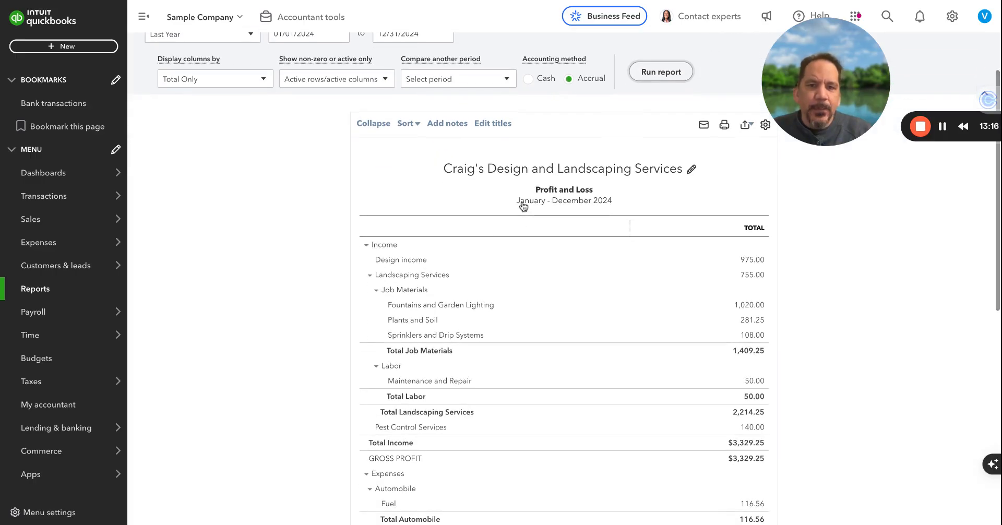
{"action": "scroll", "scroll_direction": "down", "scroll_amount": 3}
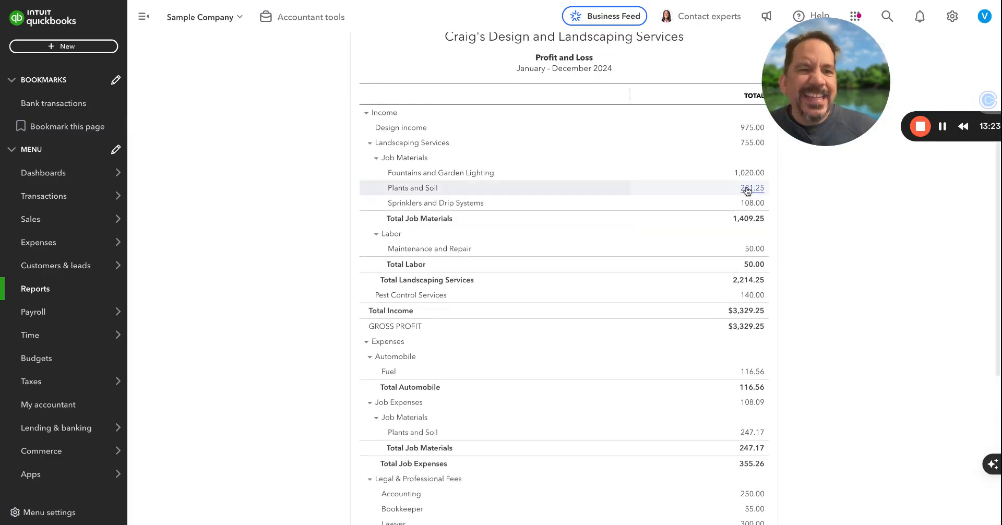
{"action": "mouse_move", "coordinate": [786, 196]}
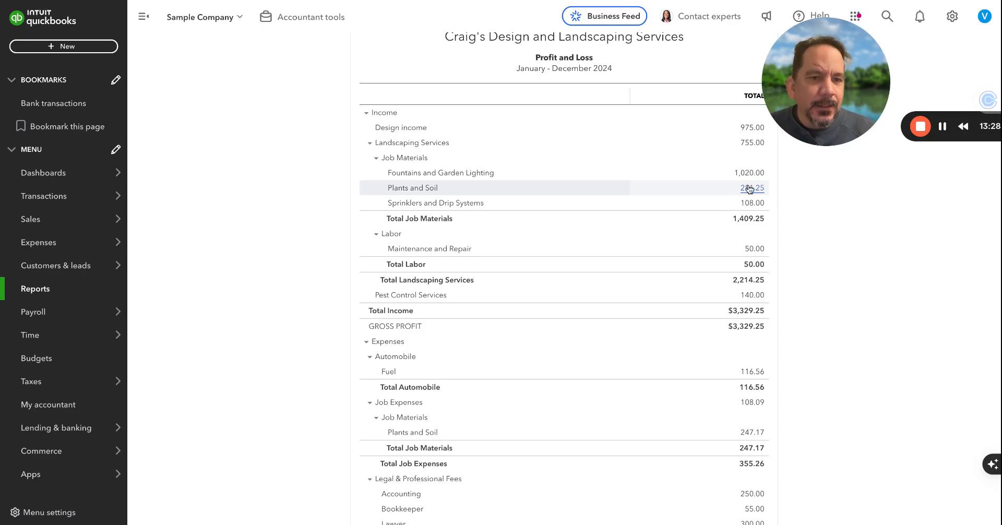
{"action": "mouse_move", "coordinate": [751, 203]}
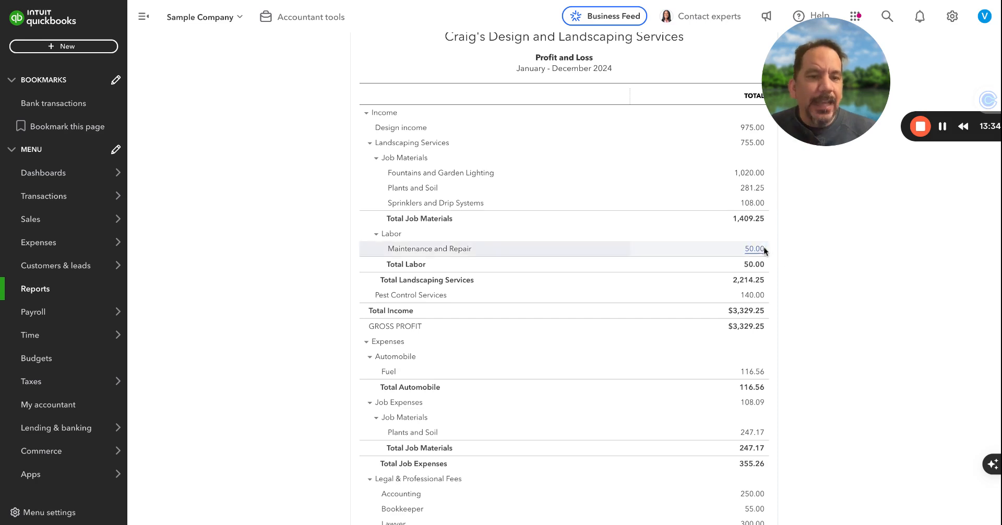
{"action": "scroll", "scroll_direction": "down", "scroll_amount": 3}
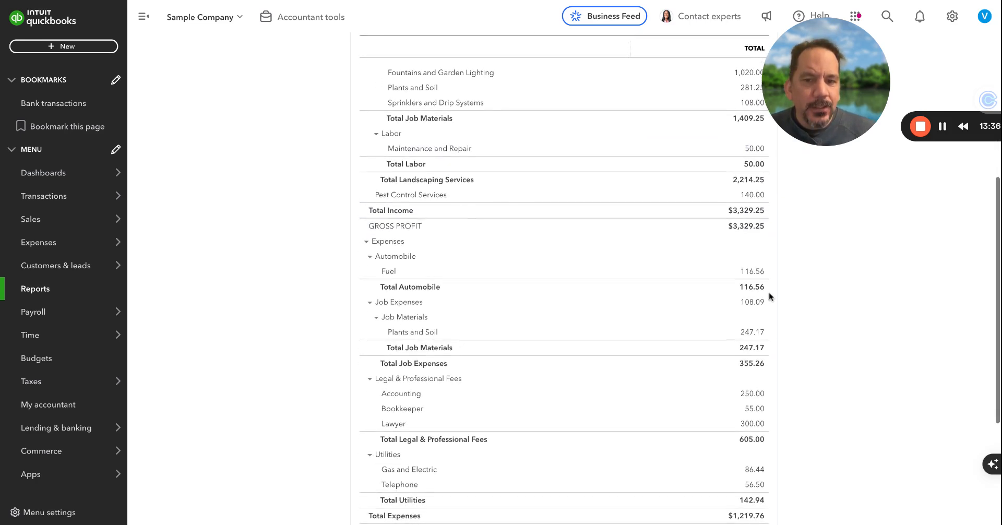
{"action": "scroll", "scroll_direction": "down", "scroll_amount": 3}
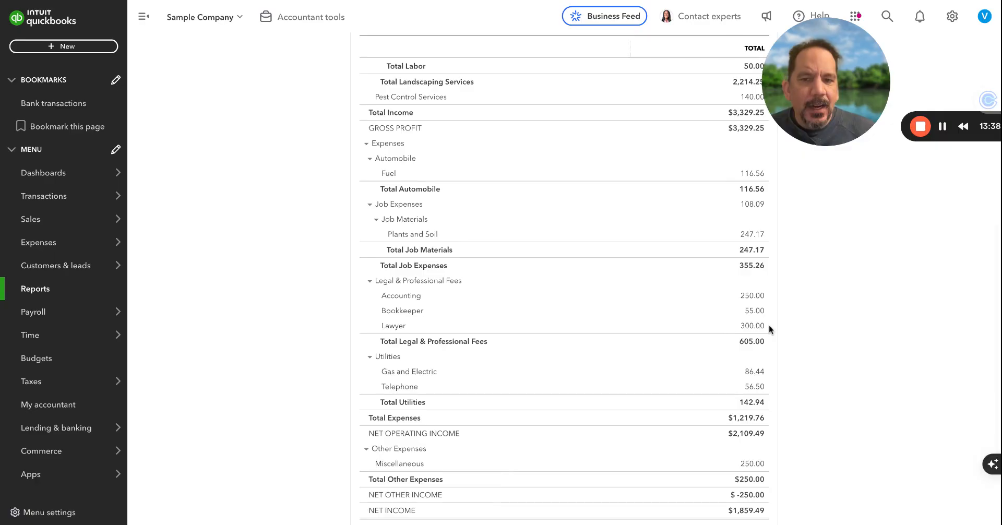
{"action": "mouse_move", "coordinate": [750, 295]}
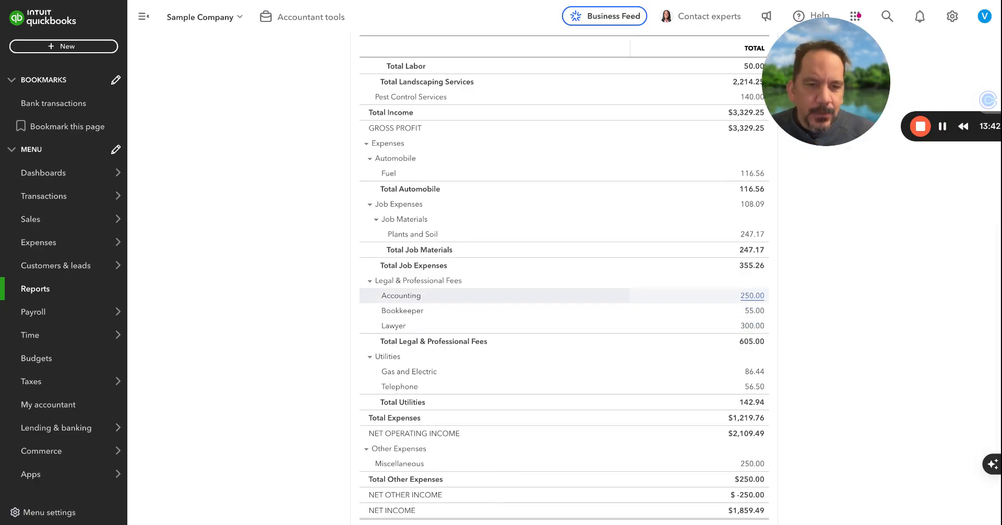
{"action": "left_click", "coordinate": [753, 295]}
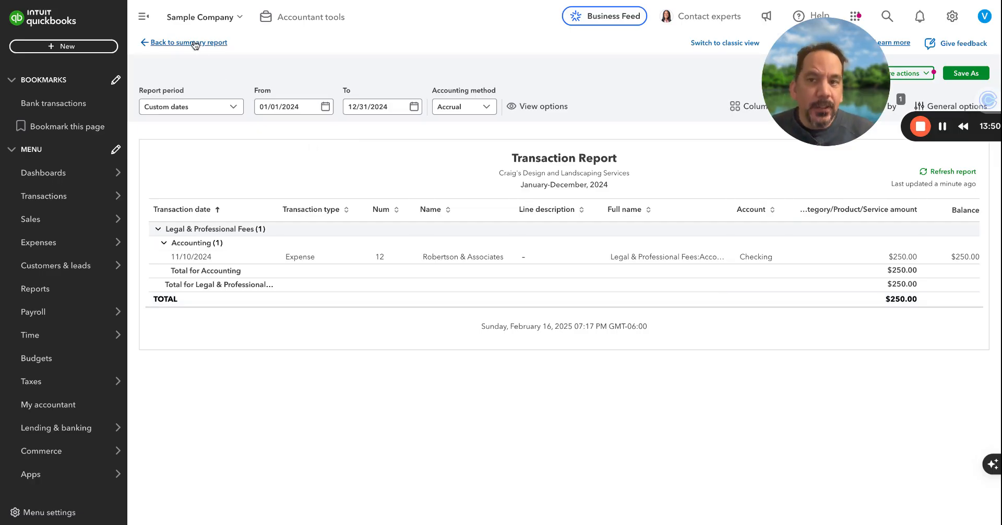
{"action": "left_click", "coordinate": [189, 41]}
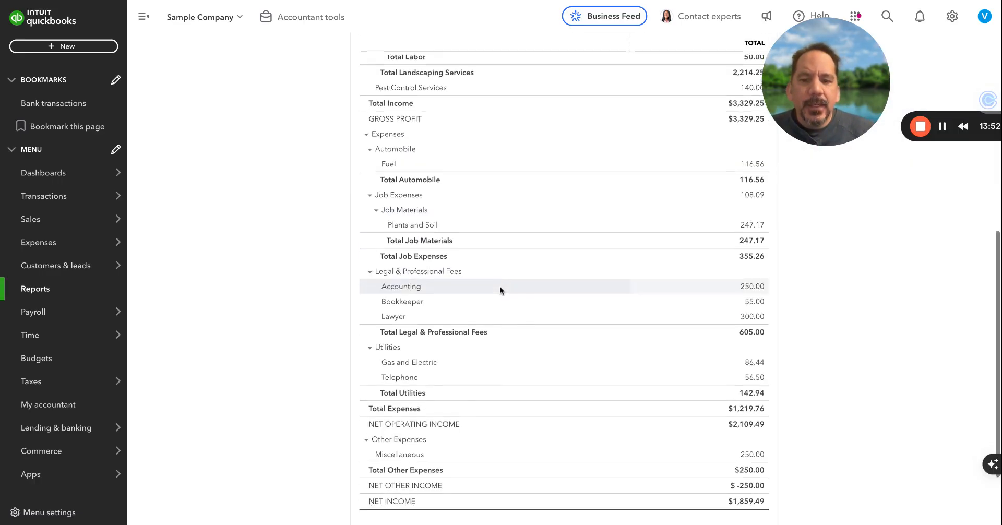
{"action": "scroll", "scroll_direction": "down", "scroll_amount": 3}
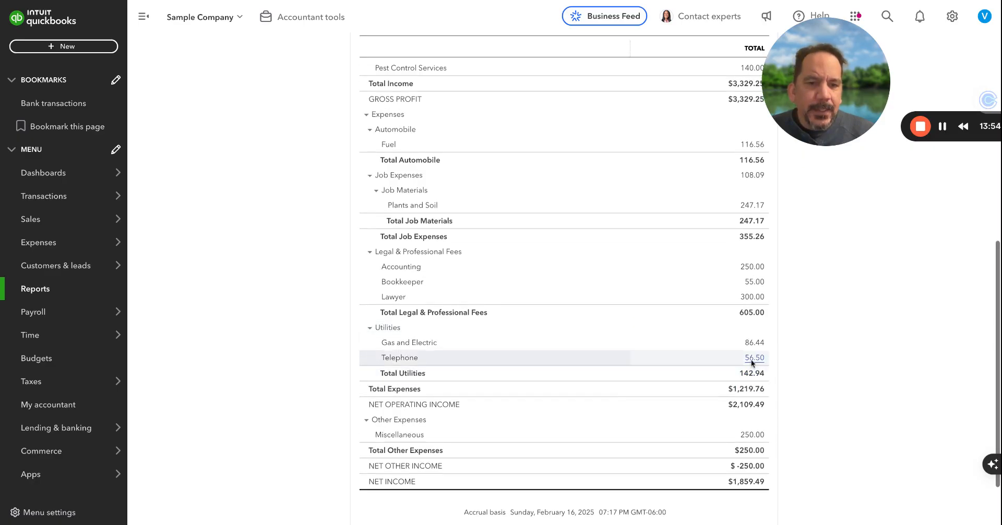
{"action": "scroll", "scroll_direction": "up", "scroll_amount": 3}
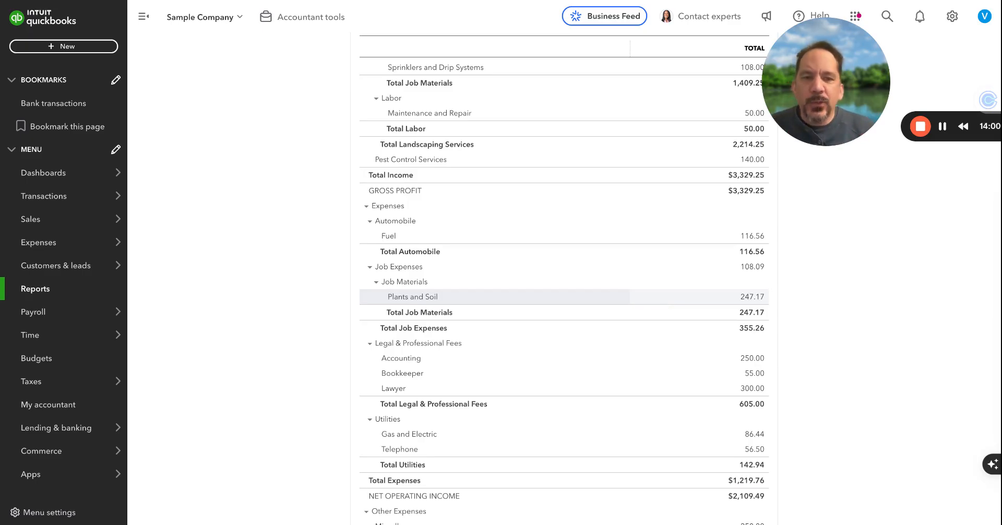
{"action": "scroll", "scroll_direction": "up", "scroll_amount": 3}
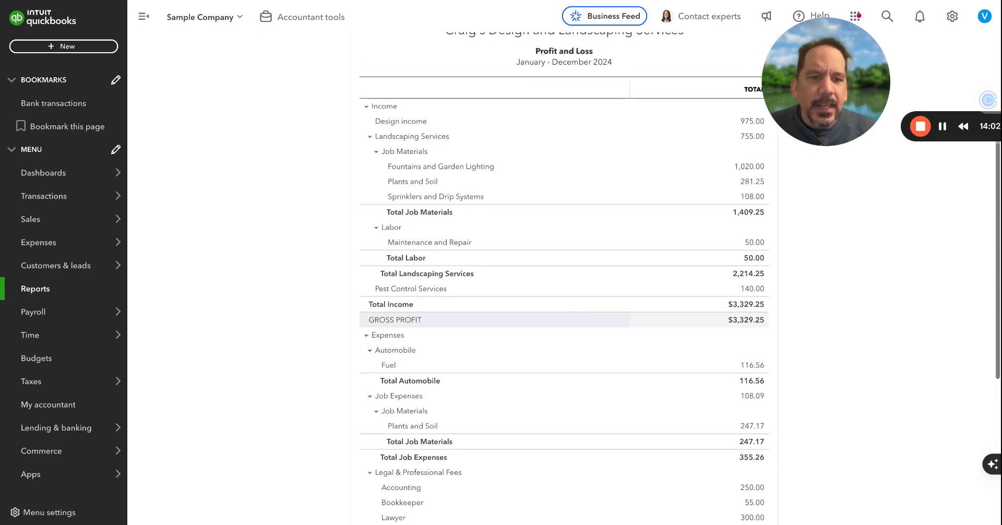
{"action": "scroll", "scroll_direction": "down", "scroll_amount": 3}
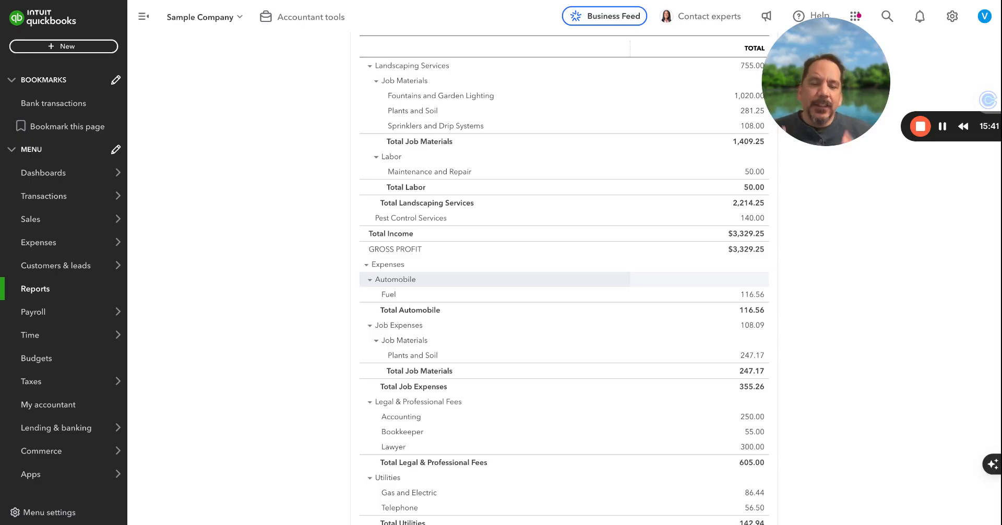
{"action": "scroll", "scroll_direction": "up", "scroll_amount": 3}
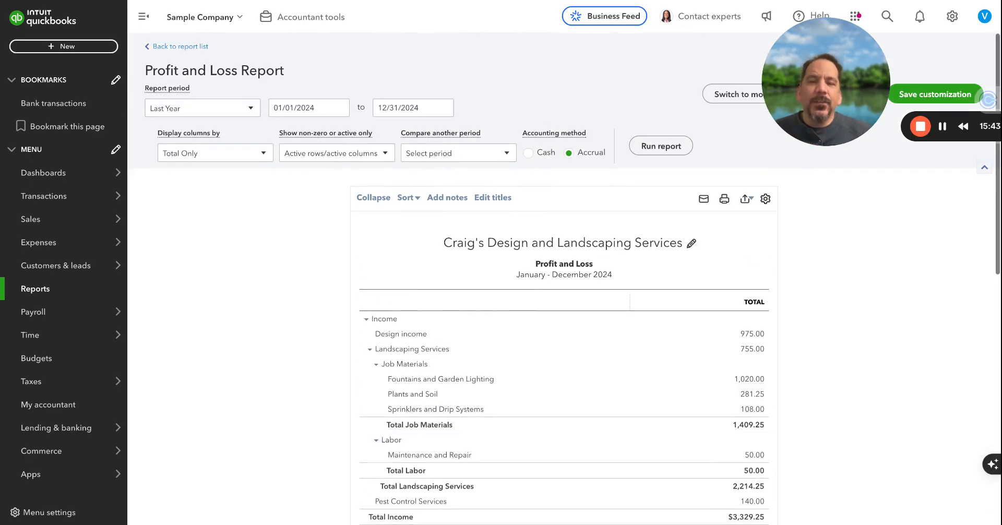
{"action": "mouse_move", "coordinate": [396, 279]}
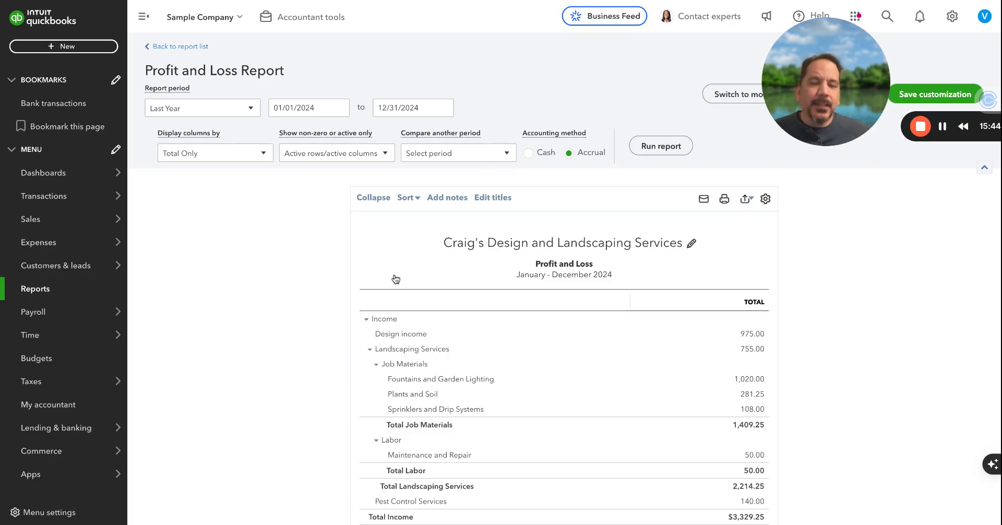